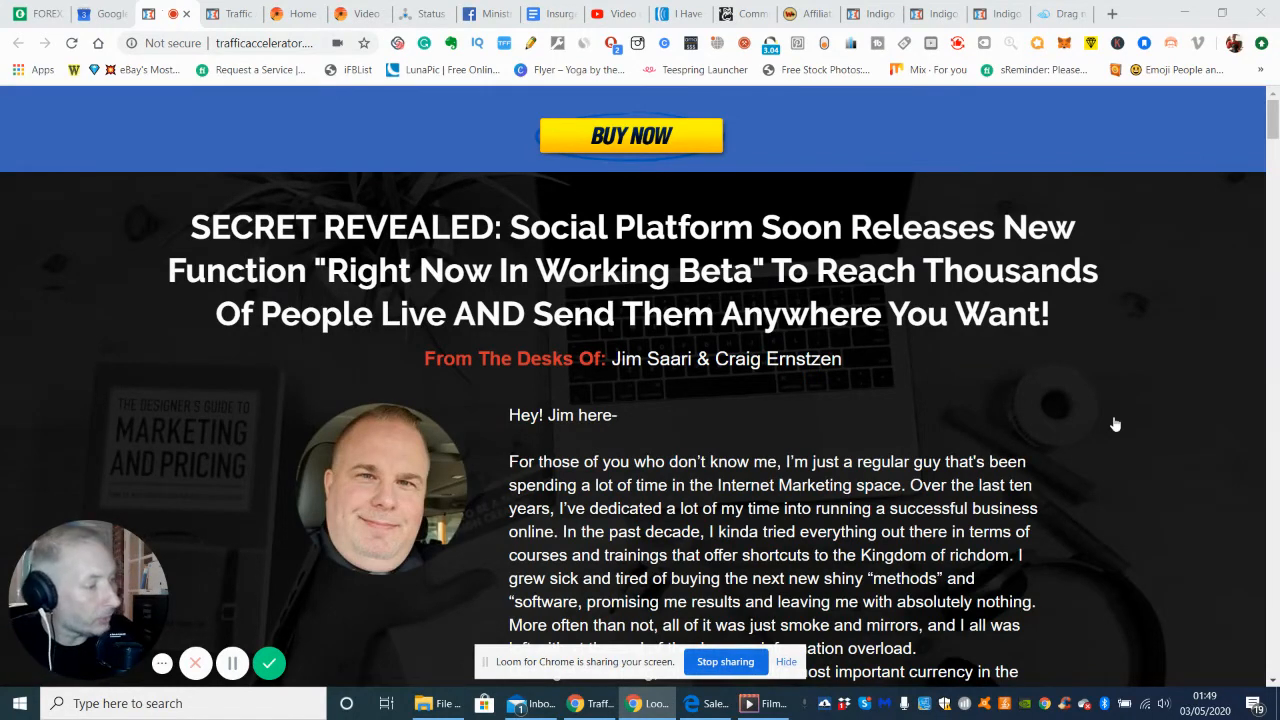
mouse_move(1104, 342)
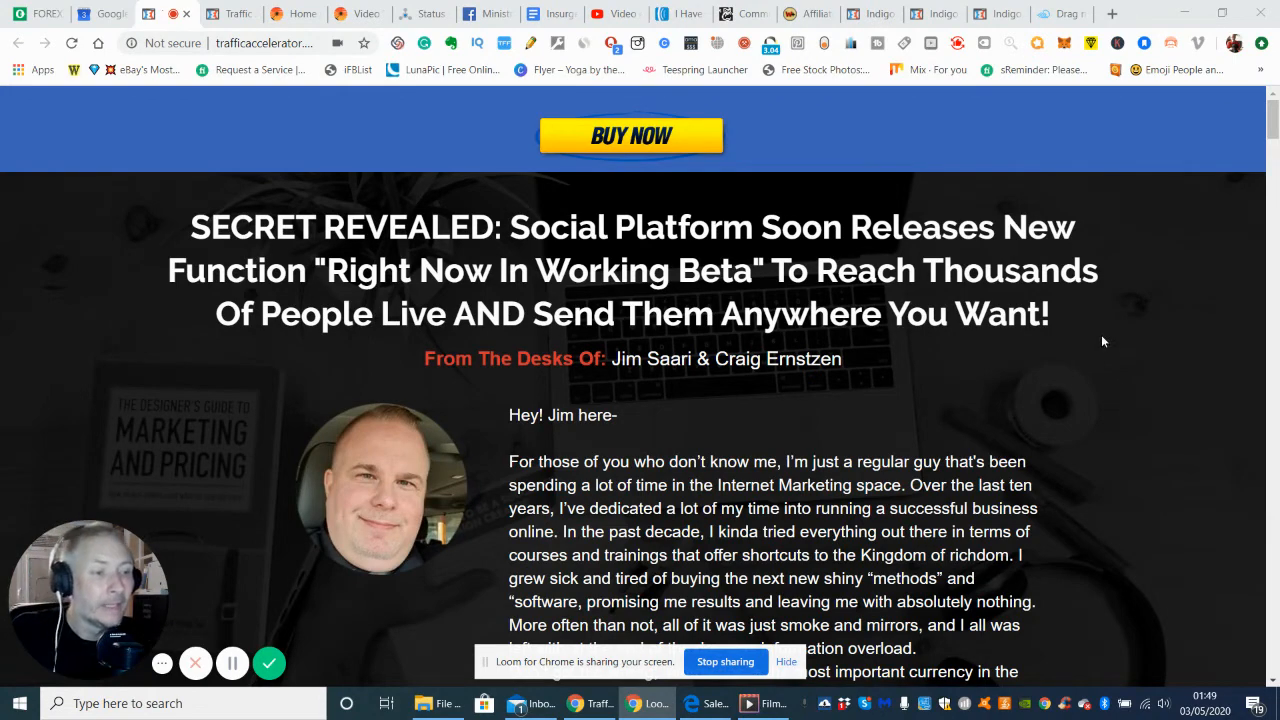
mouse_move(1024, 392)
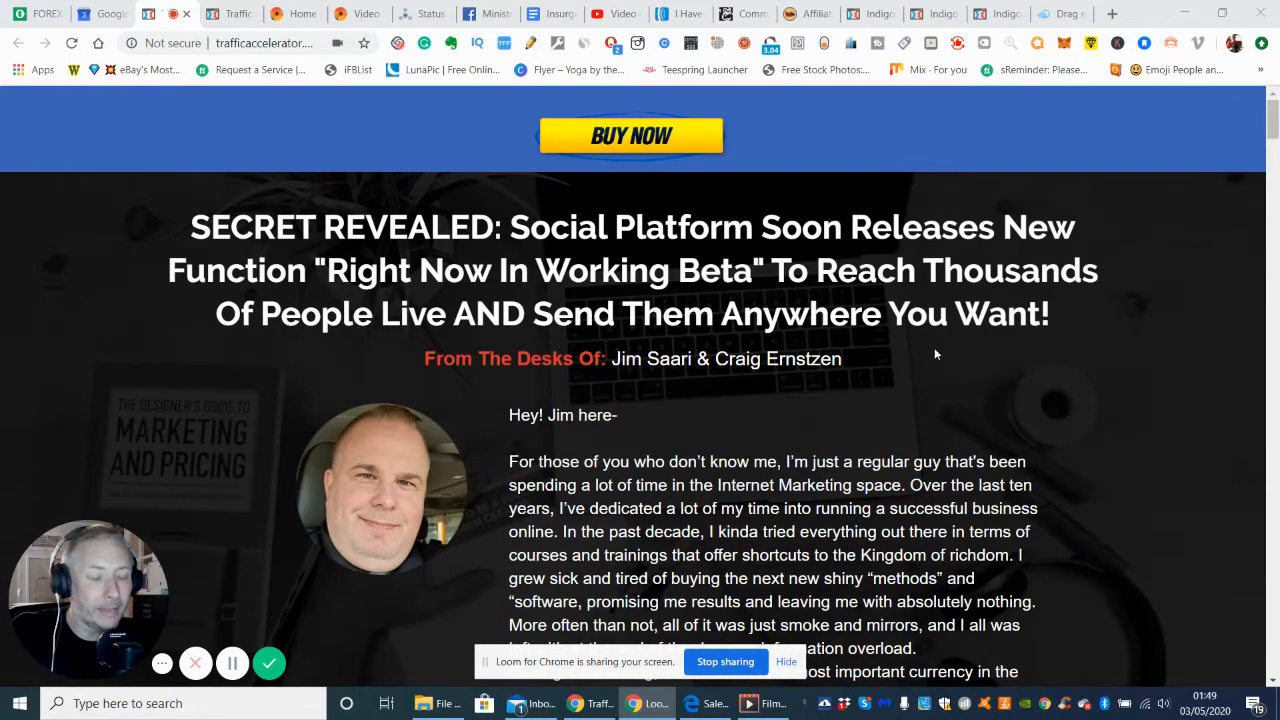
mouse_move(952, 376)
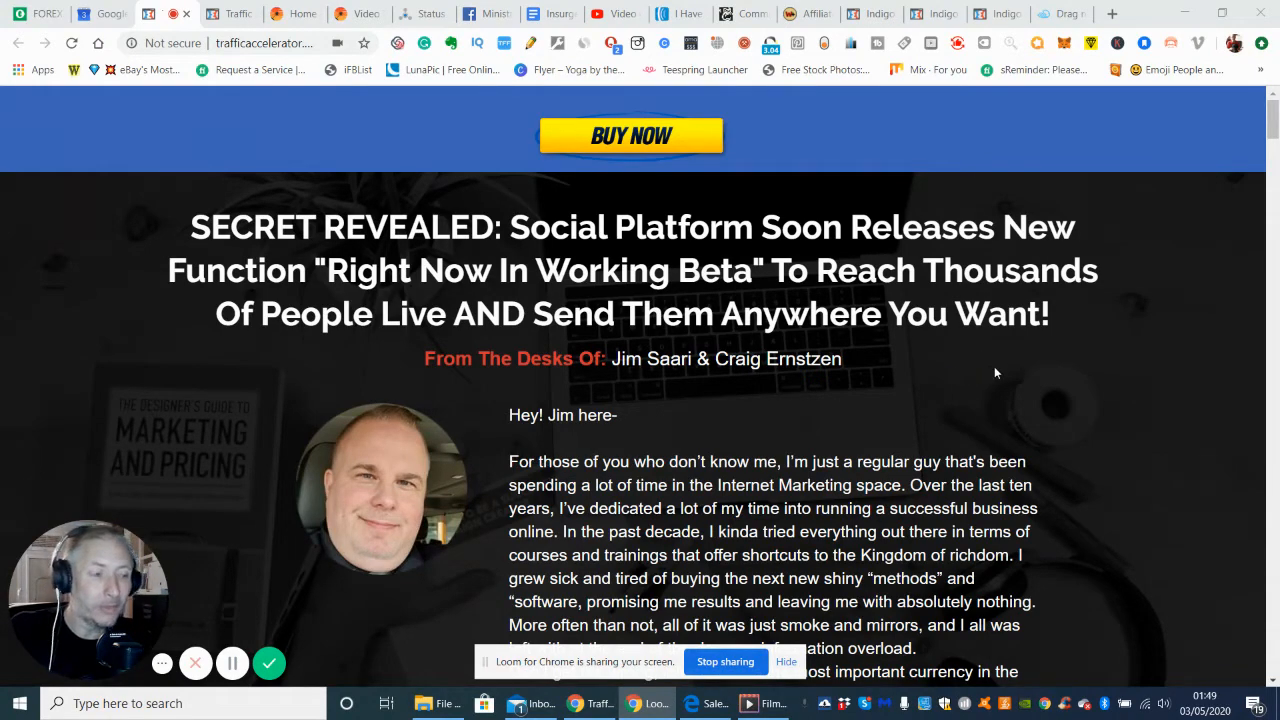
mouse_move(1112, 376)
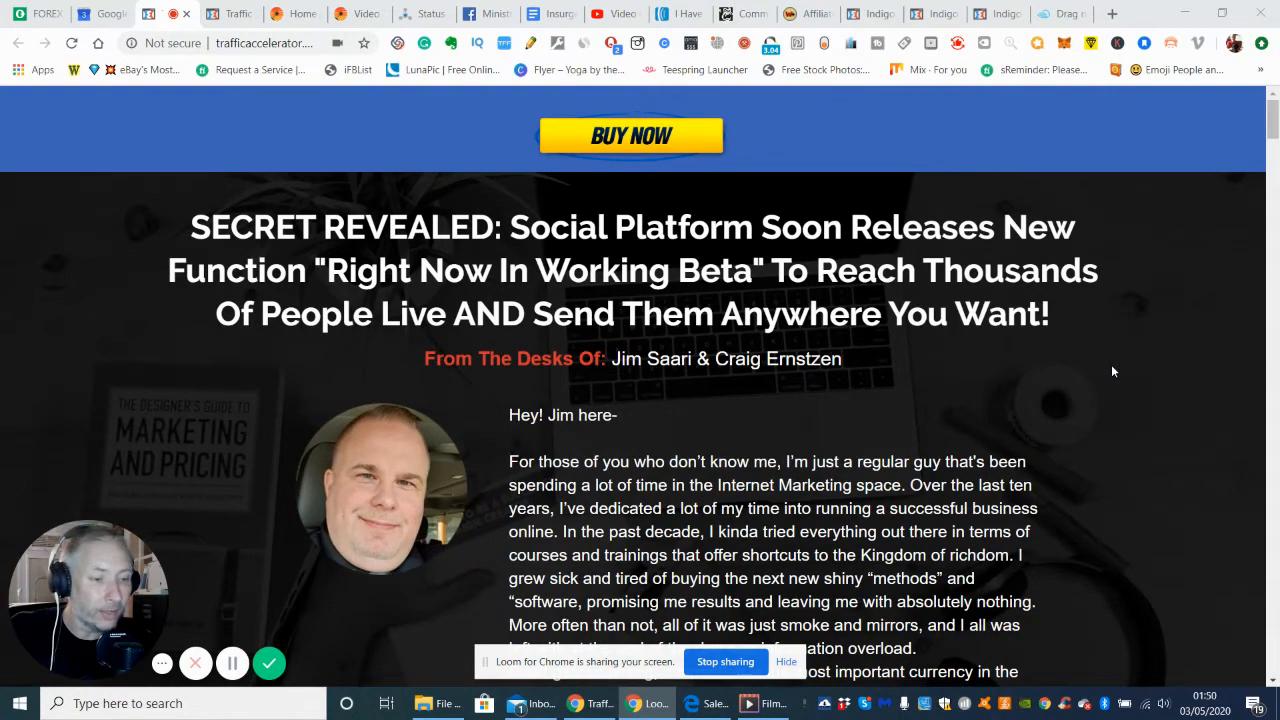
mouse_move(1248, 160)
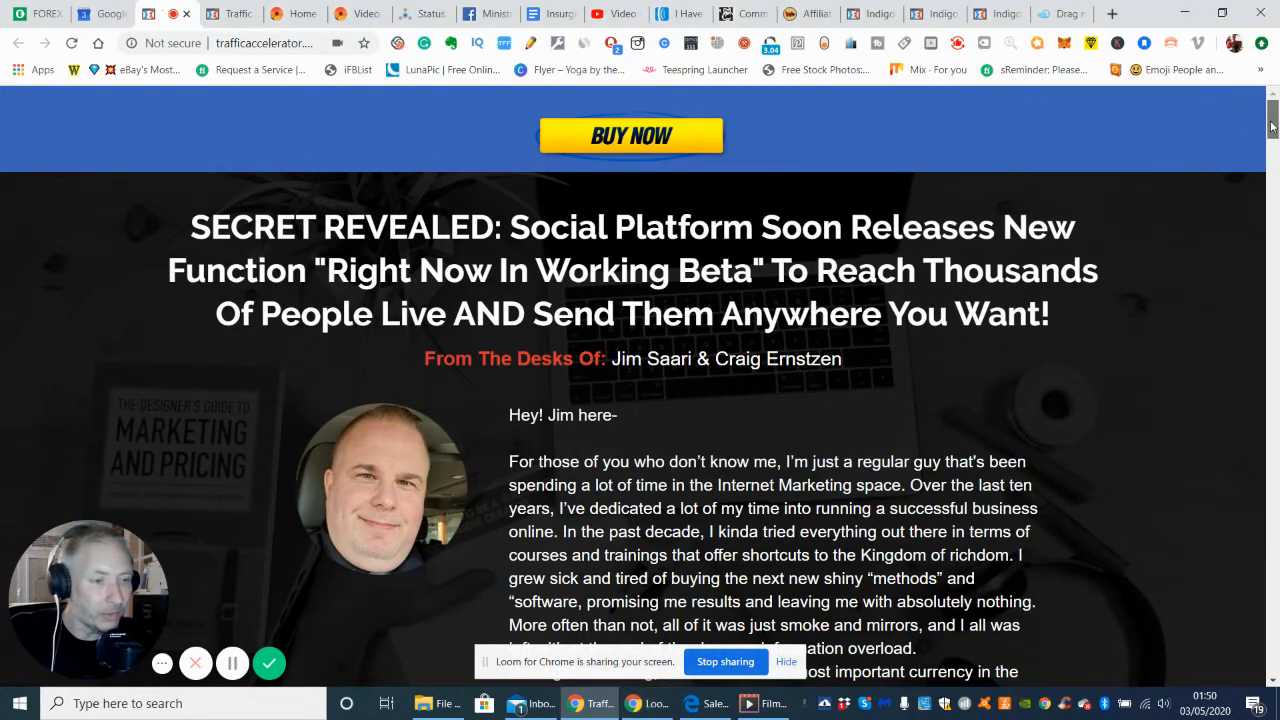
Step: Scroll down to read the first author's full introductory letter below the headline
scroll(down, 3)
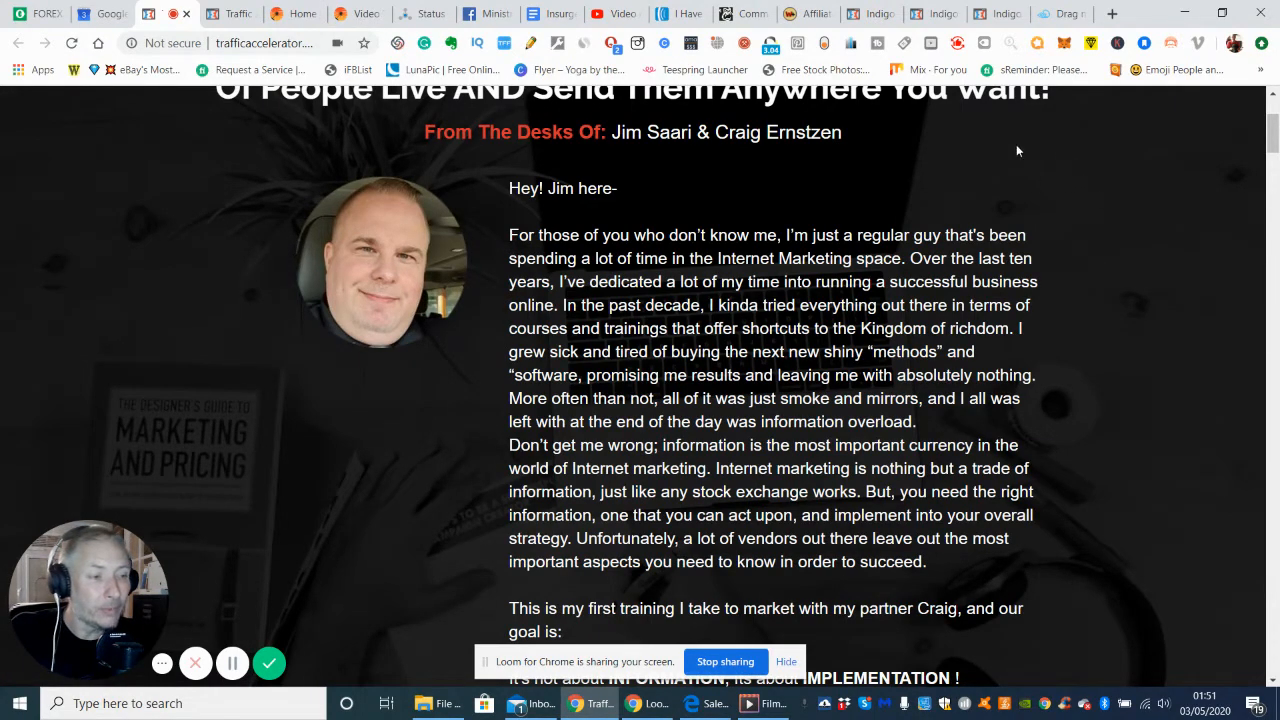
mouse_move(978, 160)
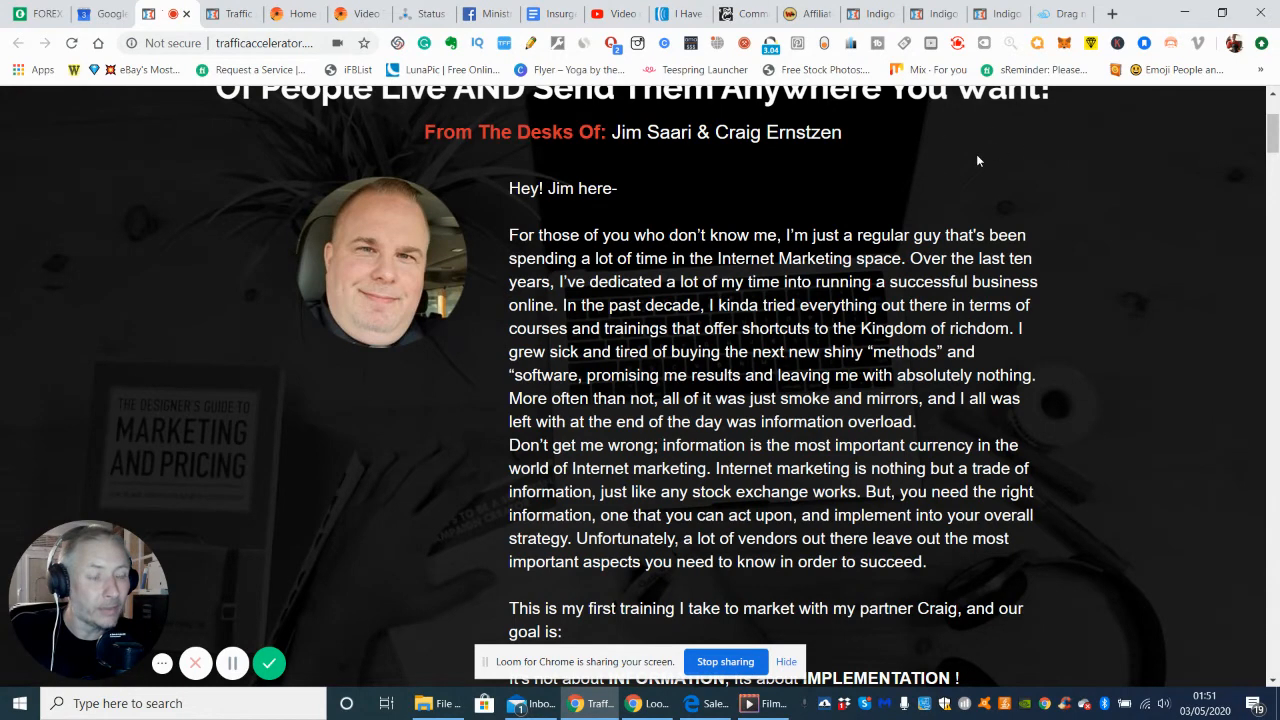
mouse_move(1010, 168)
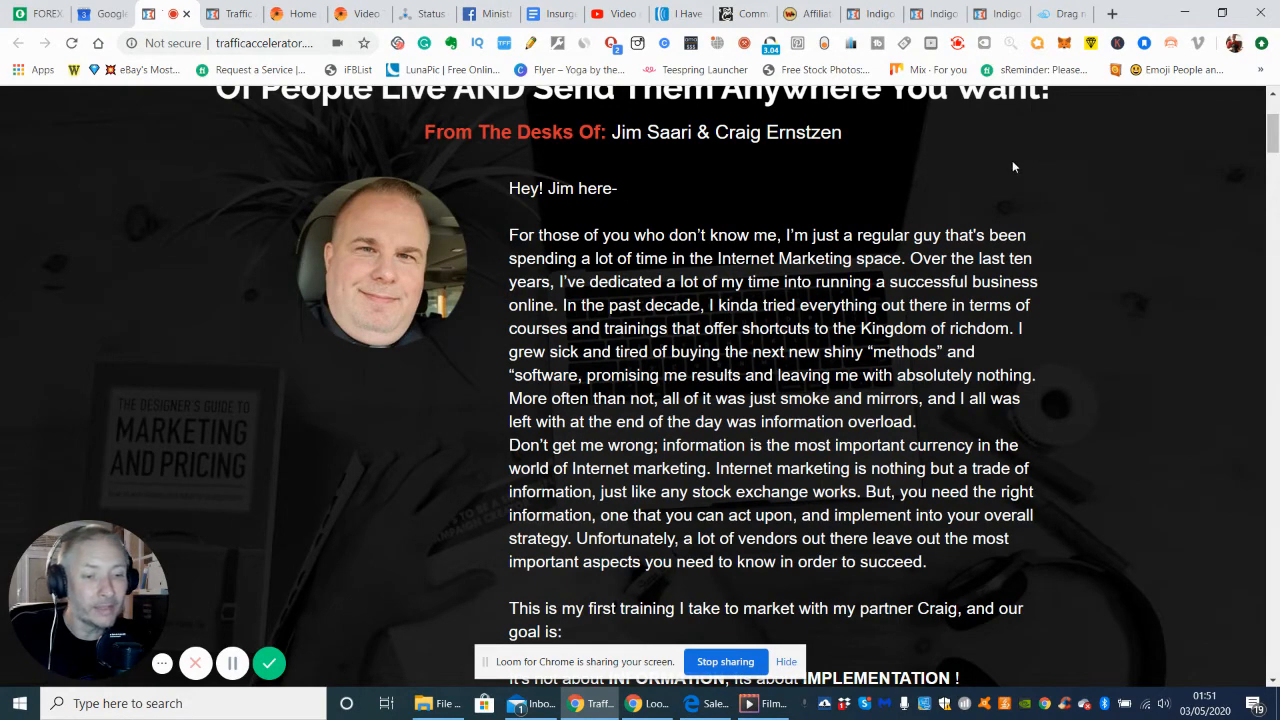
mouse_move(1030, 166)
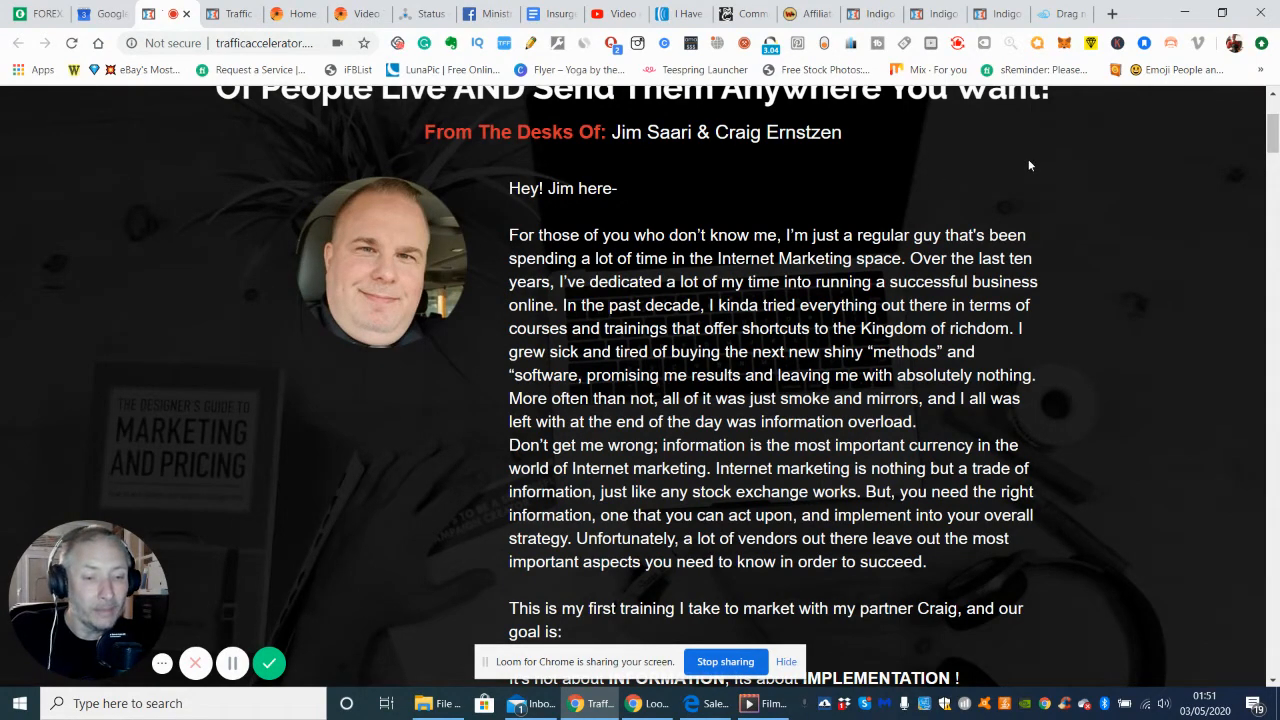
mouse_move(992, 164)
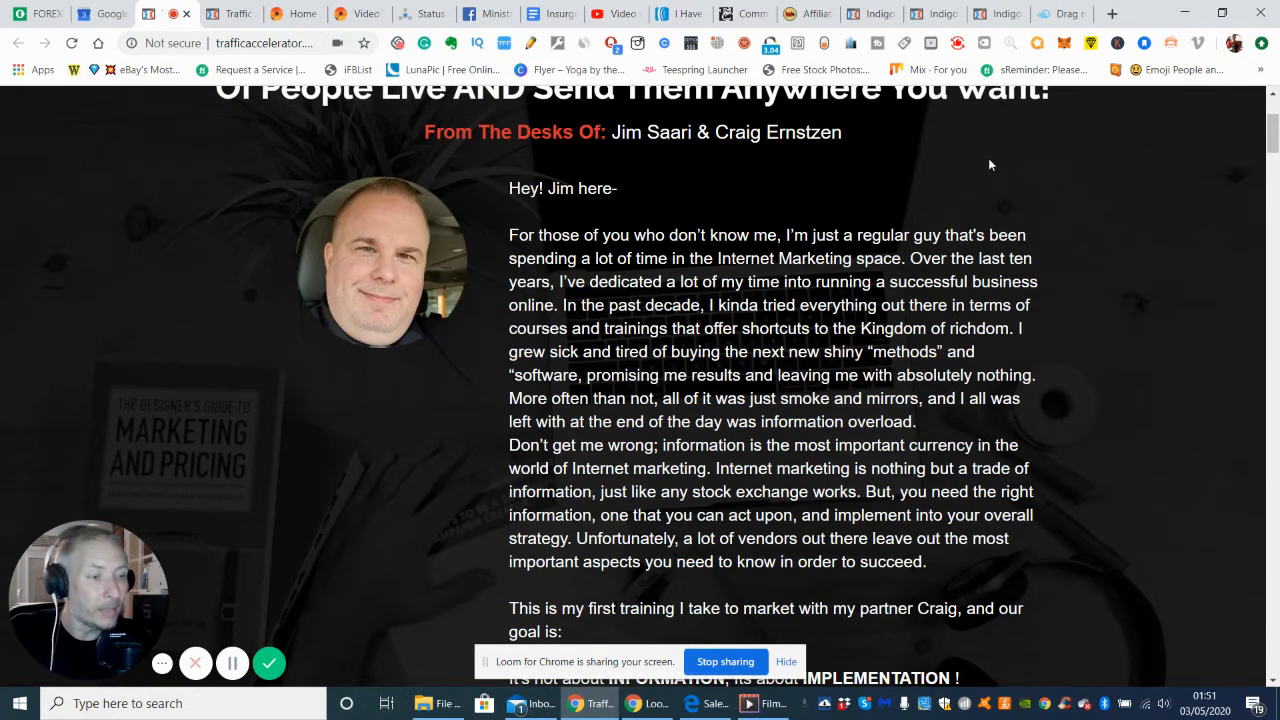
mouse_move(956, 172)
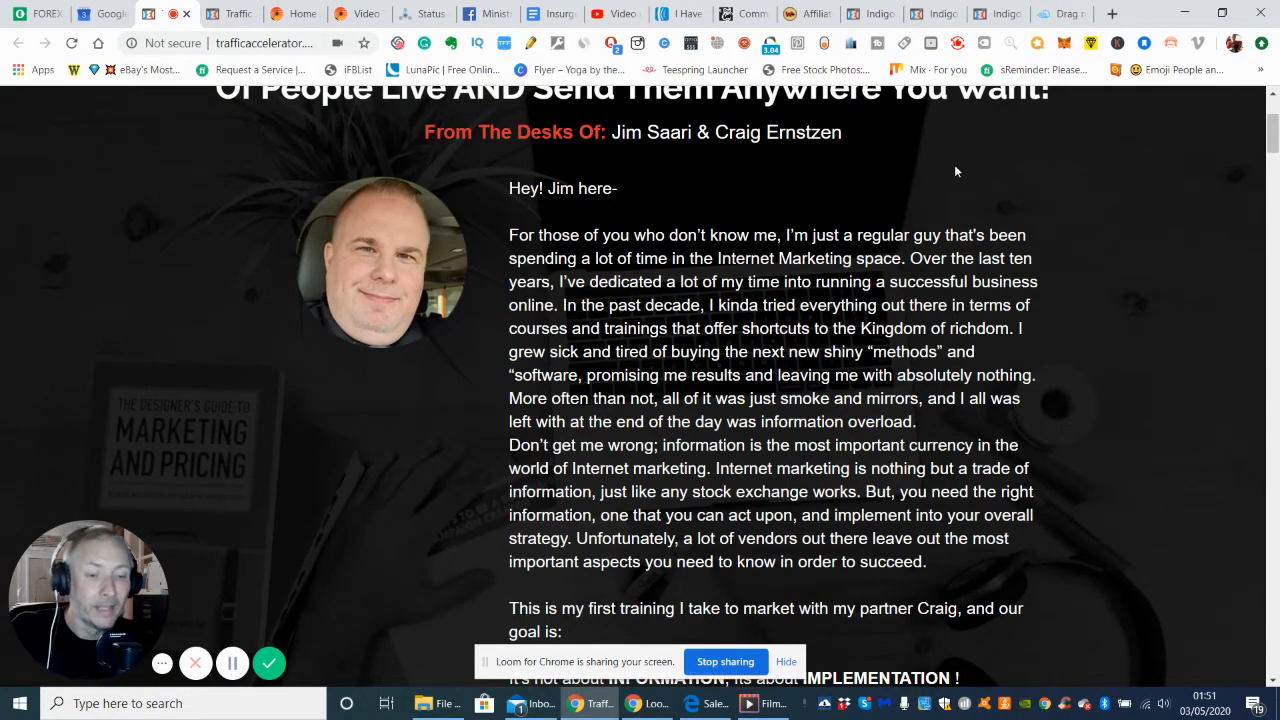
mouse_move(918, 180)
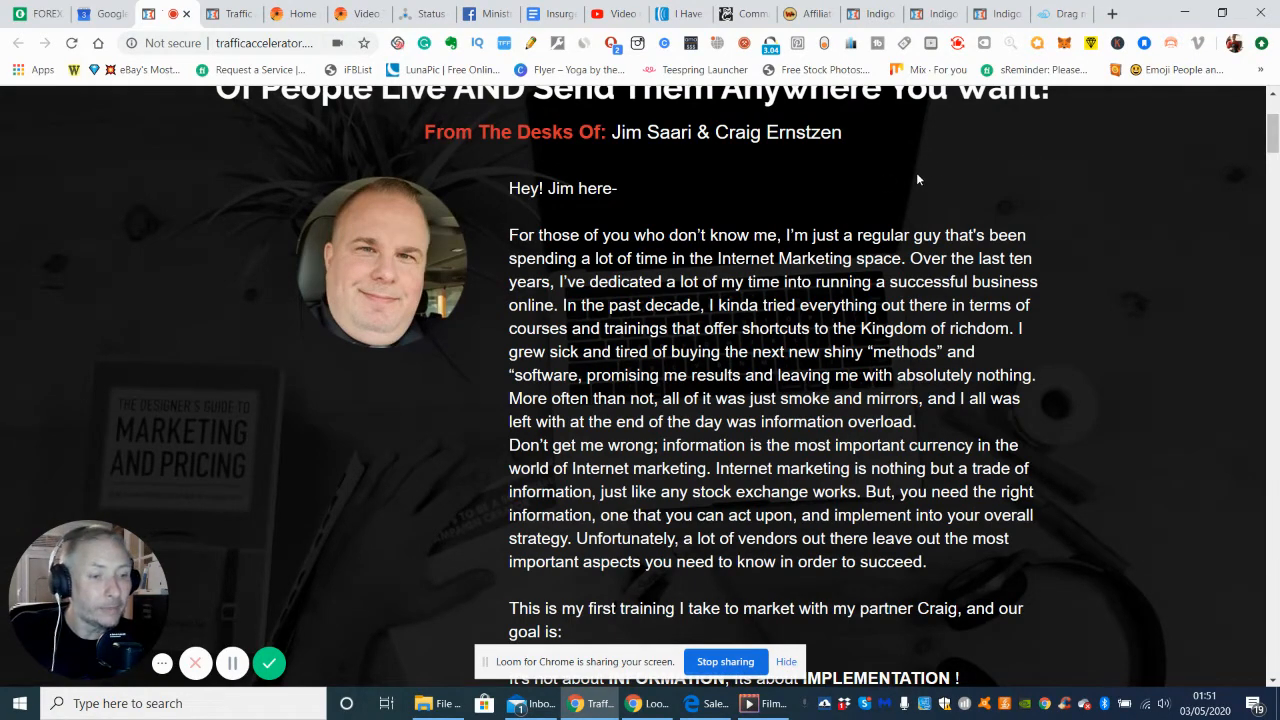
mouse_move(958, 168)
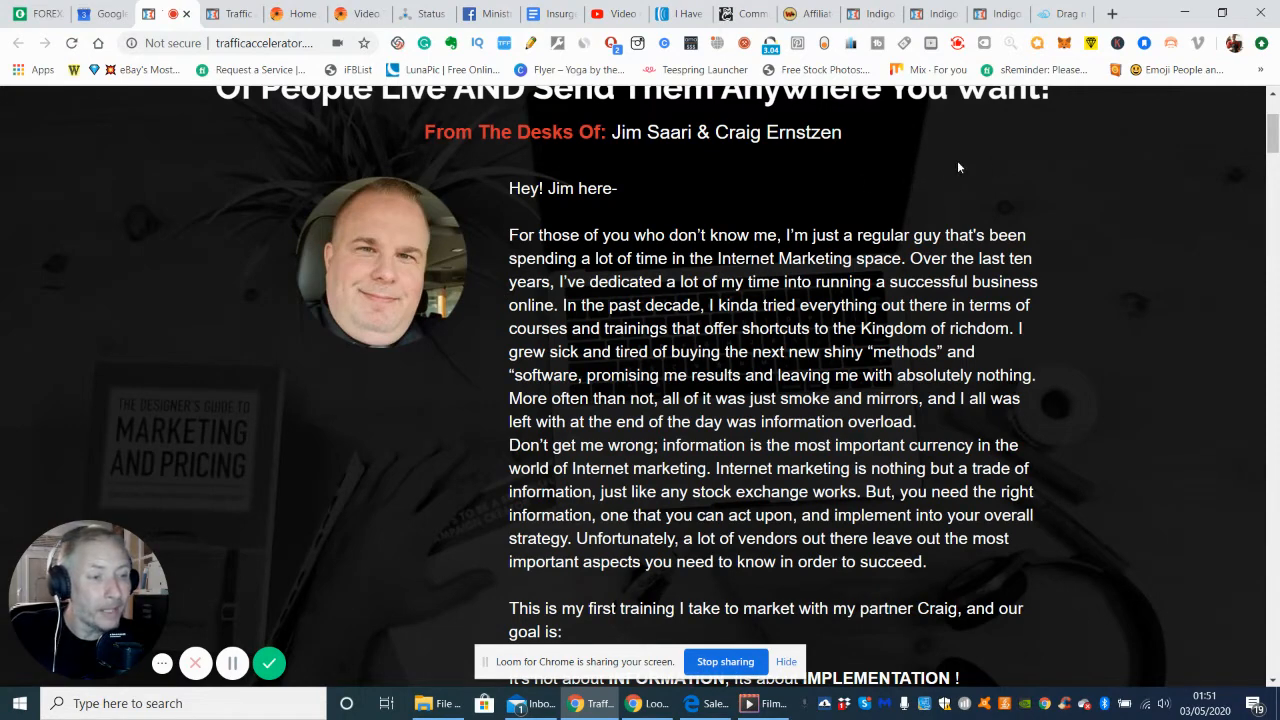
mouse_move(1096, 158)
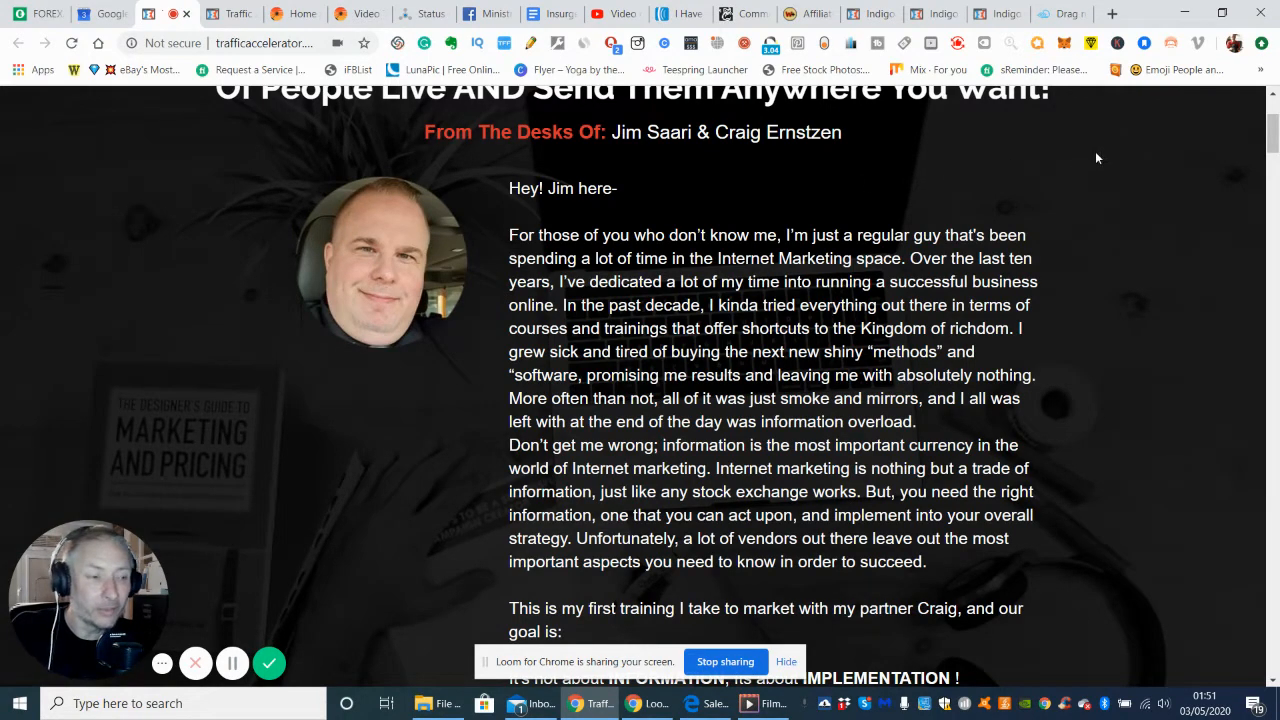
mouse_move(1008, 176)
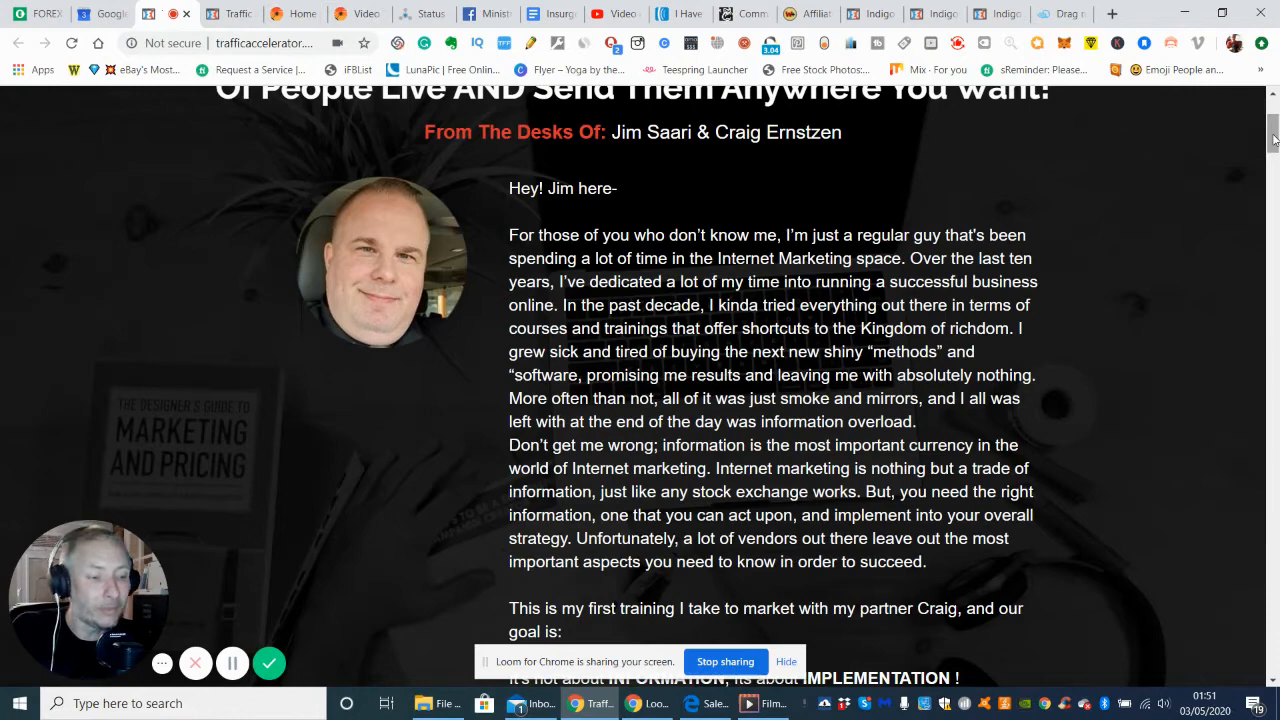
Step: Scroll past Craig's story to the Video Training section and Early Bird List countdown
scroll(down, 3)
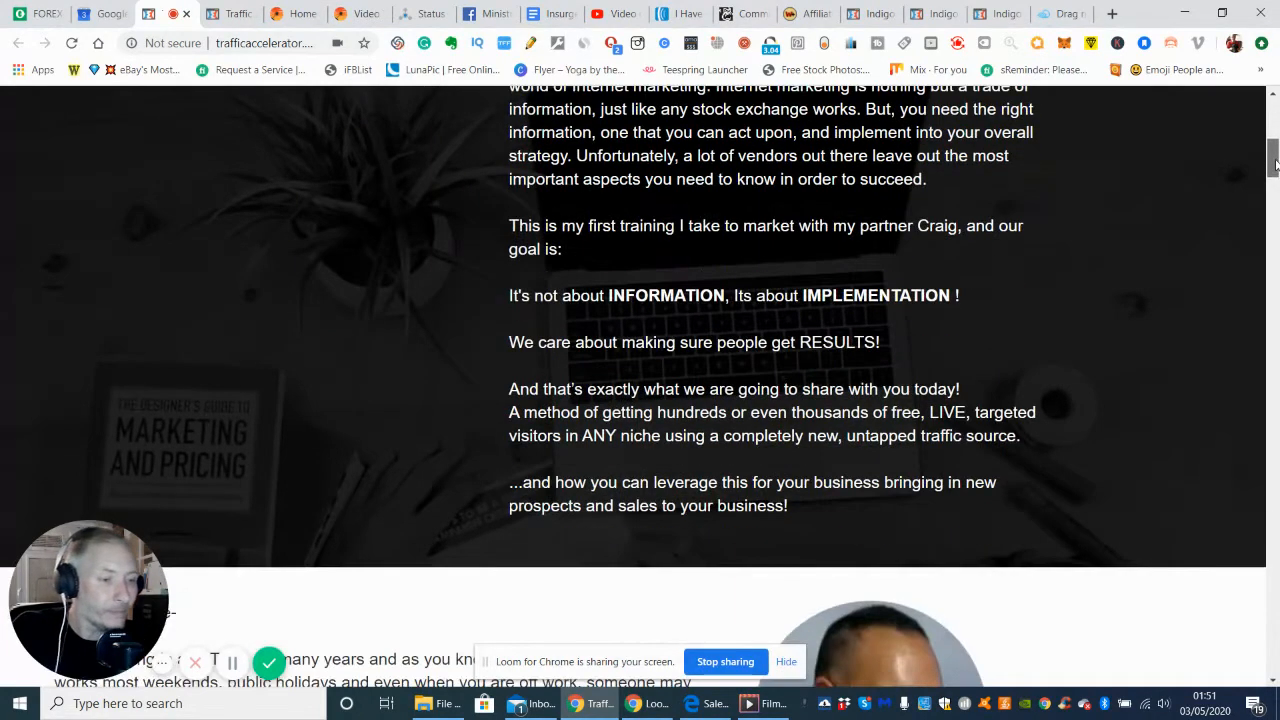
scroll(down, 3)
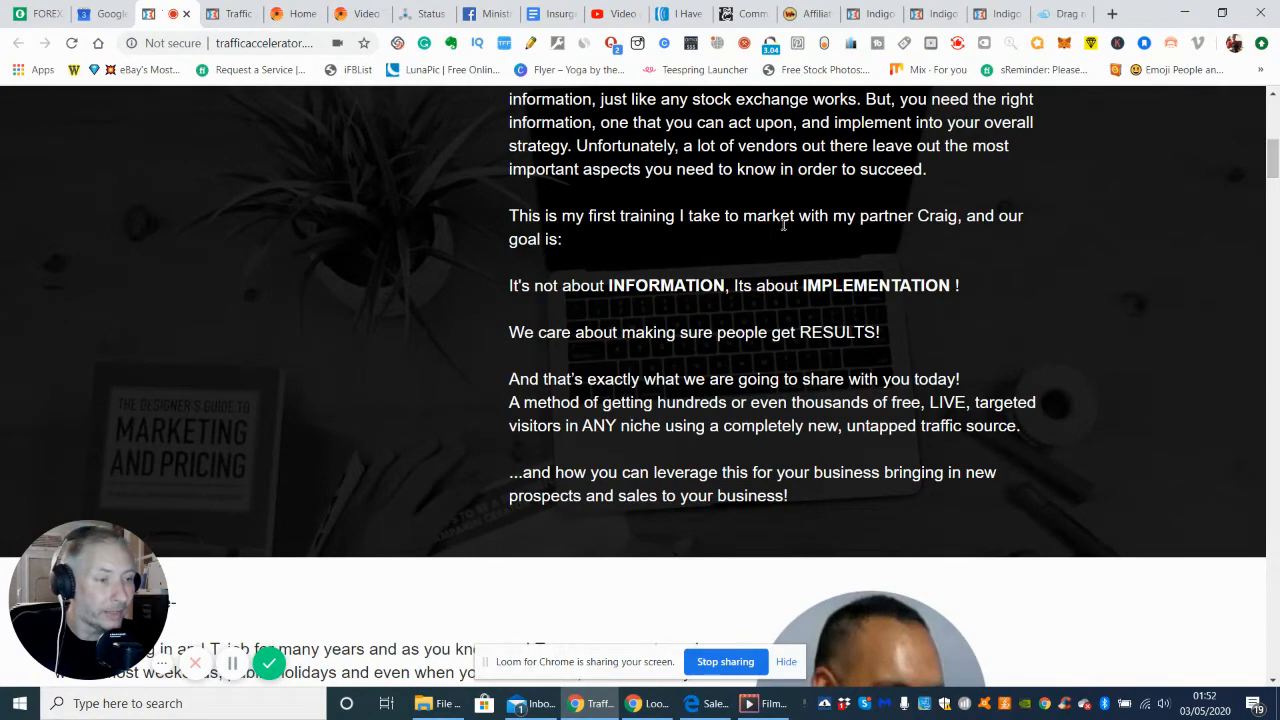
mouse_move(598, 320)
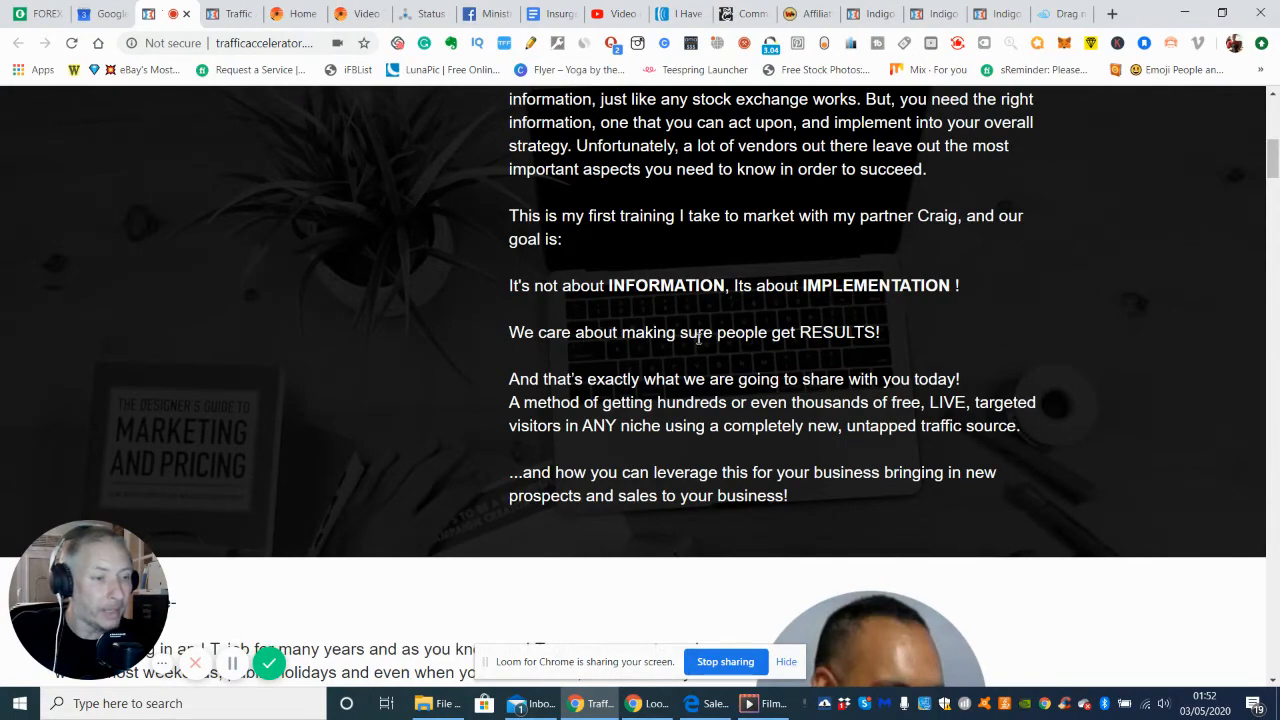
mouse_move(576, 364)
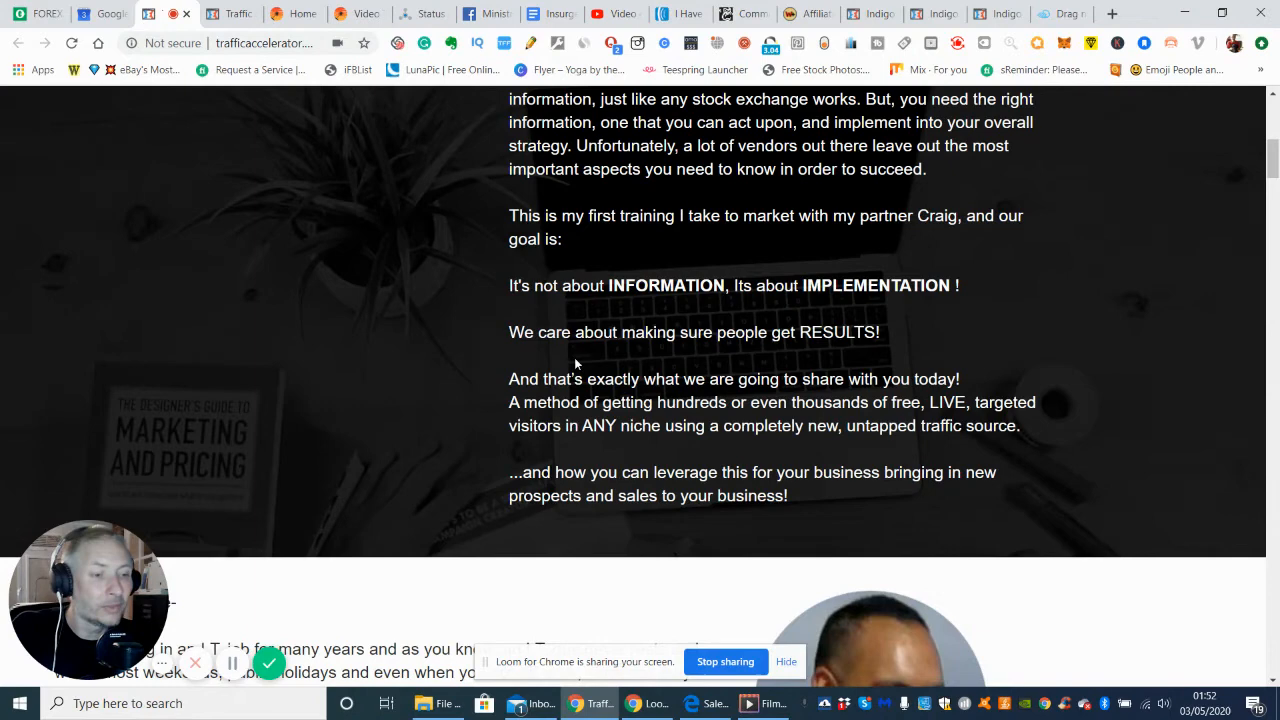
mouse_move(828, 362)
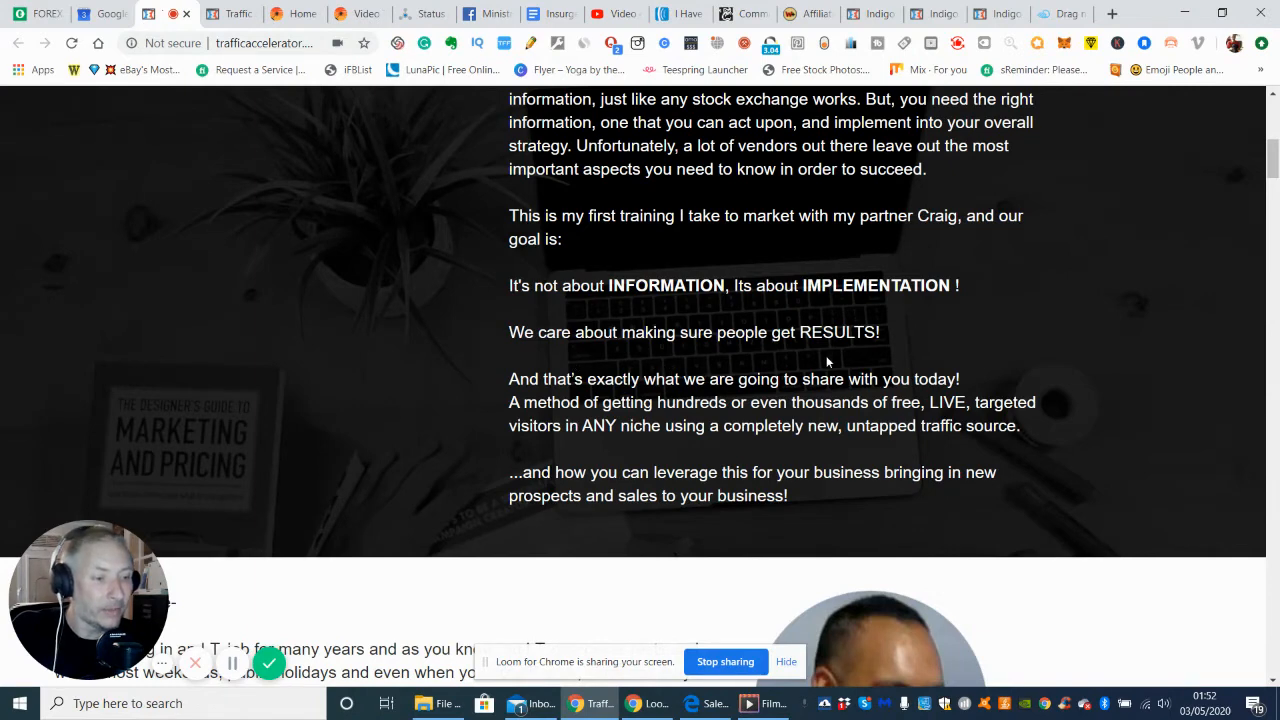
mouse_move(1008, 374)
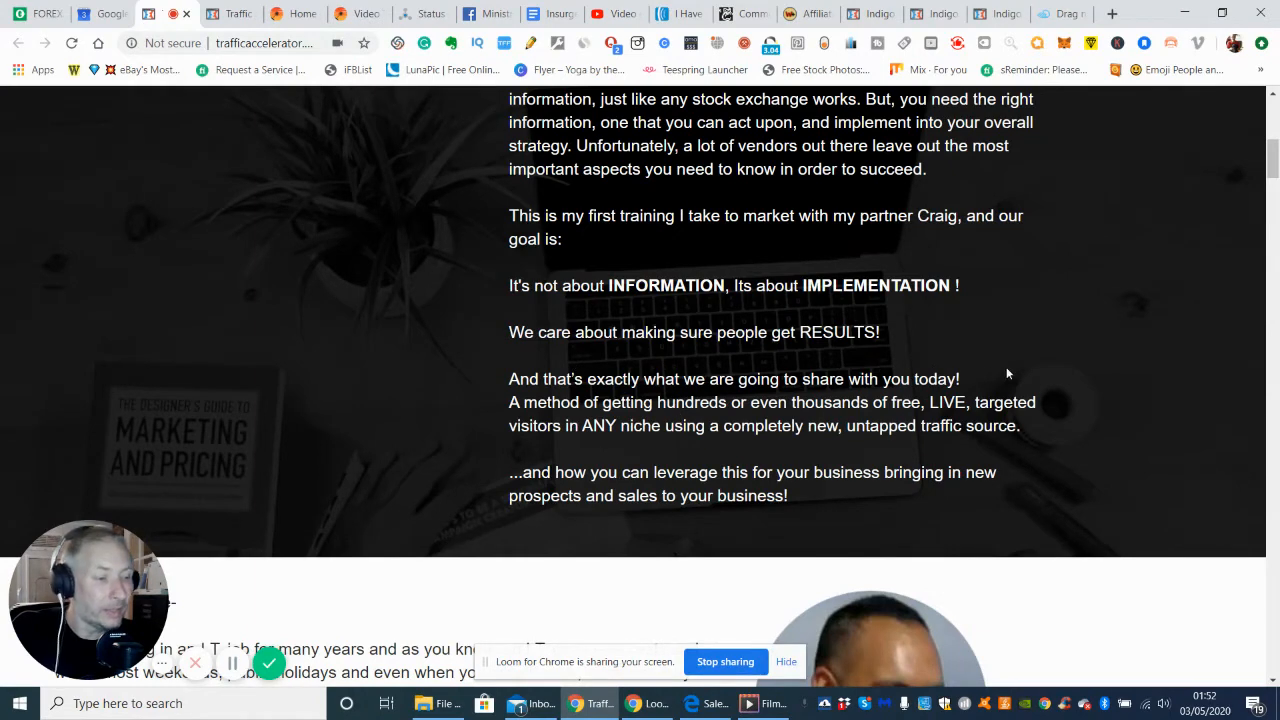
scroll(down, 3)
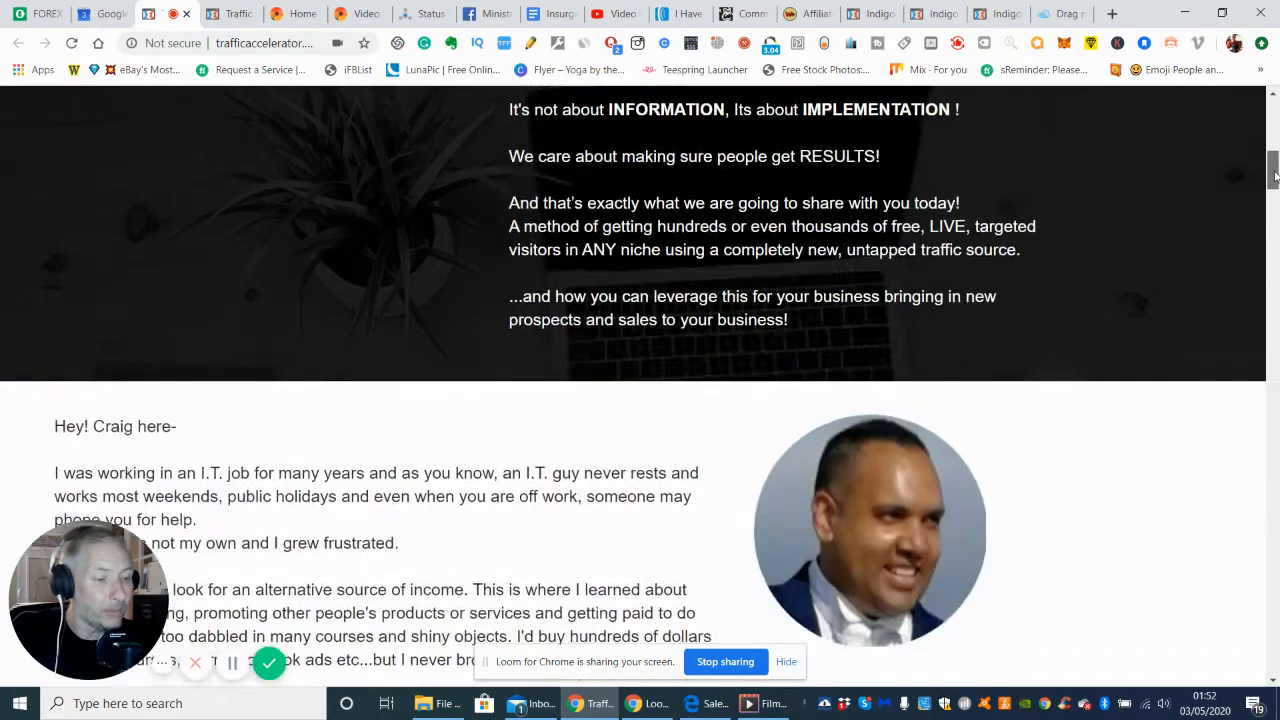
scroll(down, 3)
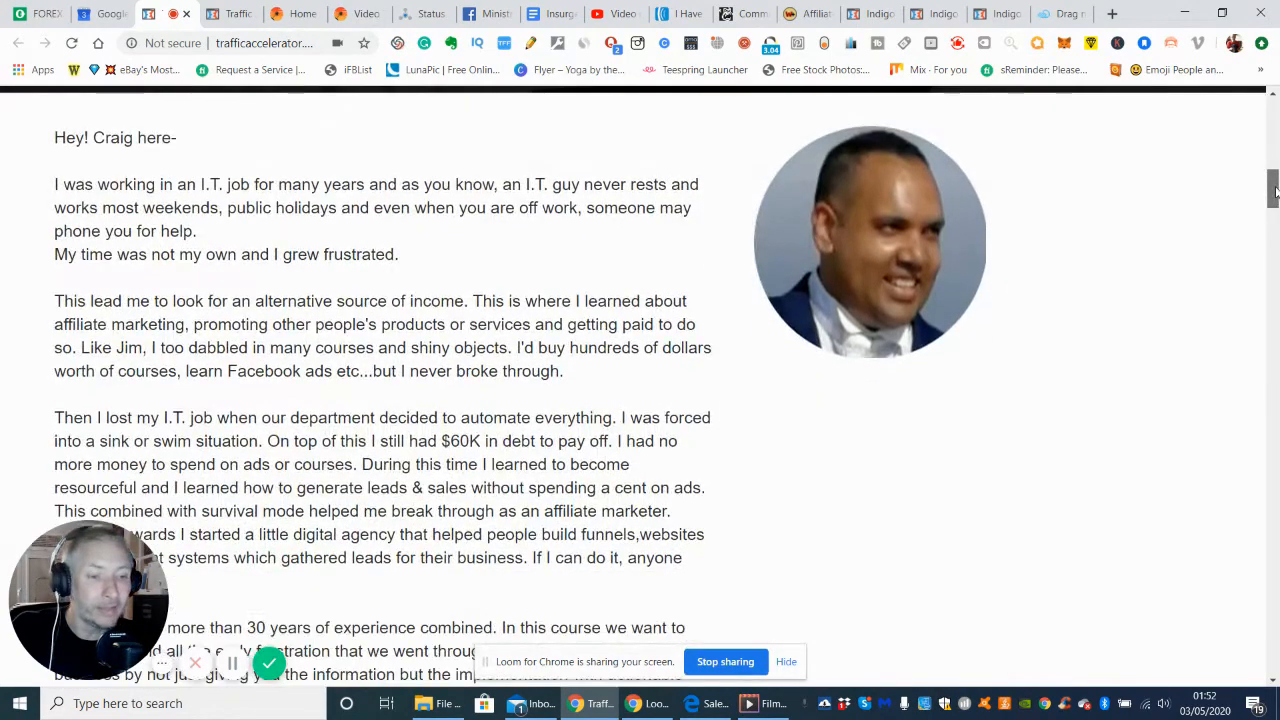
scroll(down, 3)
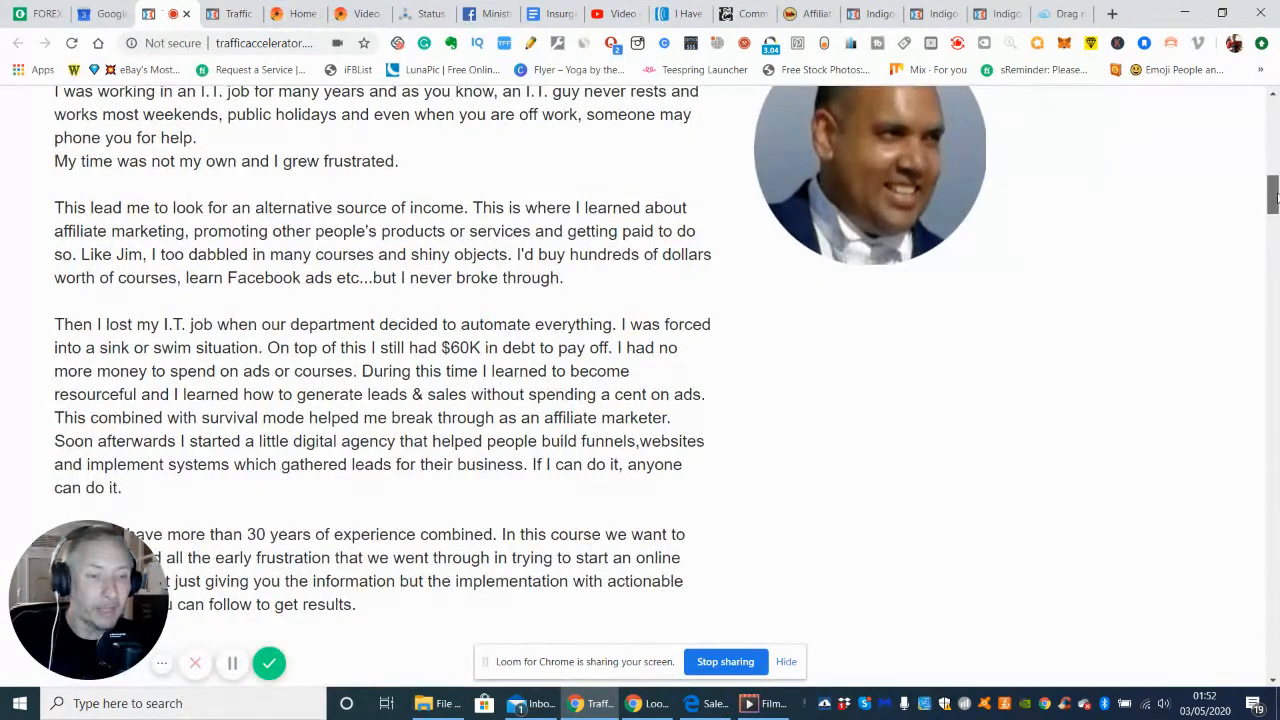
scroll(down, 3)
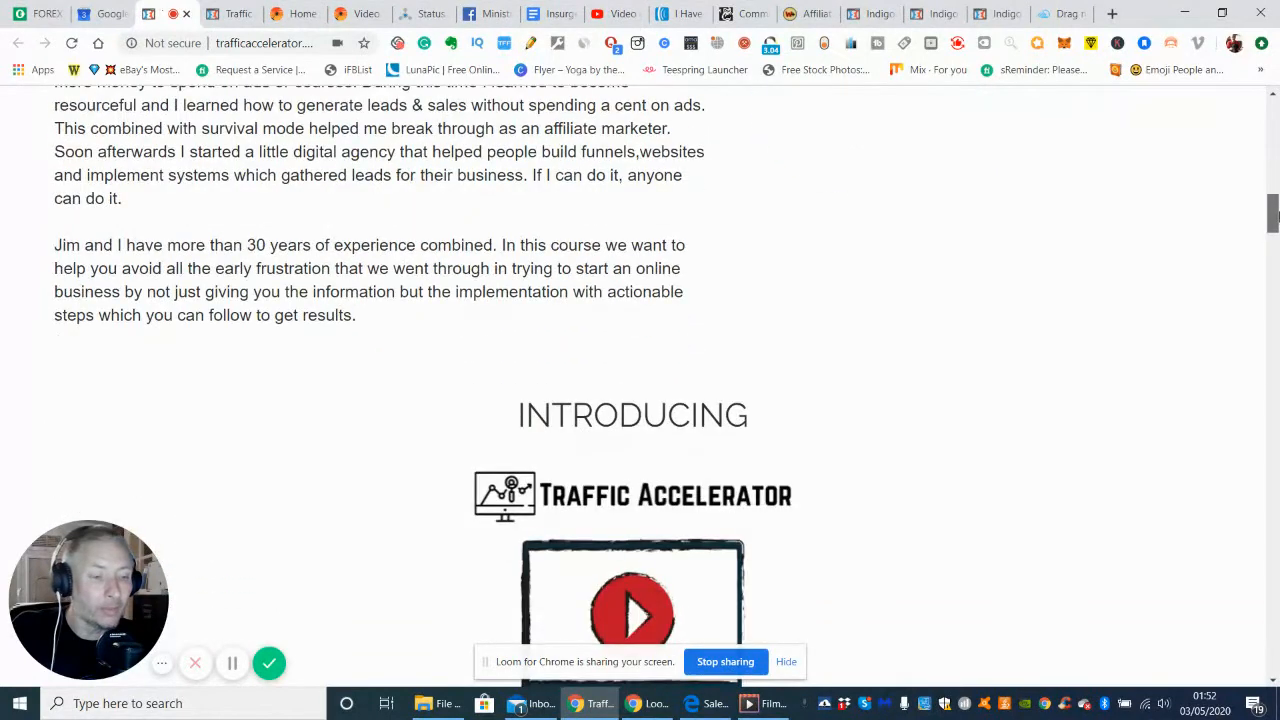
scroll(down, 3)
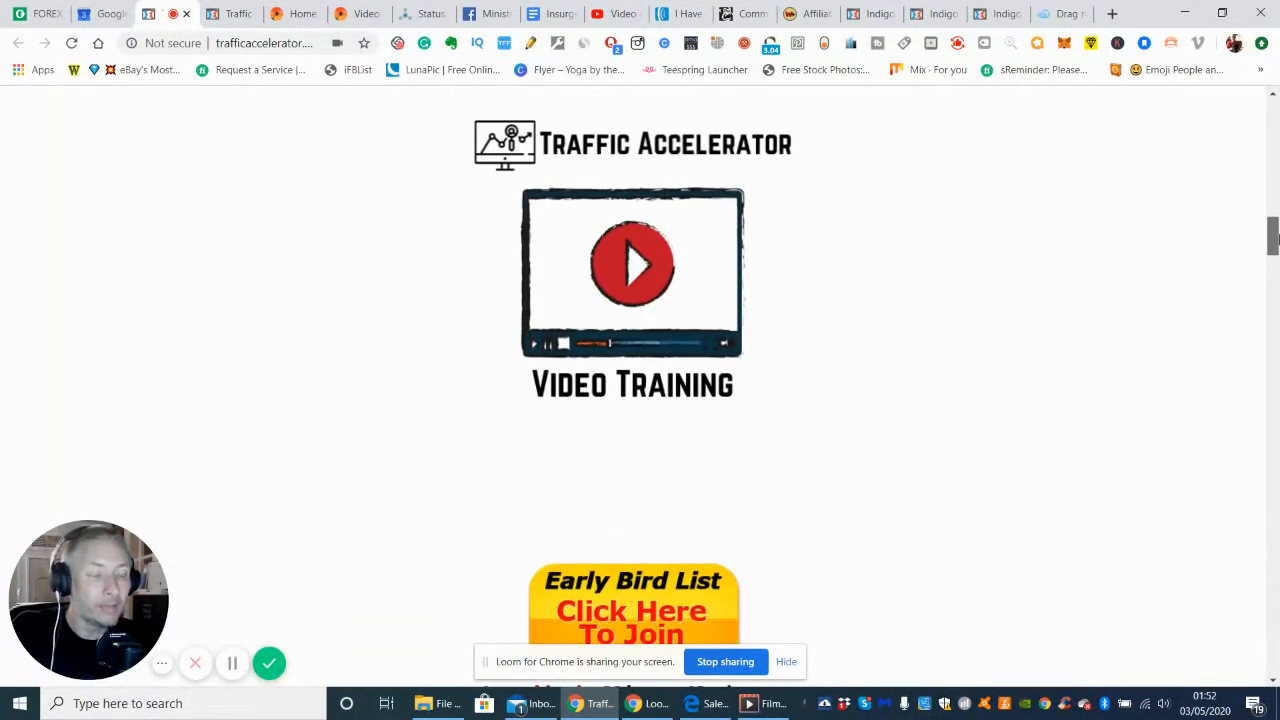
mouse_move(544, 434)
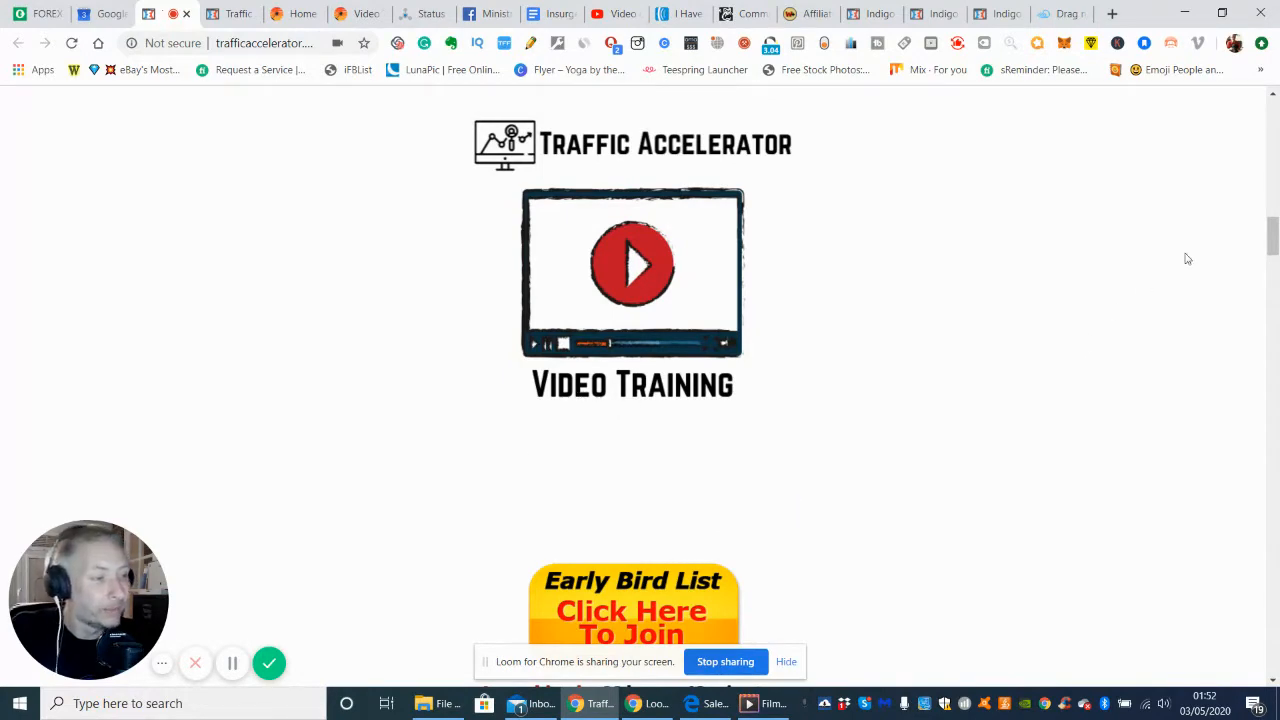
scroll(down, 3)
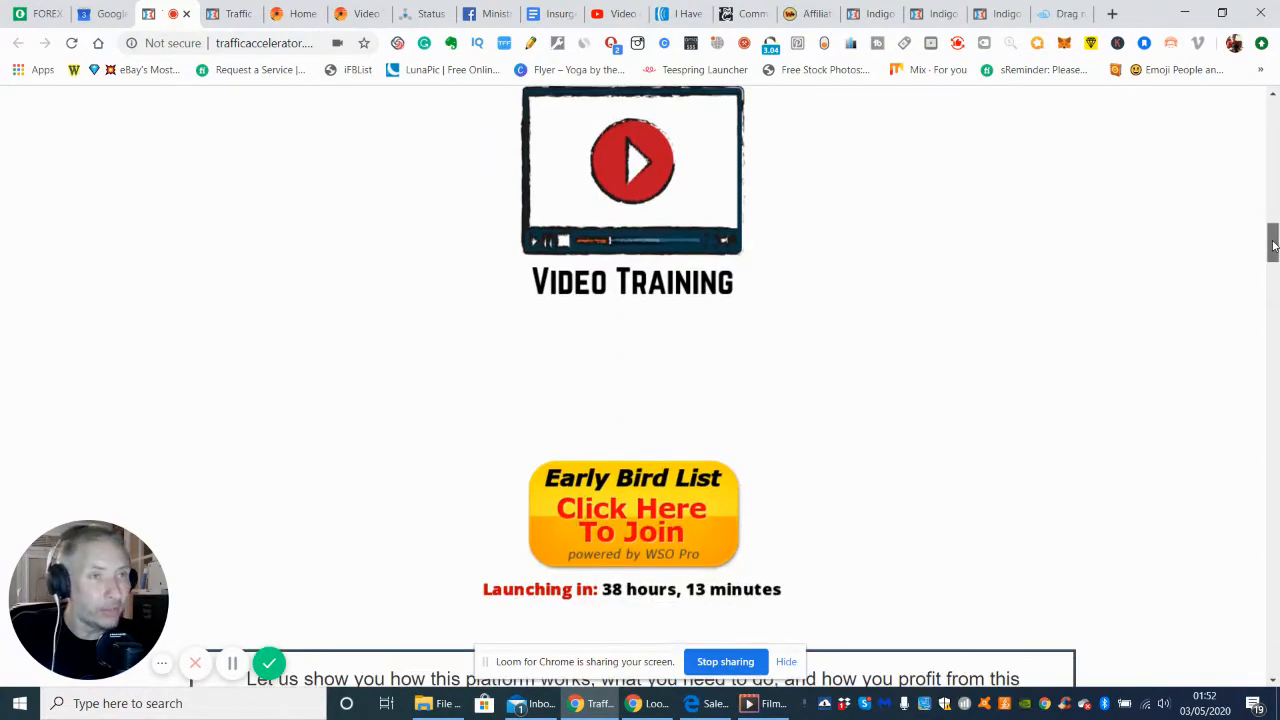
scroll(down, 3)
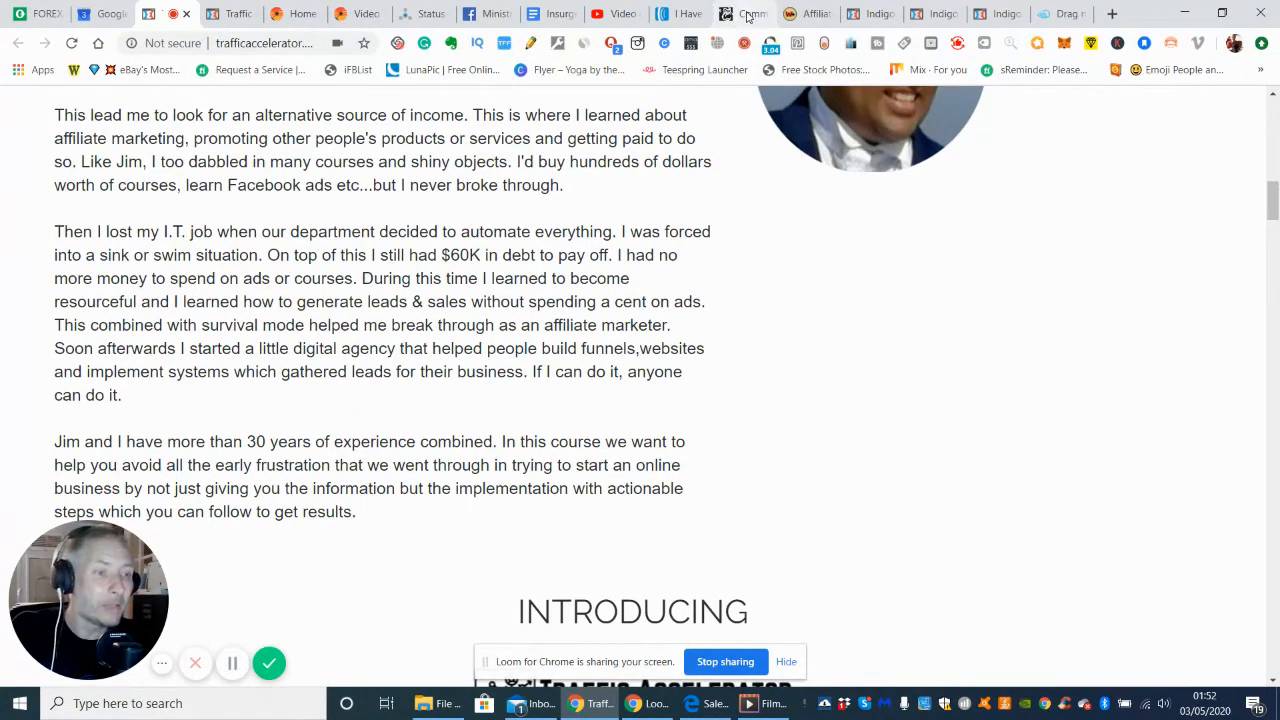
Step: Switch to the Commission Gorilla tab showing the My Pages list with views and conversions
click(744, 12)
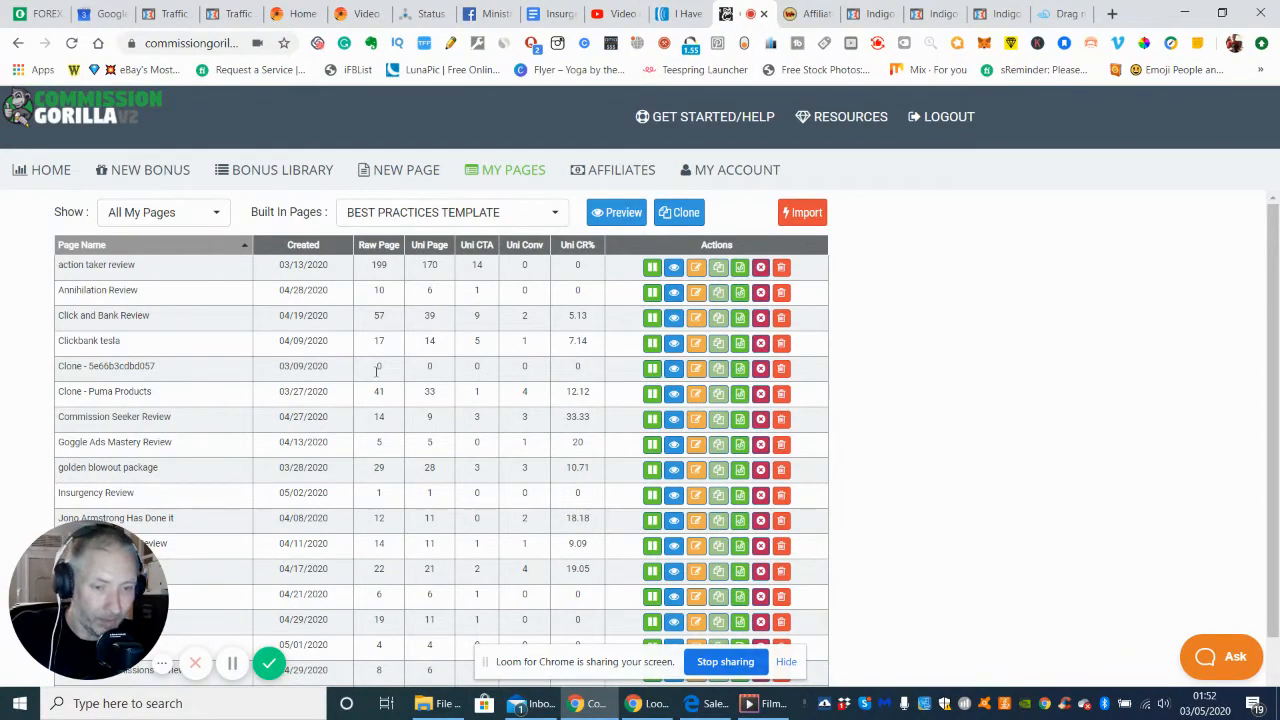
mouse_move(444, 362)
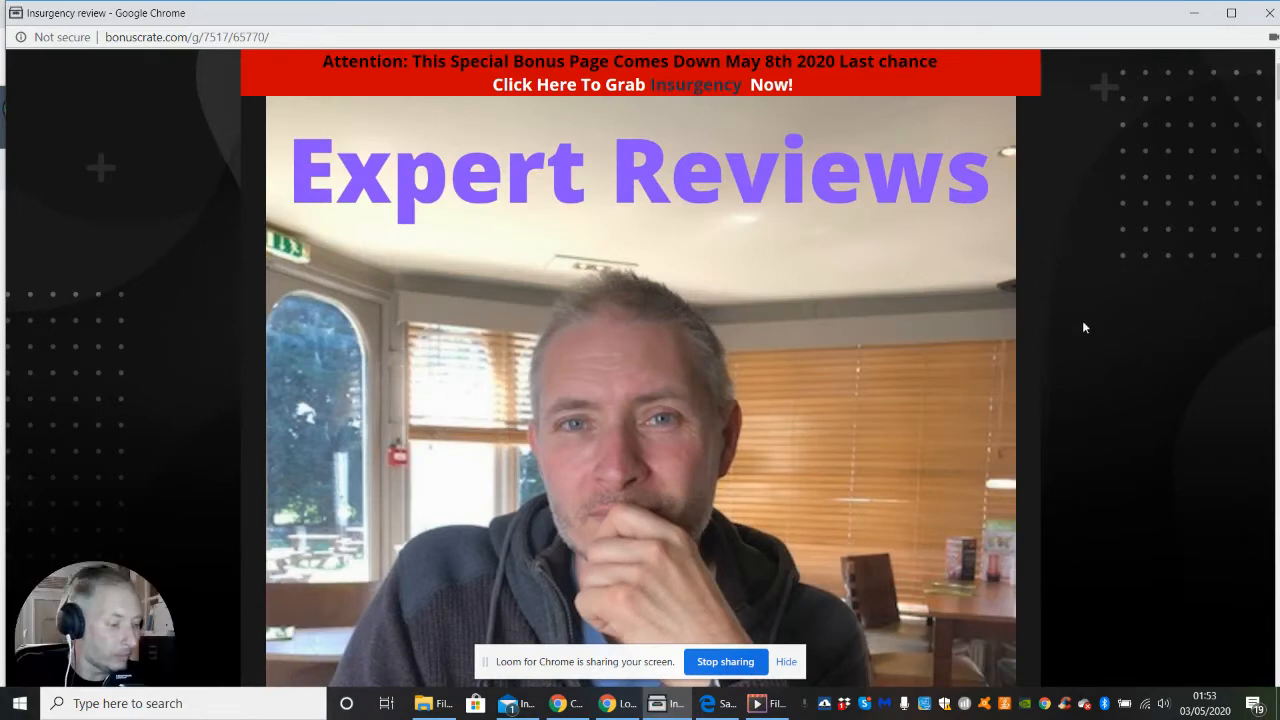
Step: Scroll the Bonus Crate page from the Expert Reviews header through the super bonus
scroll(down, 3)
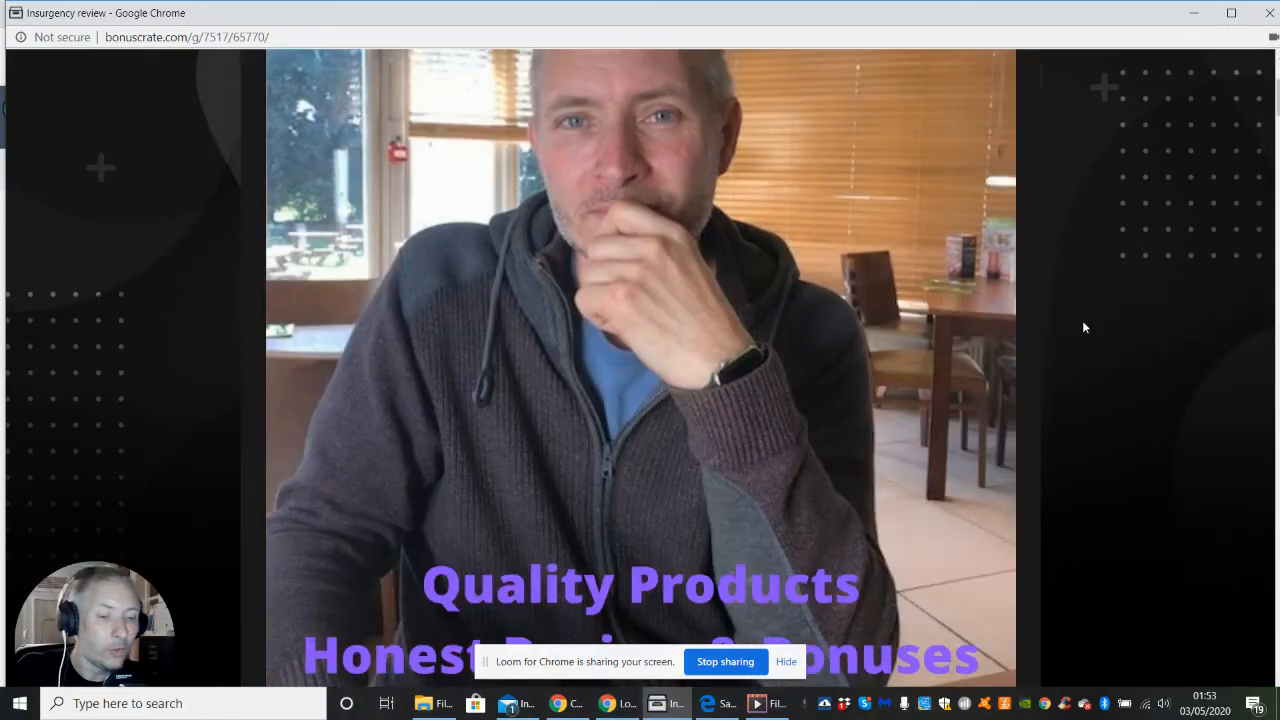
scroll(down, 3)
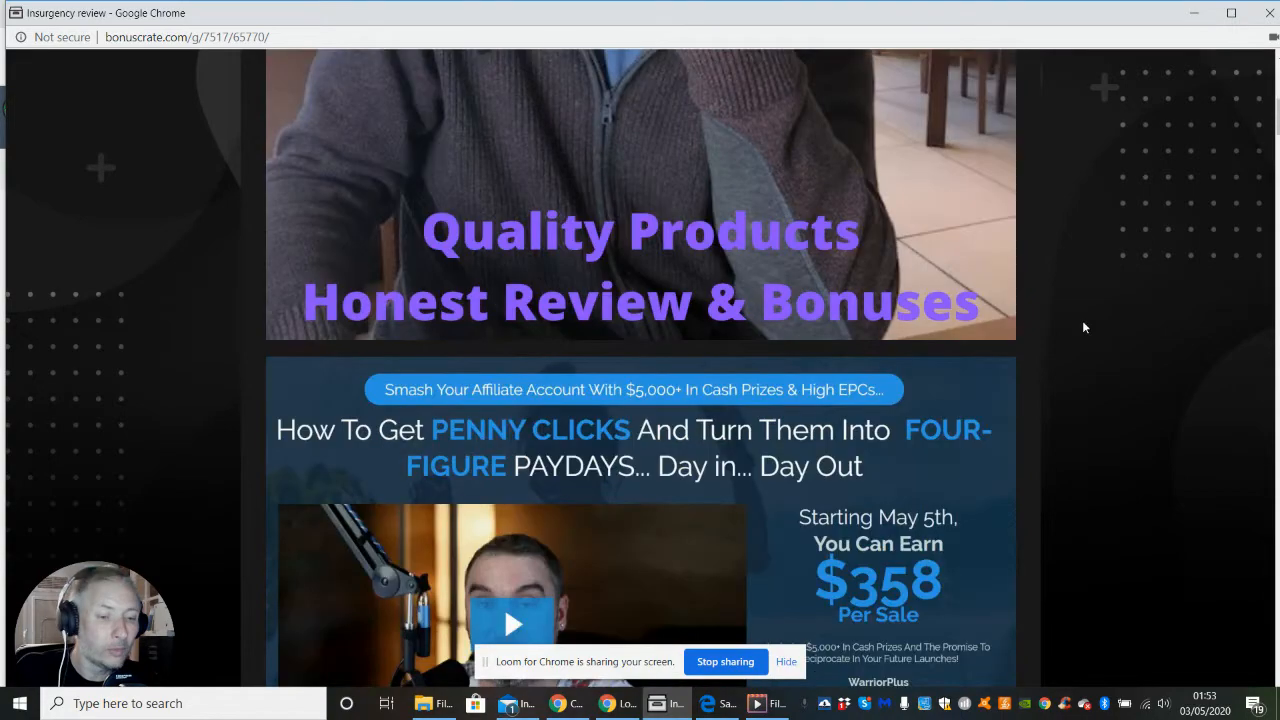
scroll(down, 3)
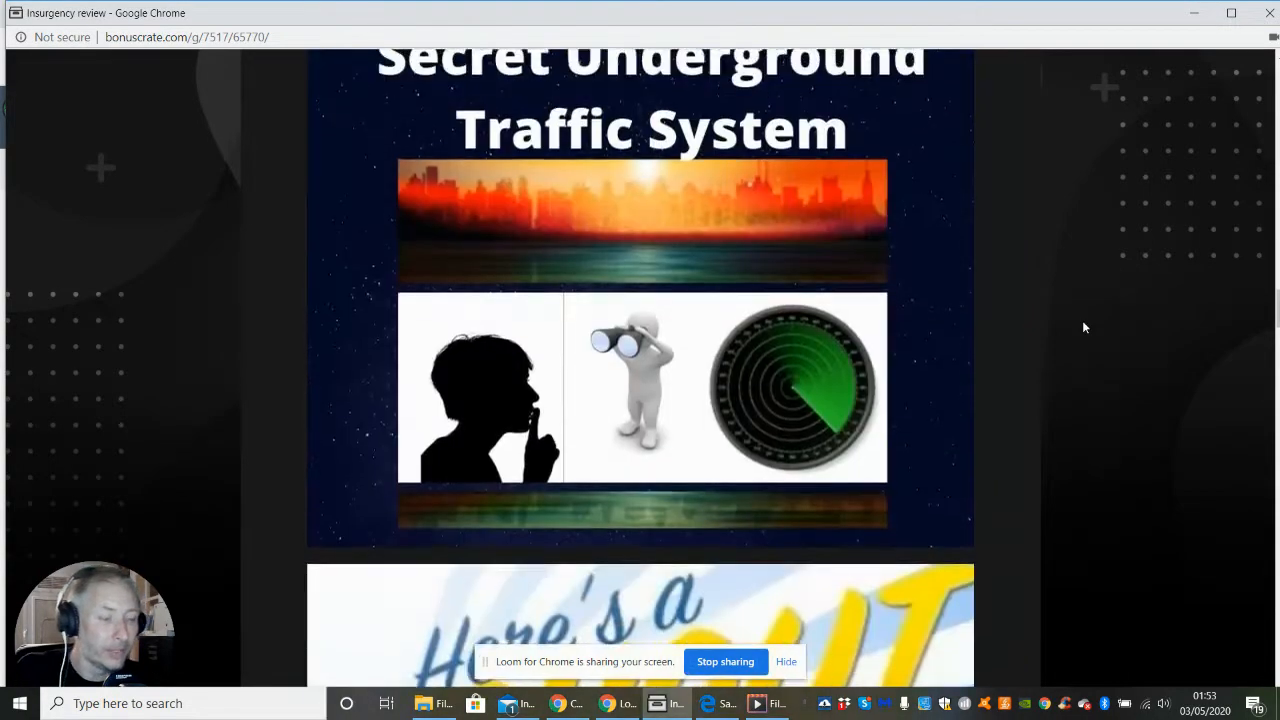
scroll(up, 3)
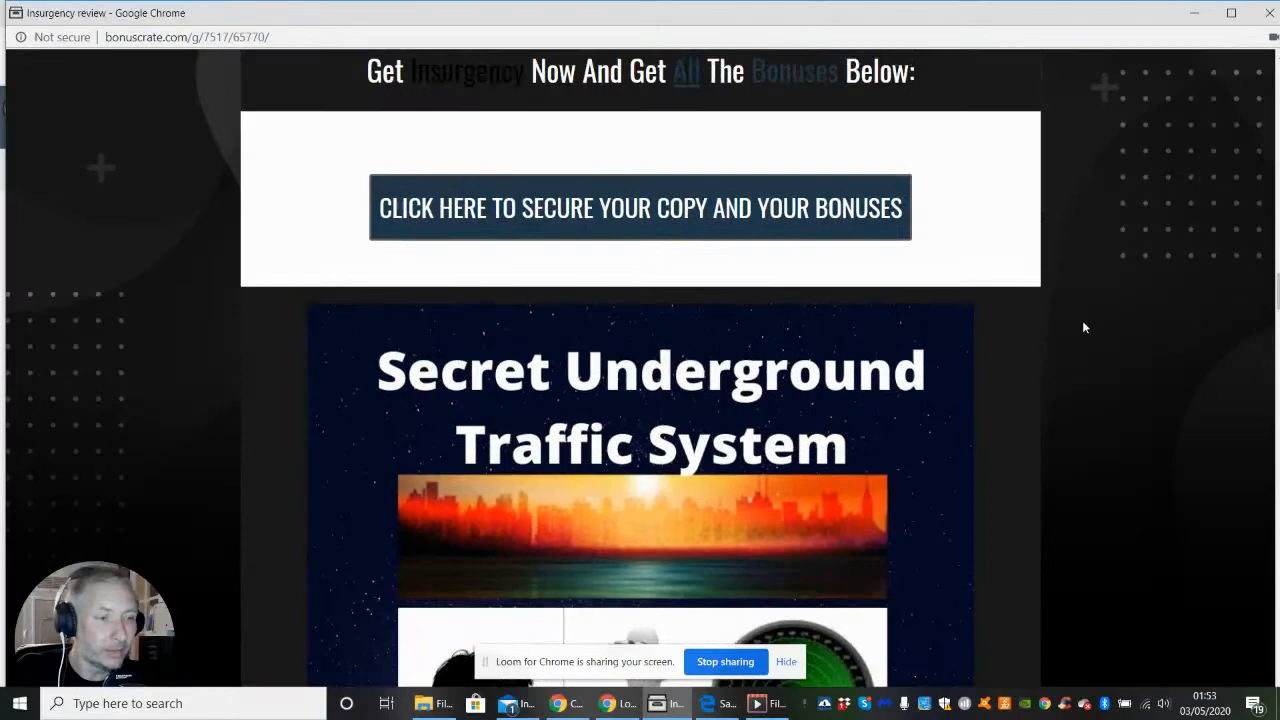
scroll(down, 3)
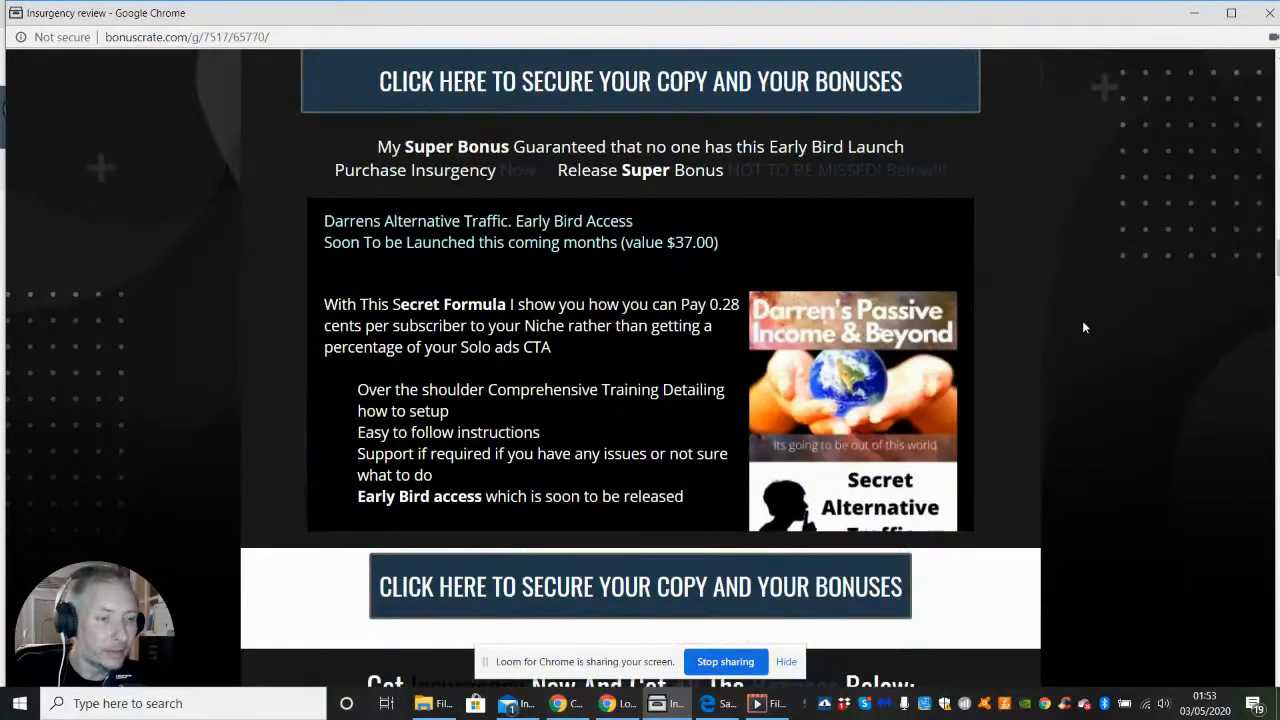
scroll(down, 3)
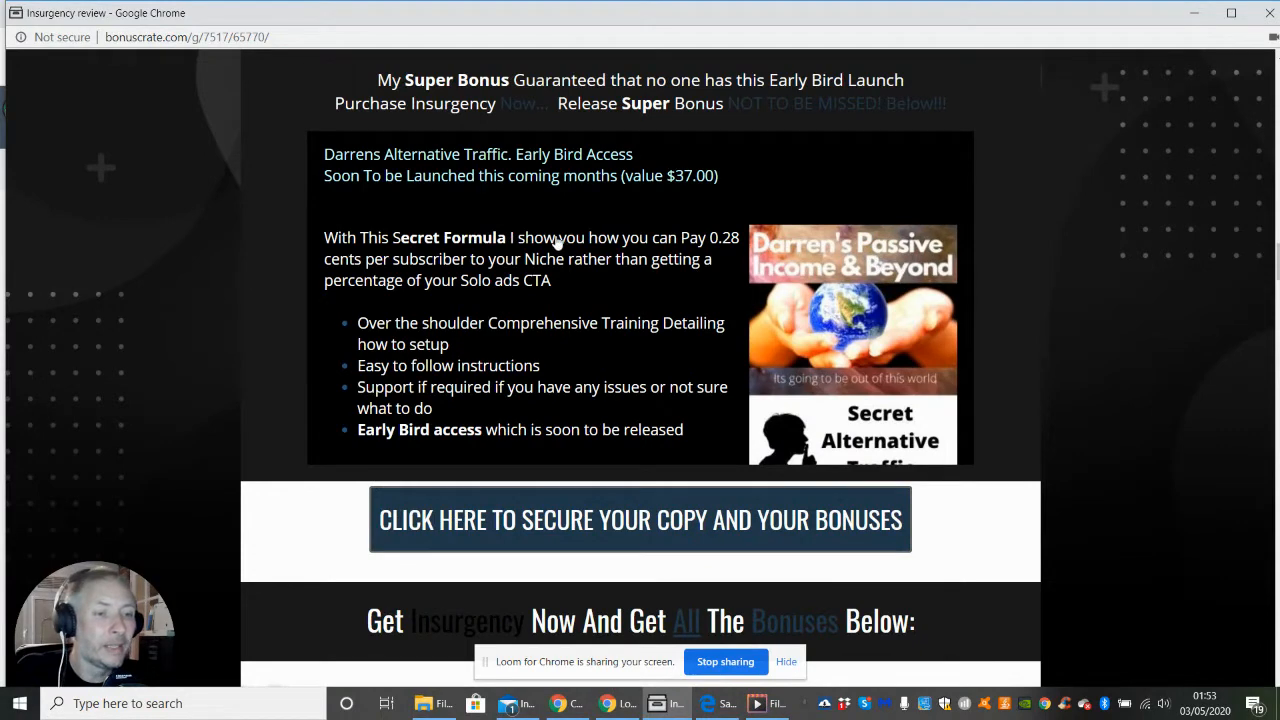
mouse_move(454, 212)
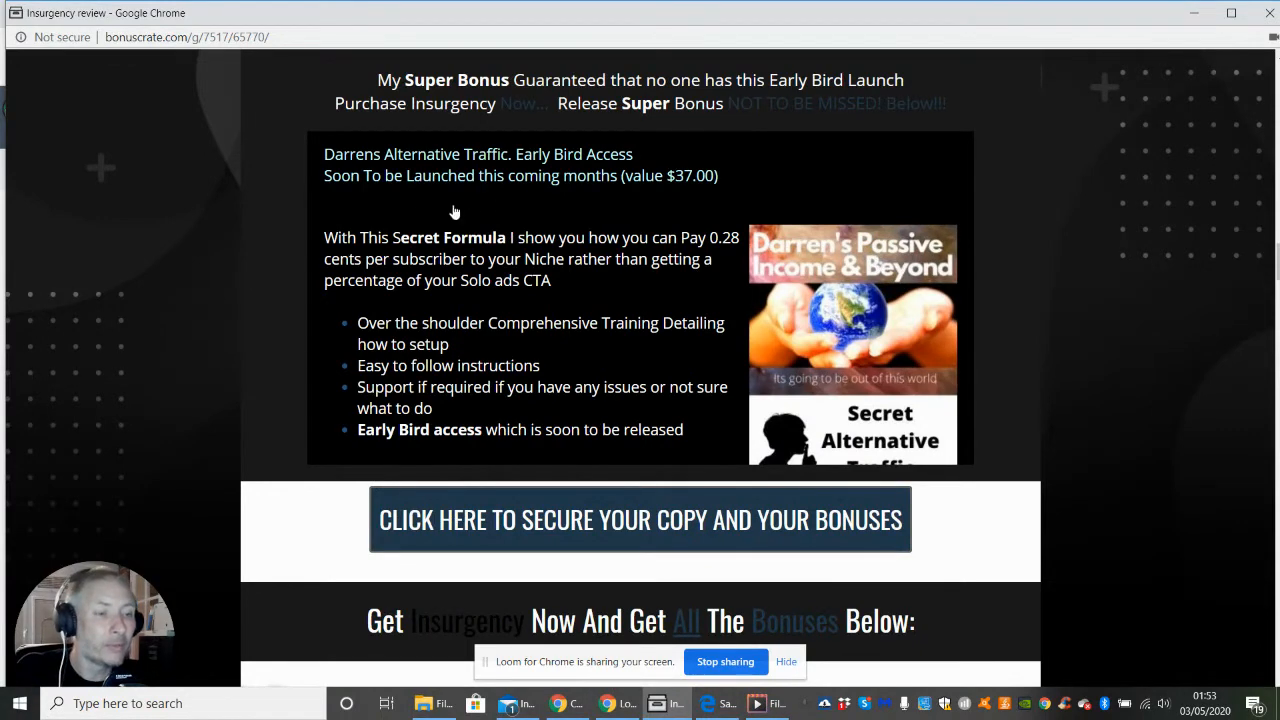
mouse_move(514, 206)
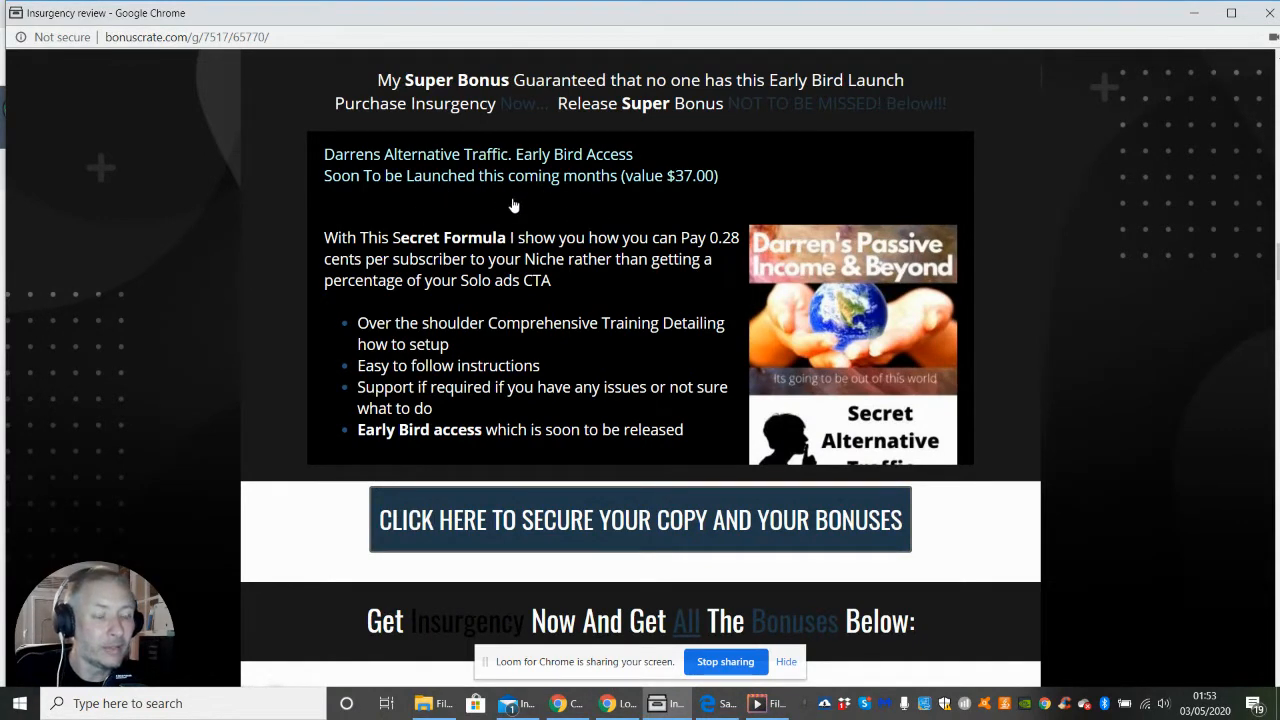
mouse_move(604, 216)
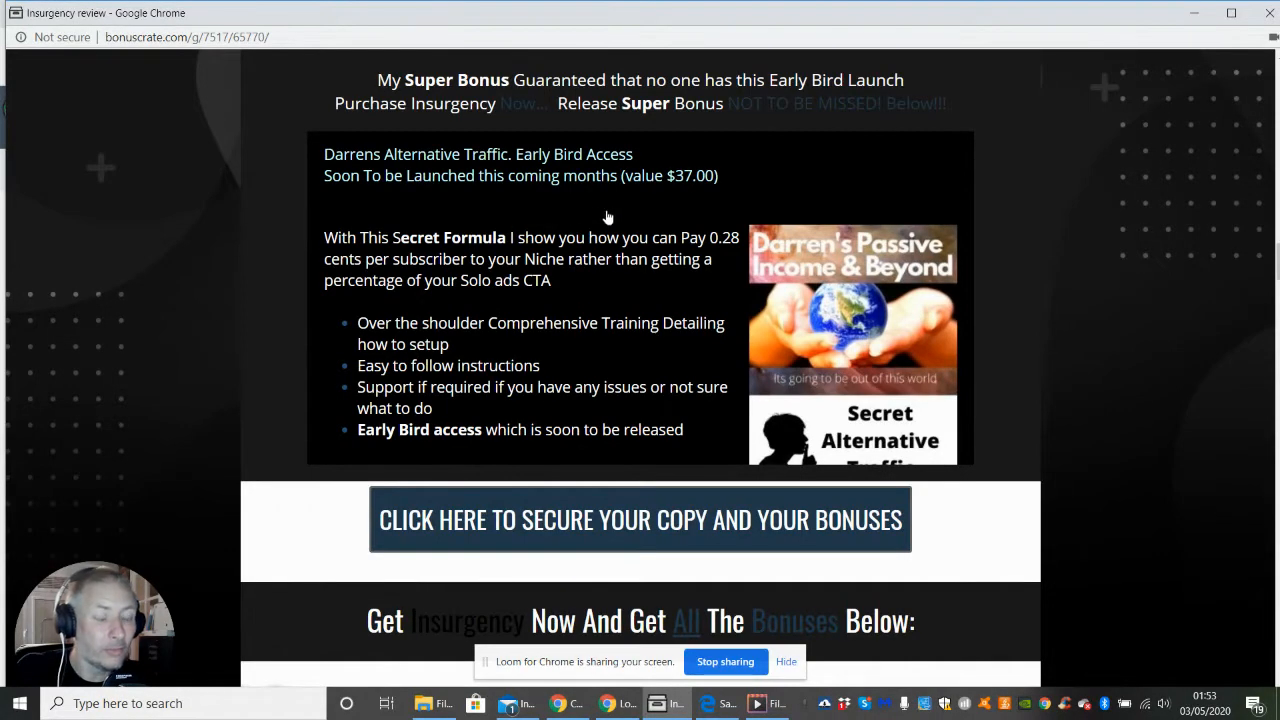
mouse_move(586, 232)
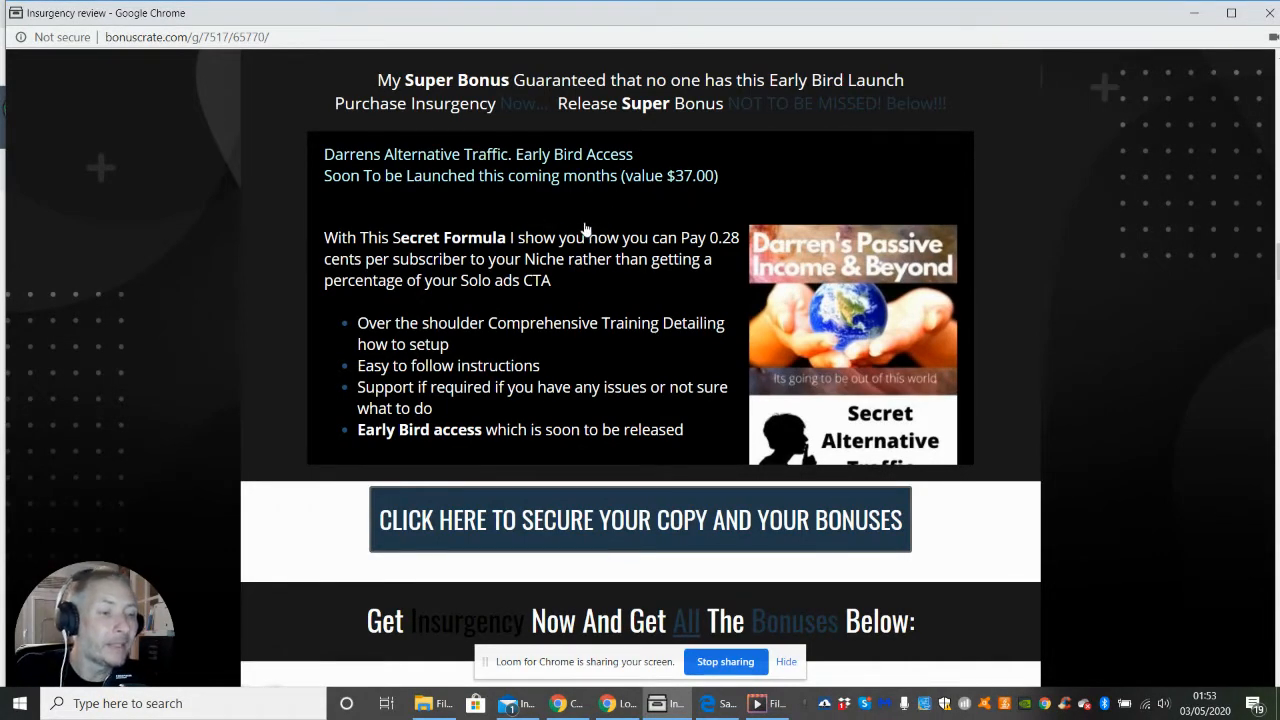
mouse_move(730, 250)
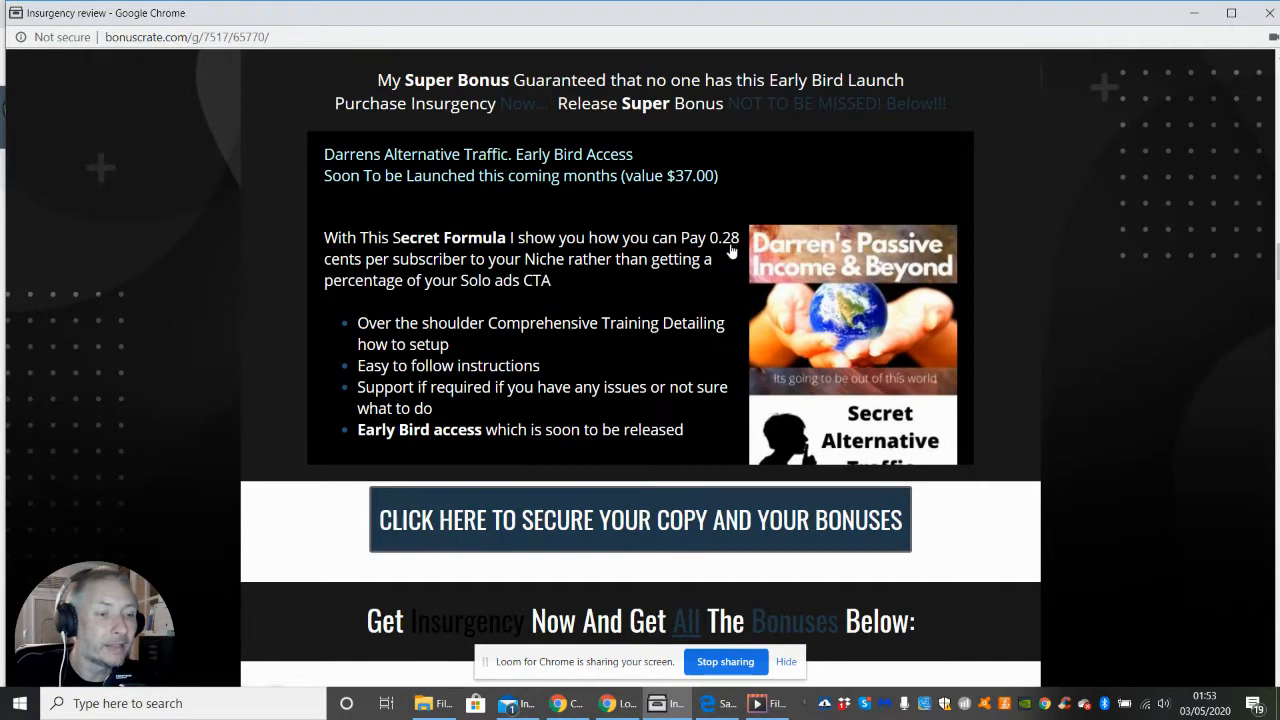
mouse_move(808, 220)
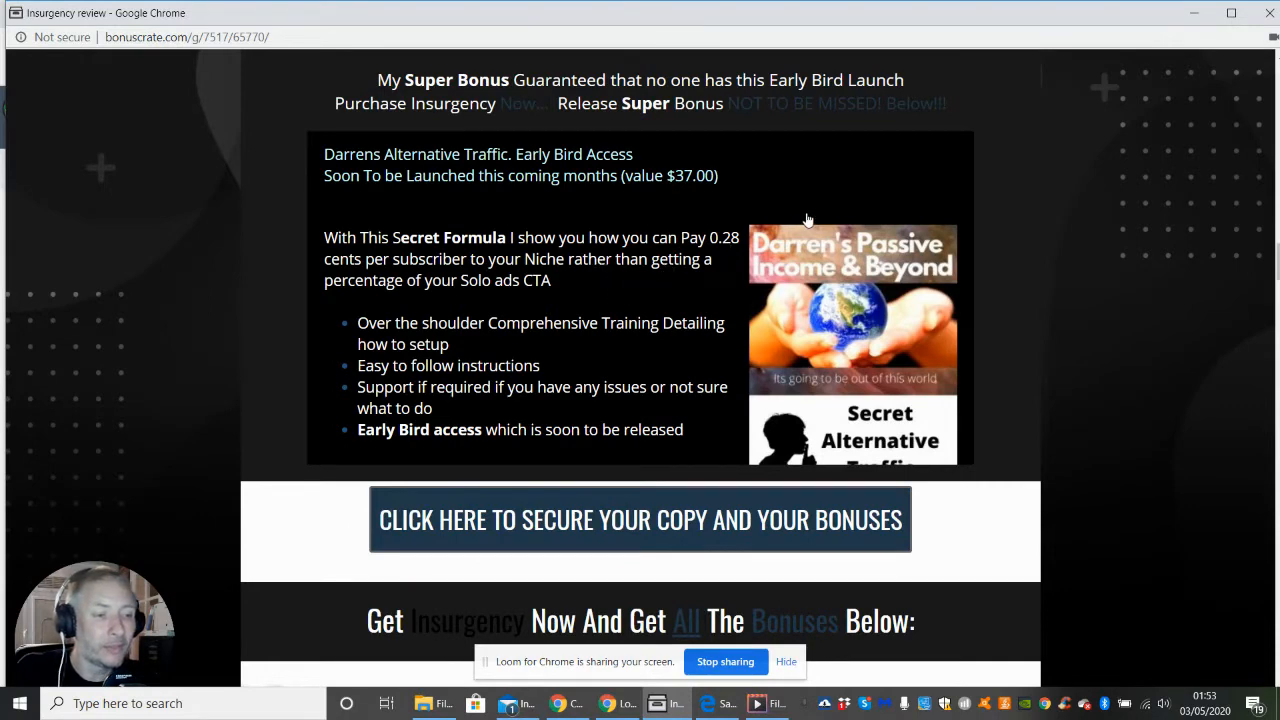
mouse_move(820, 176)
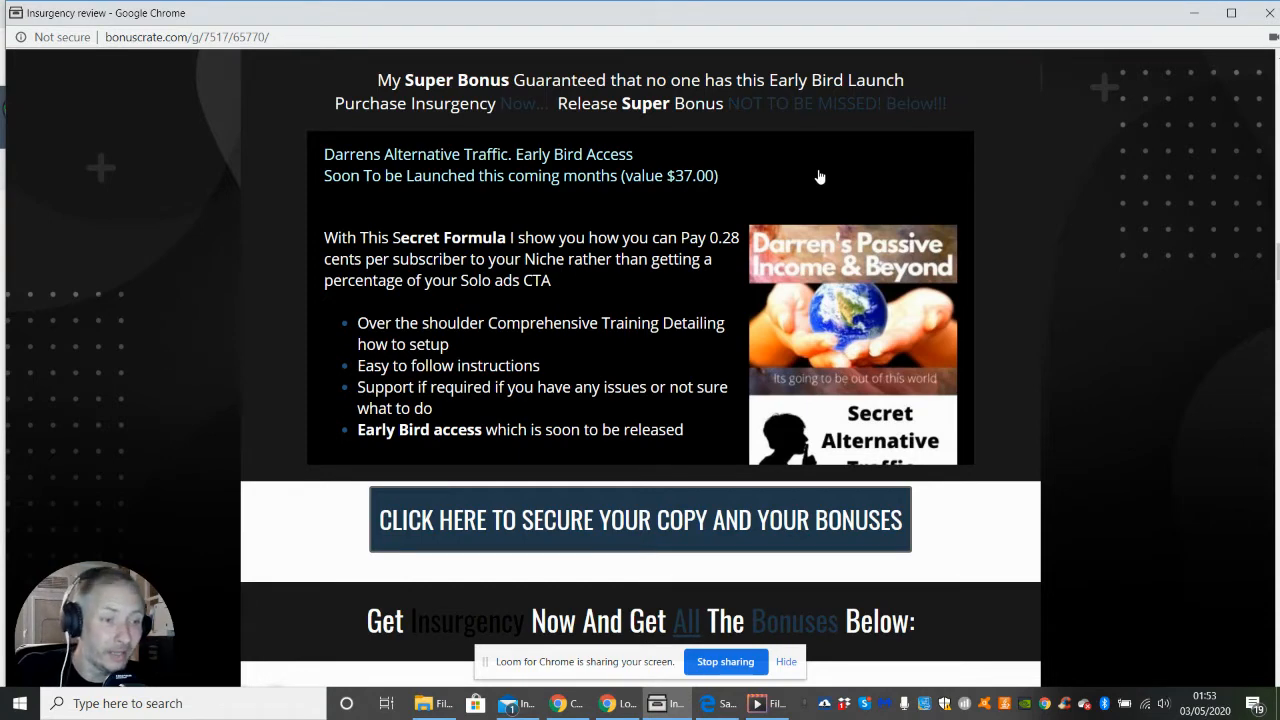
mouse_move(1094, 332)
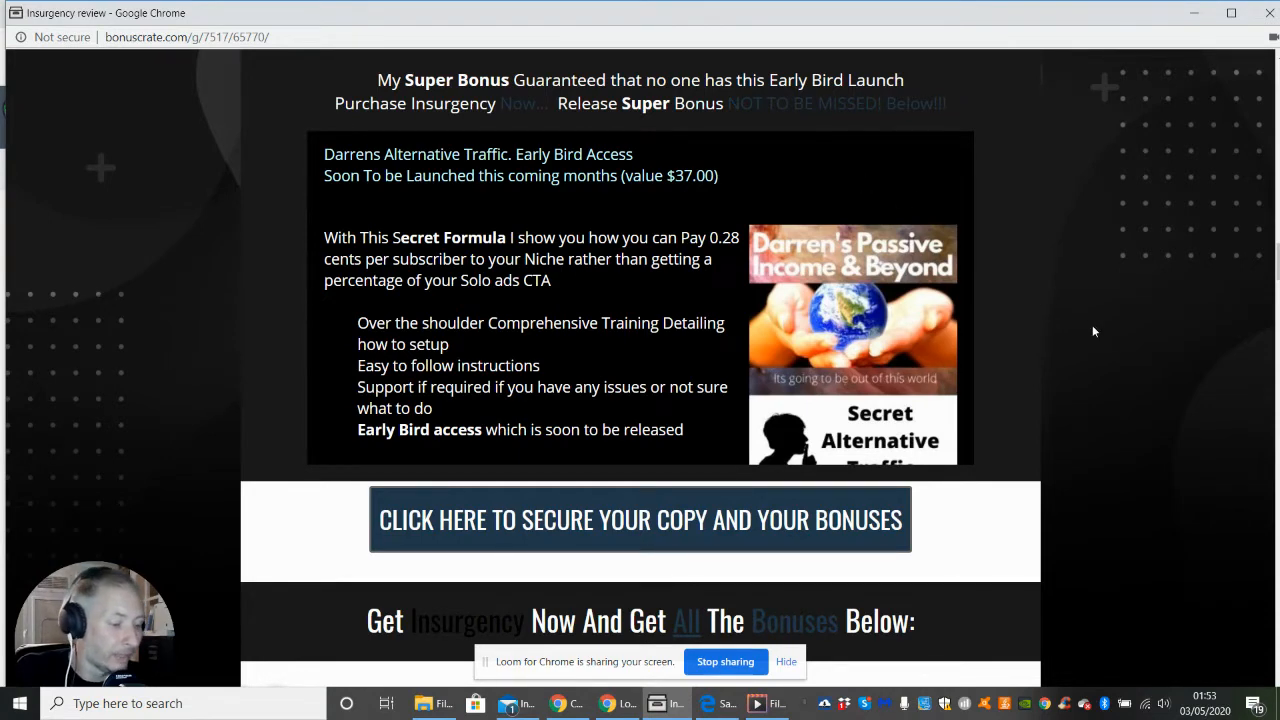
Step: Scroll past Secret Underground Traffic System, Instagram Traffic Master and Lightning Link Connections to the Alternative facebook traffic bonus
scroll(down, 3)
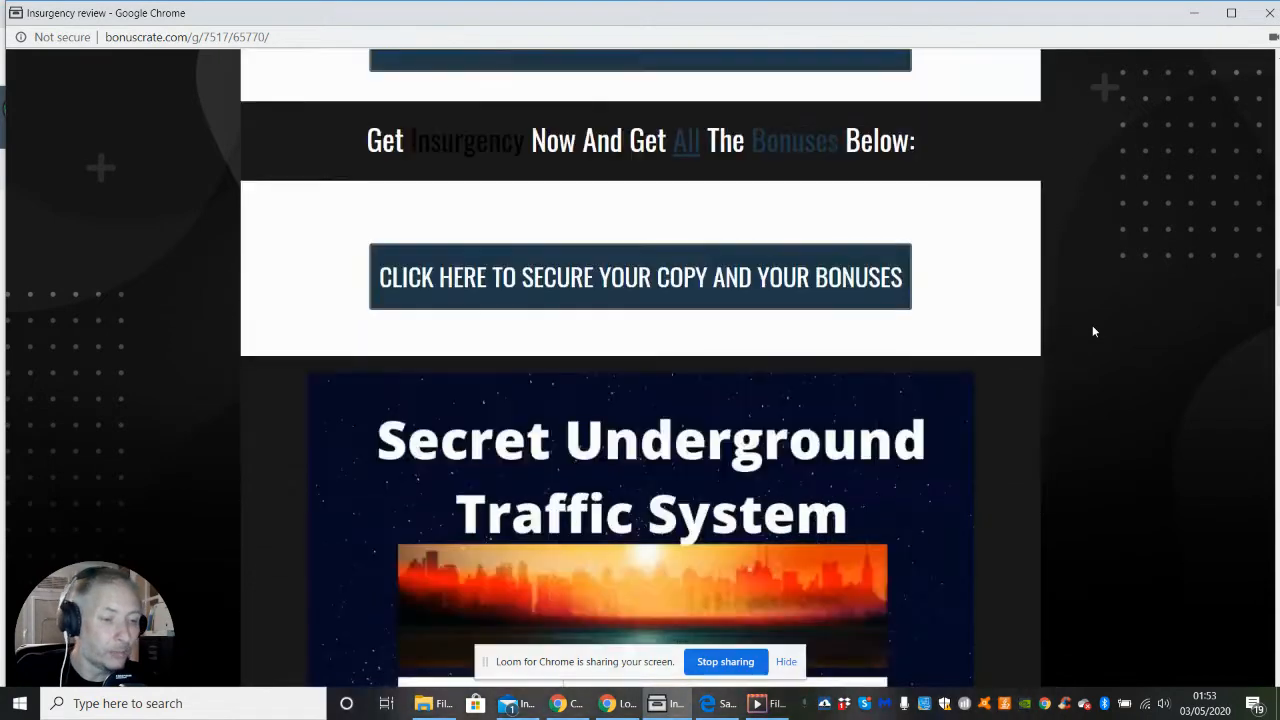
scroll(down, 3)
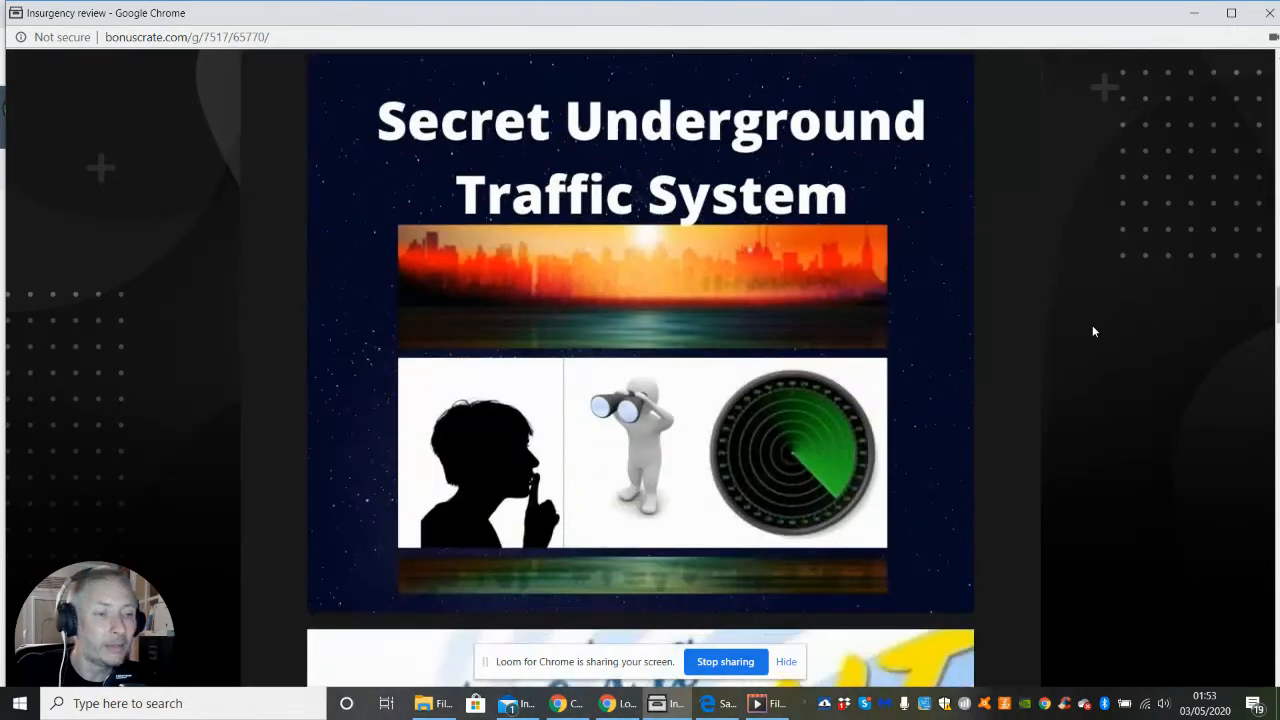
scroll(down, 3)
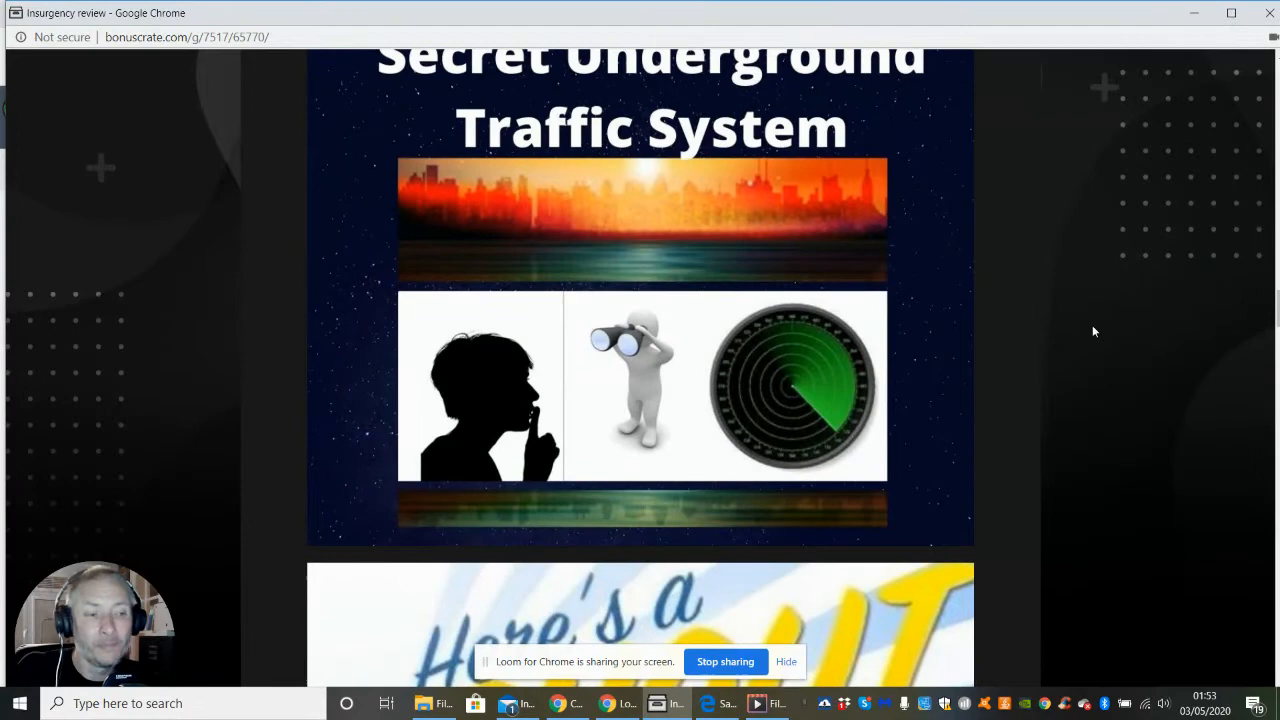
scroll(down, 3)
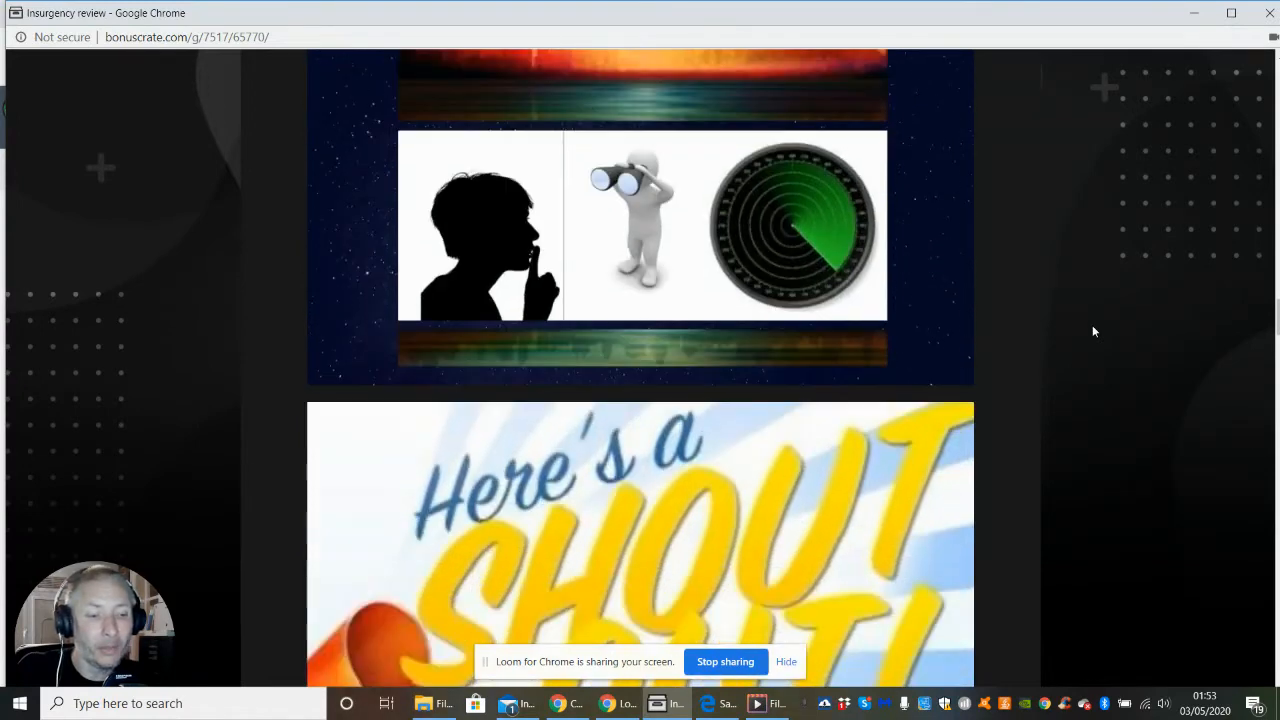
scroll(down, 3)
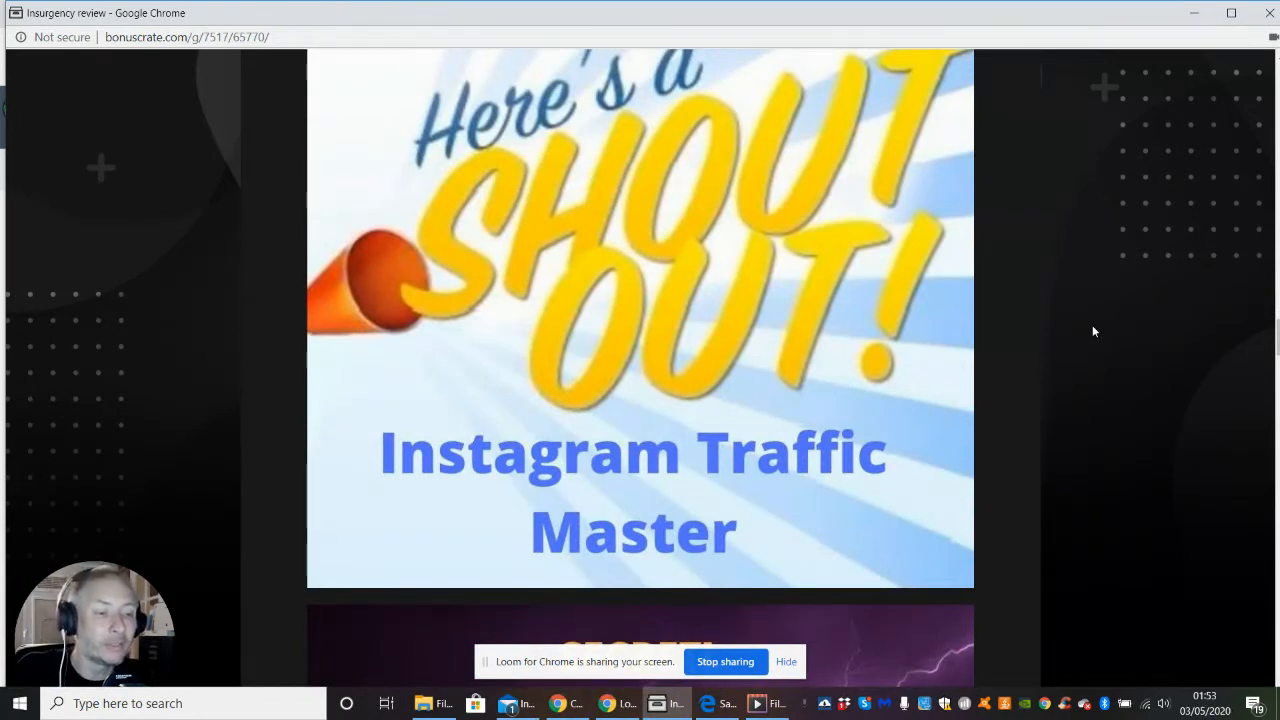
scroll(down, 3)
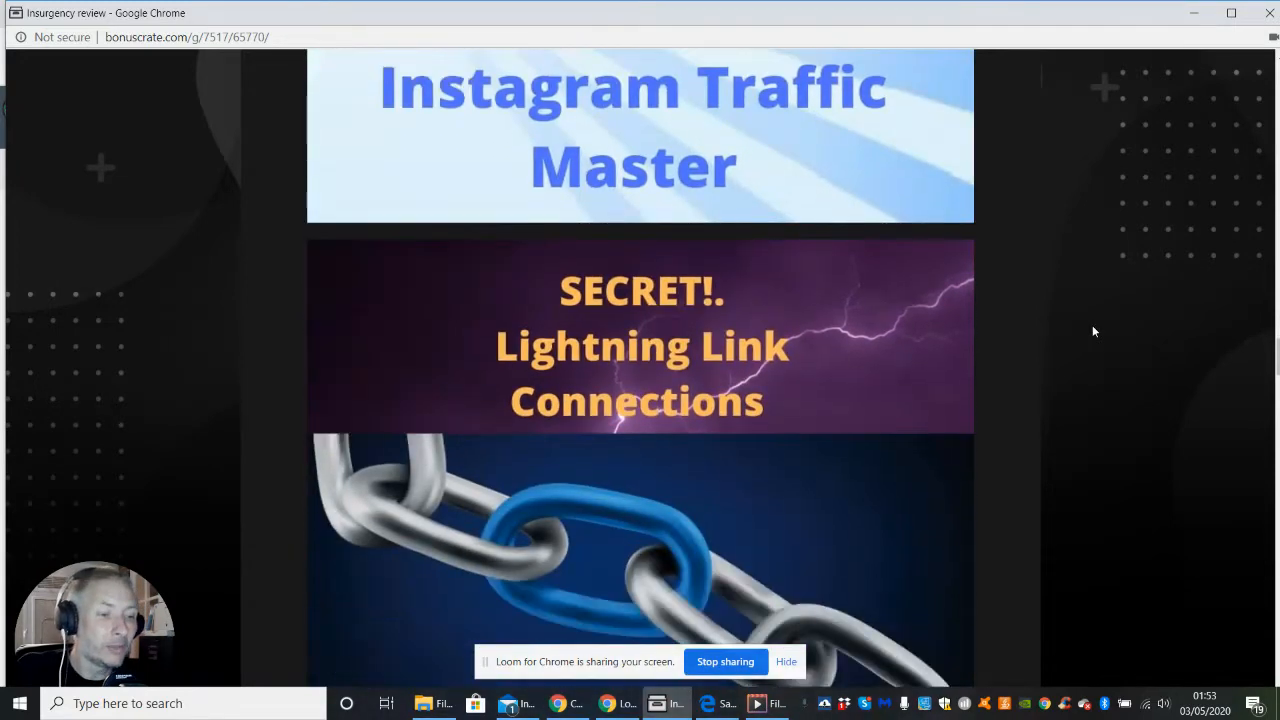
scroll(down, 3)
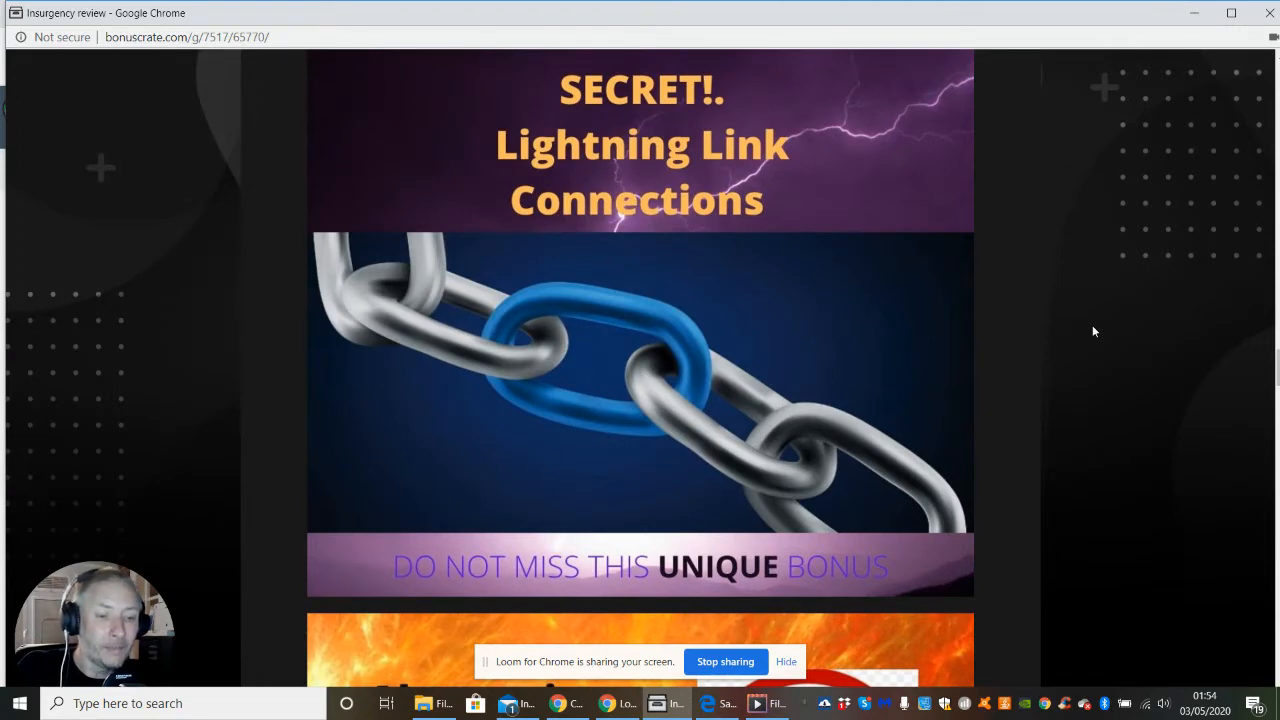
scroll(down, 3)
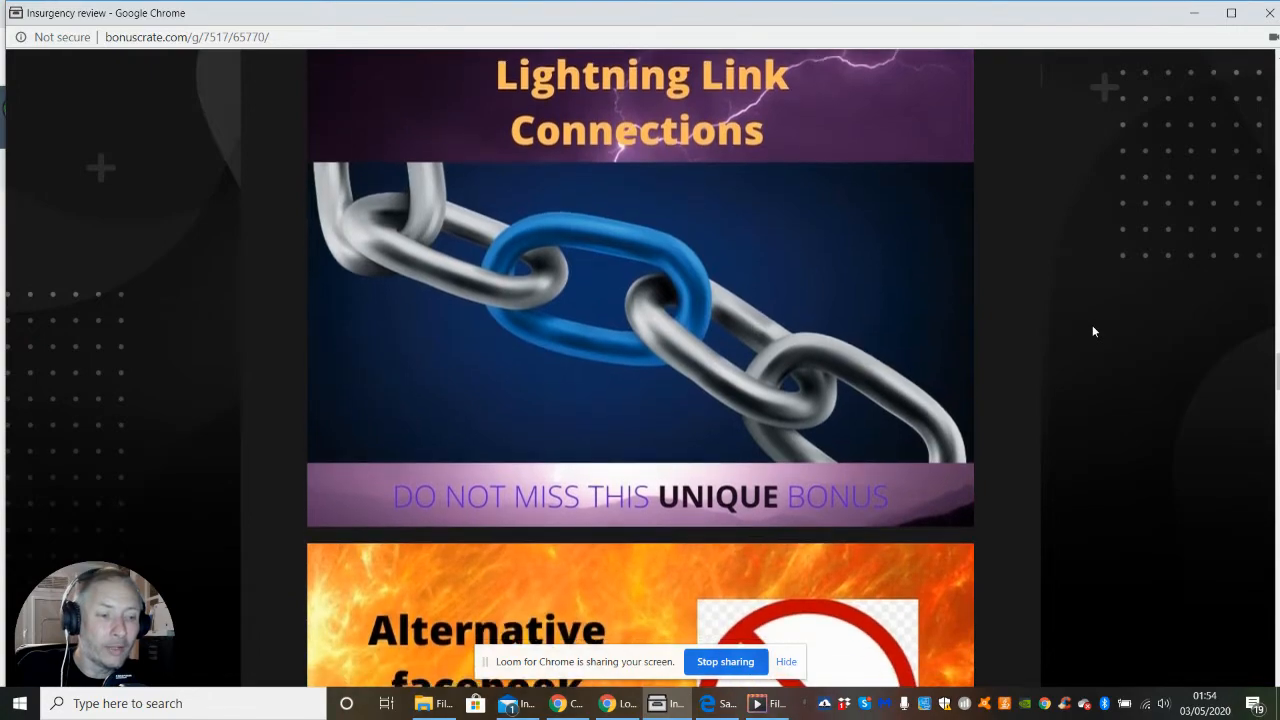
scroll(down, 3)
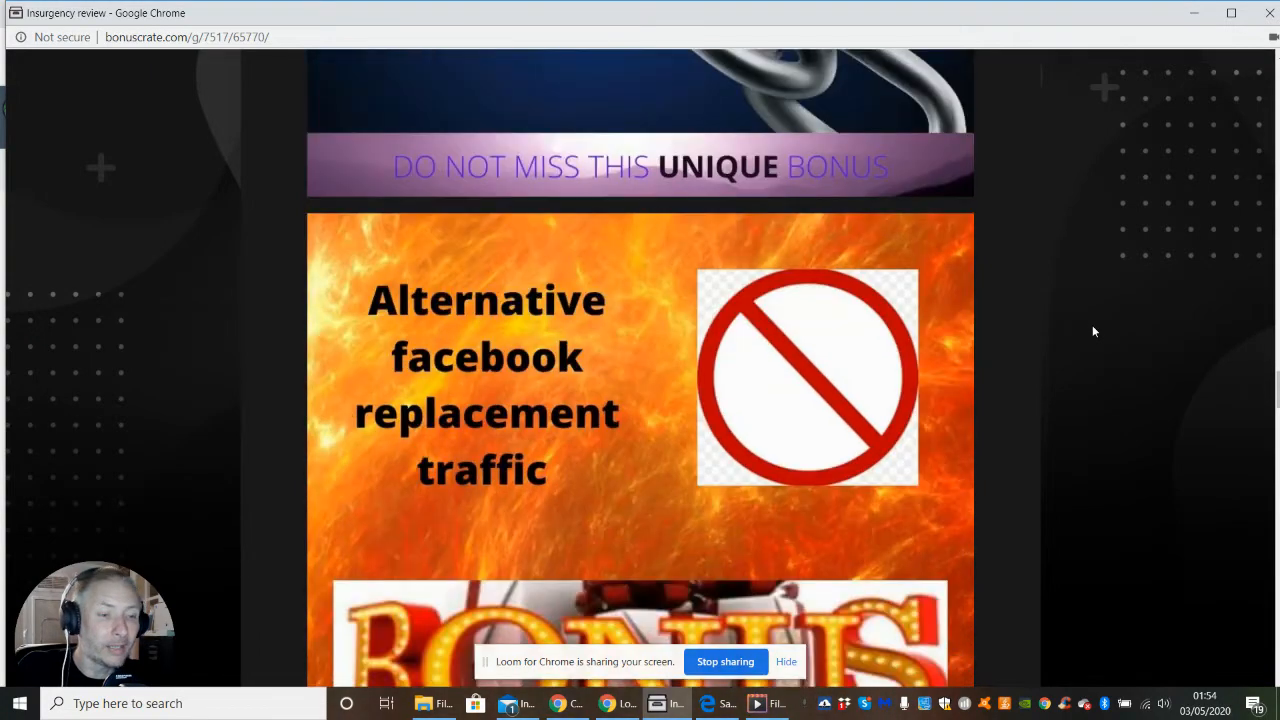
Step: Scroll past the BONUS banner to the Vendors Bonuses section
scroll(down, 3)
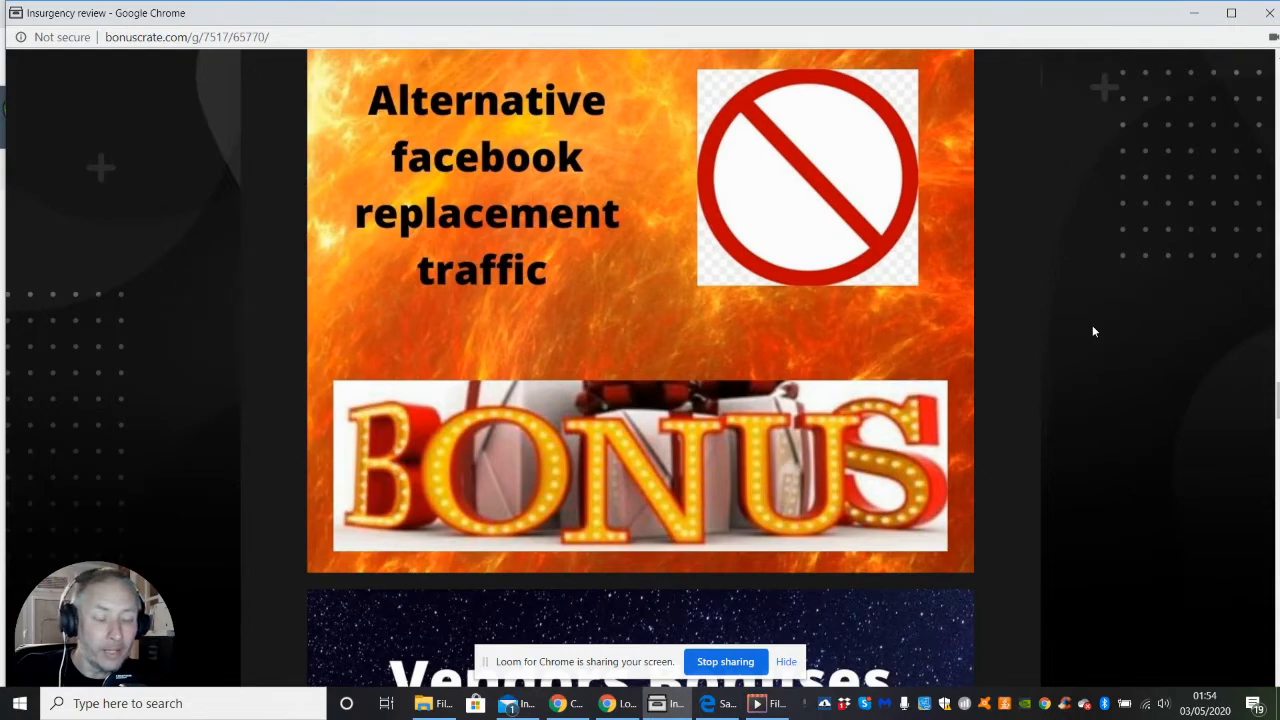
scroll(down, 3)
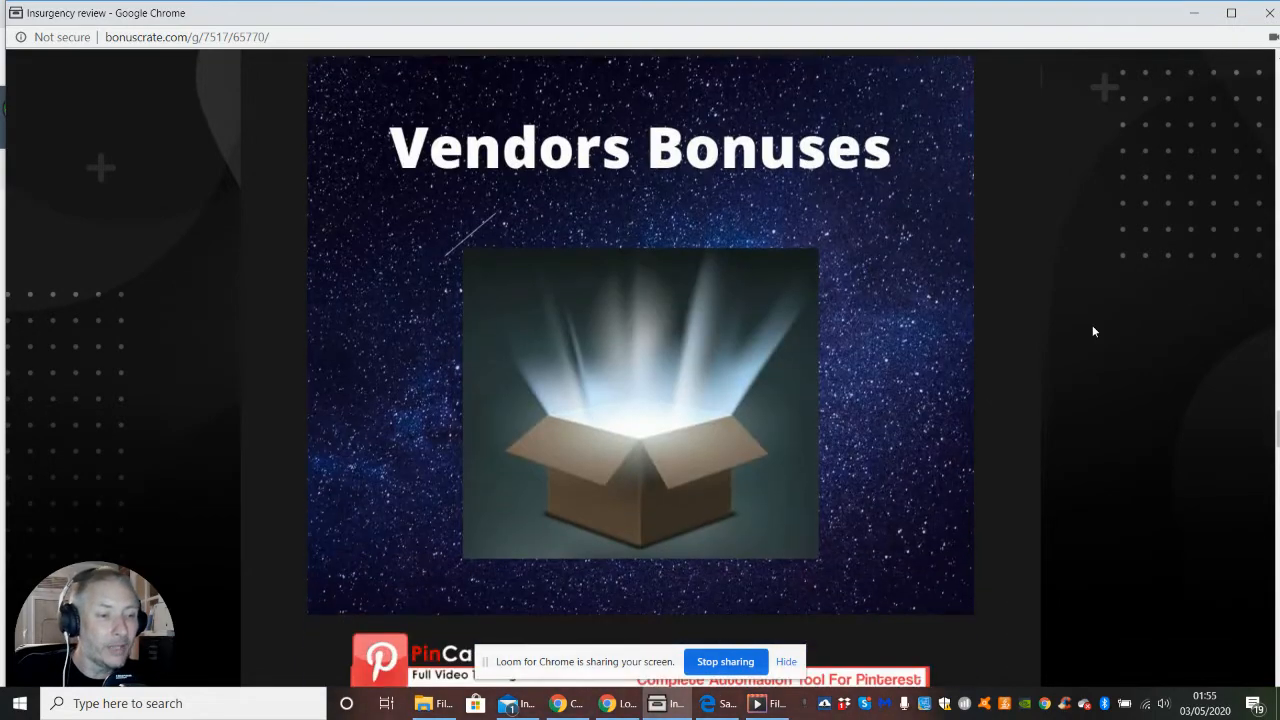
Step: Scroll past Link Supercharger and Bizarre Ebook Master to the Money Mover Maker bonus
scroll(down, 3)
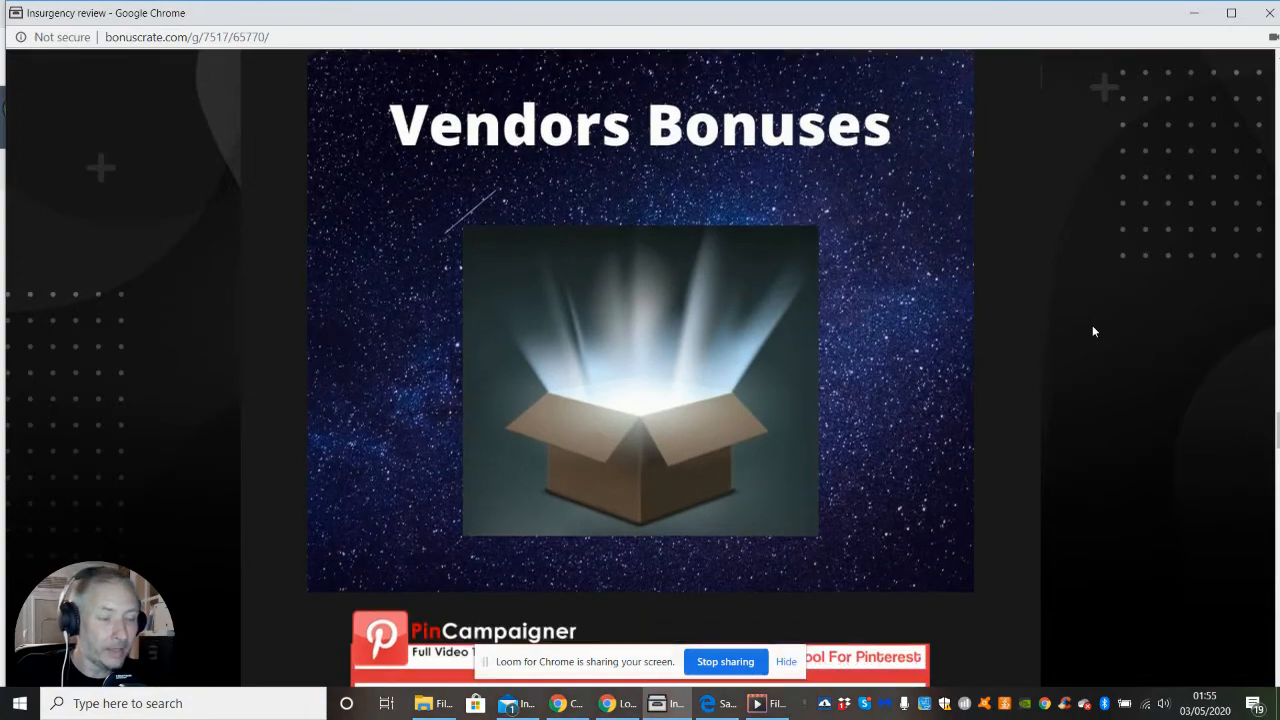
scroll(down, 3)
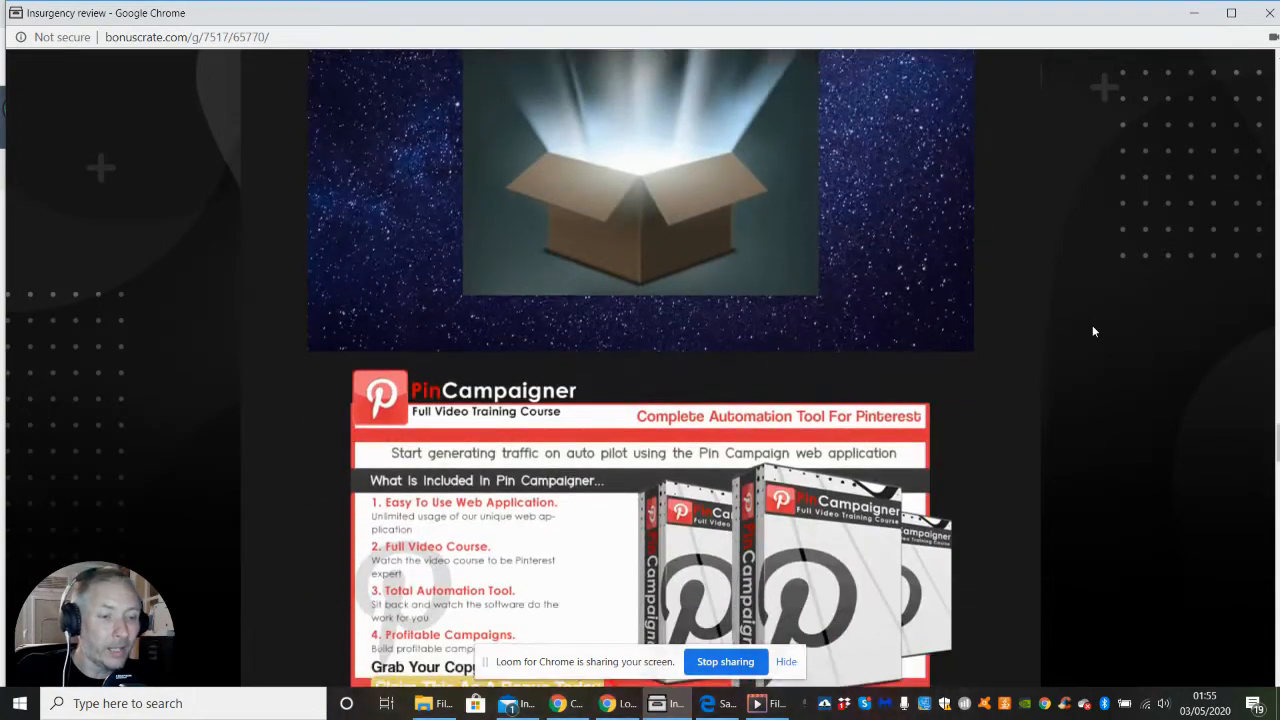
scroll(down, 3)
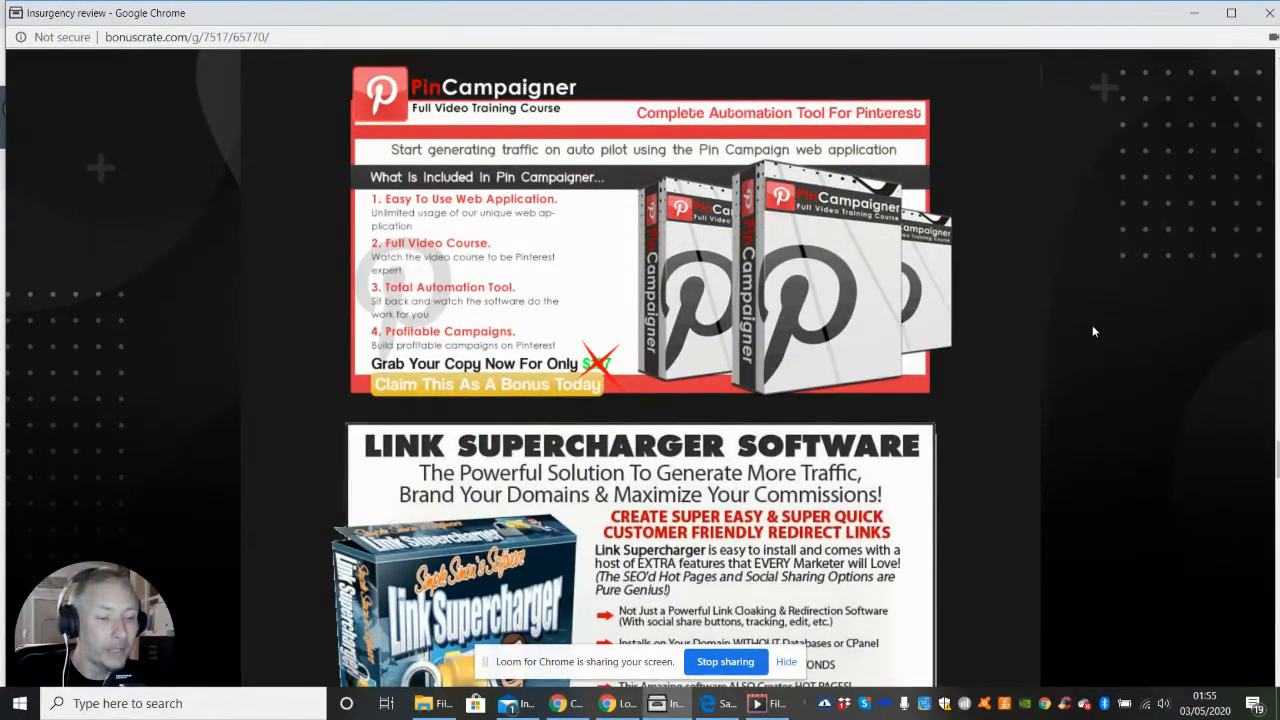
scroll(down, 3)
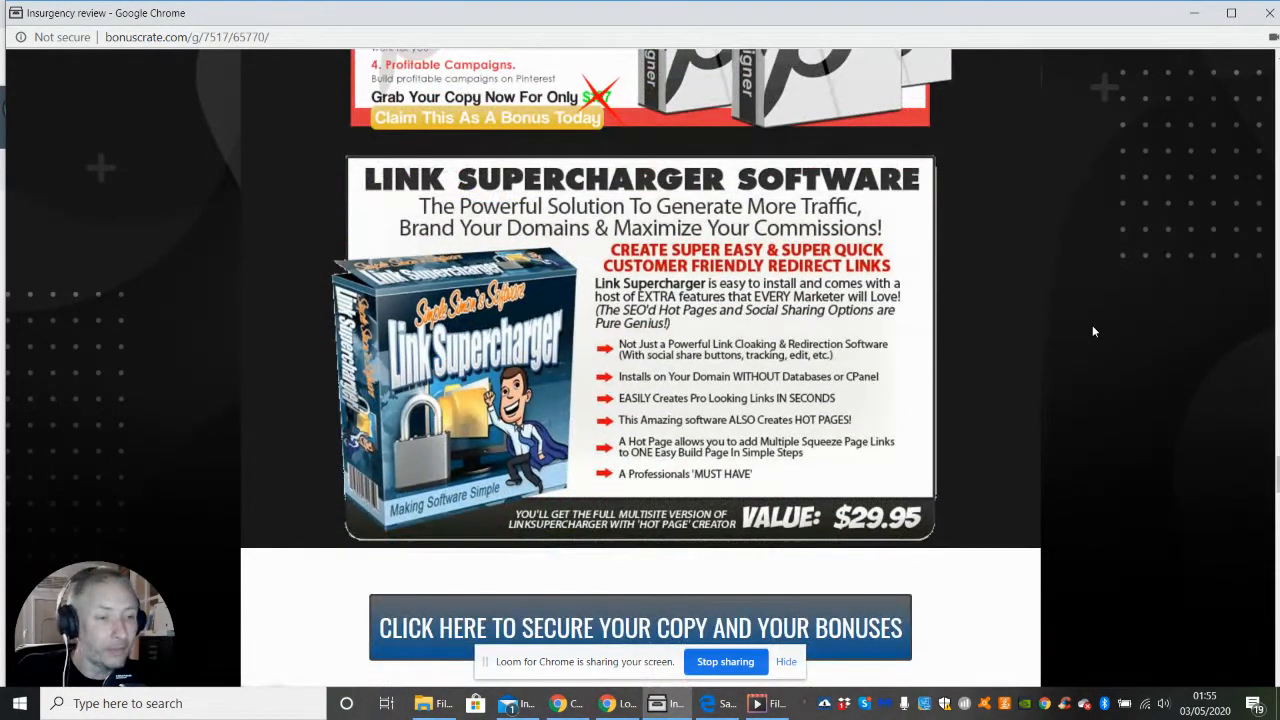
scroll(down, 3)
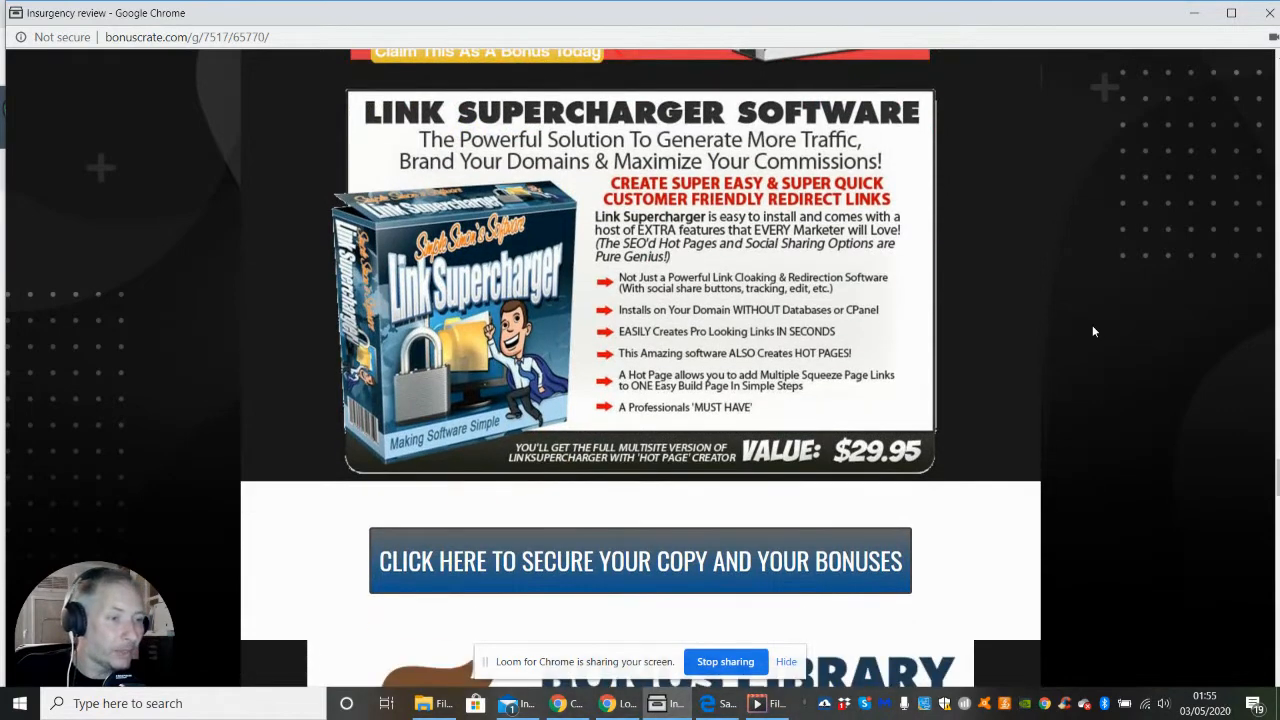
scroll(down, 3)
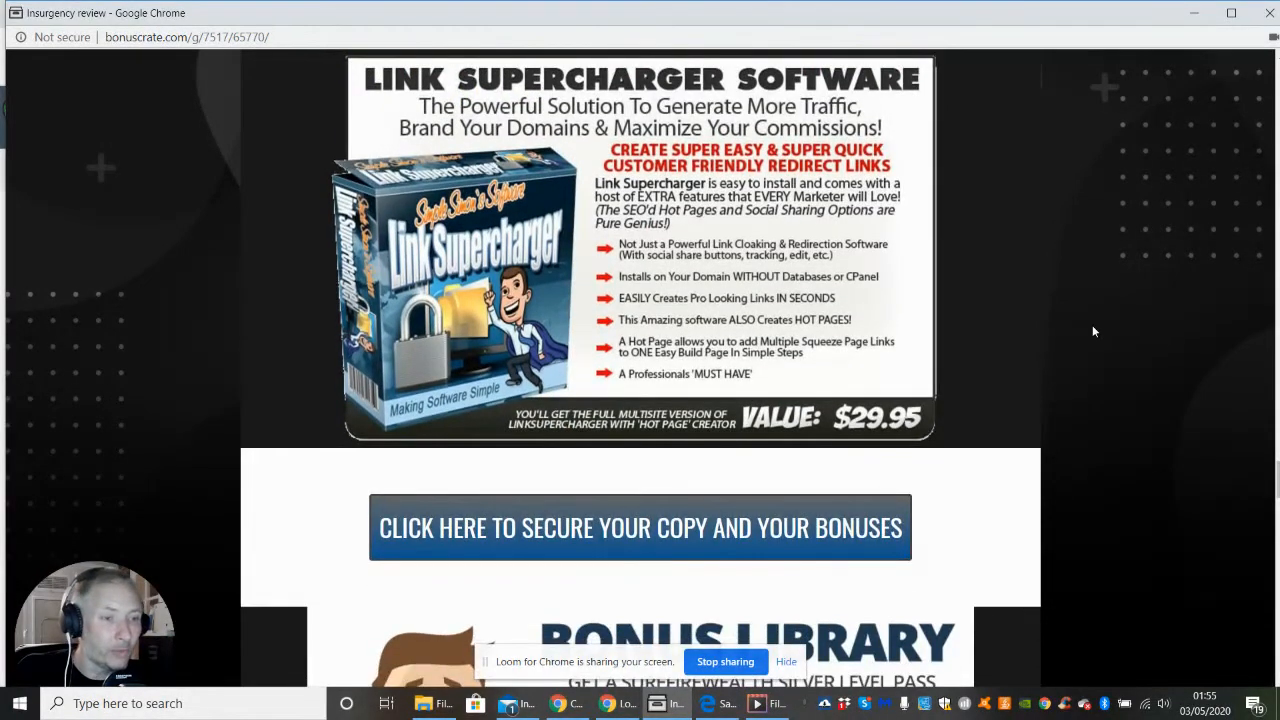
scroll(down, 3)
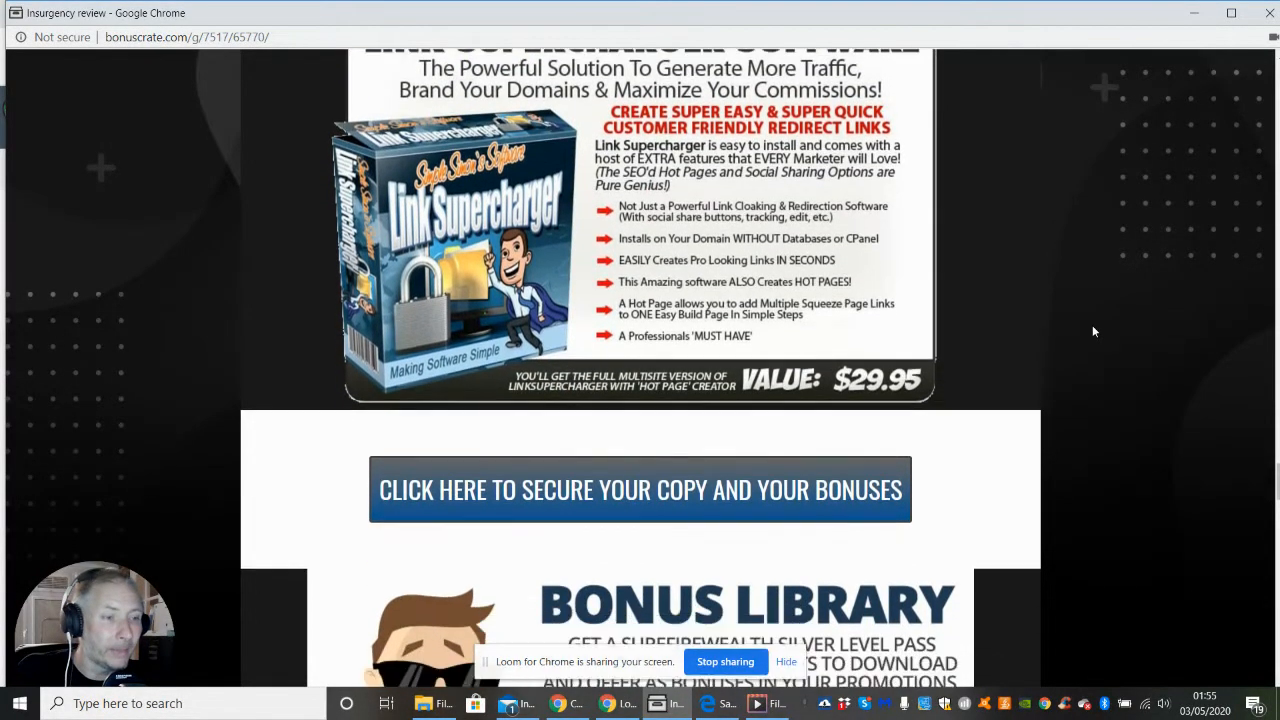
scroll(down, 3)
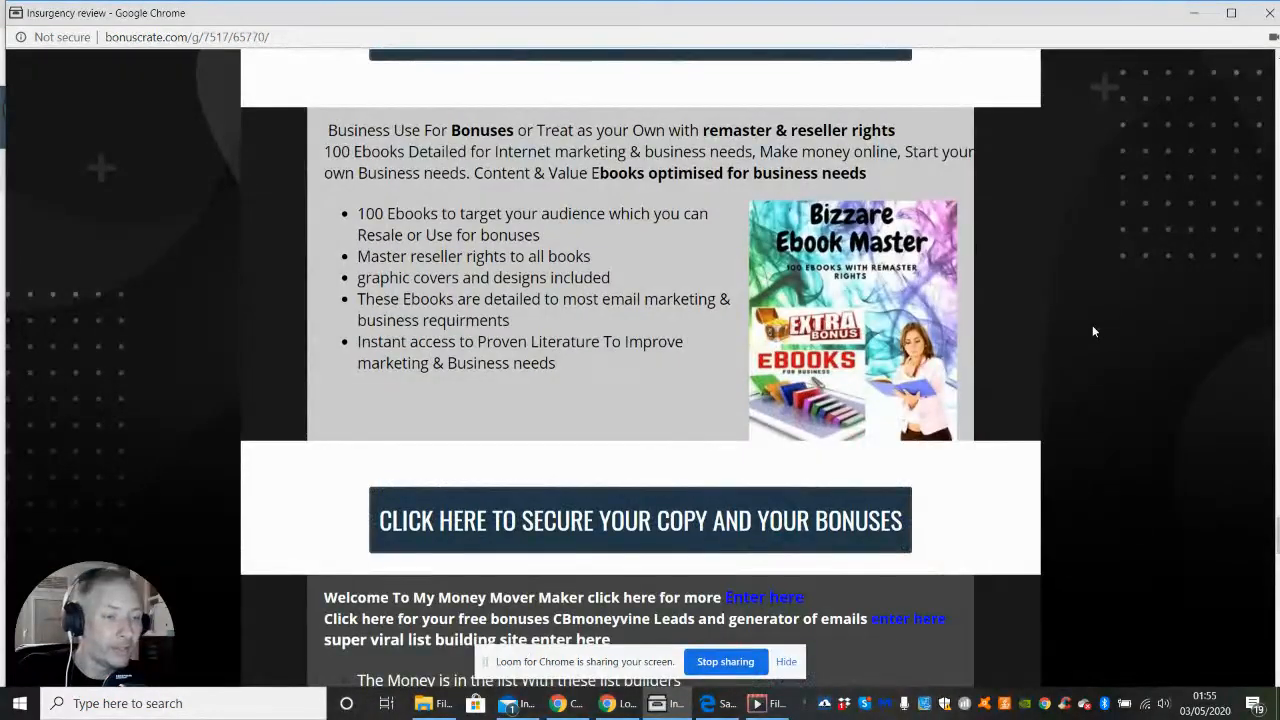
scroll(down, 3)
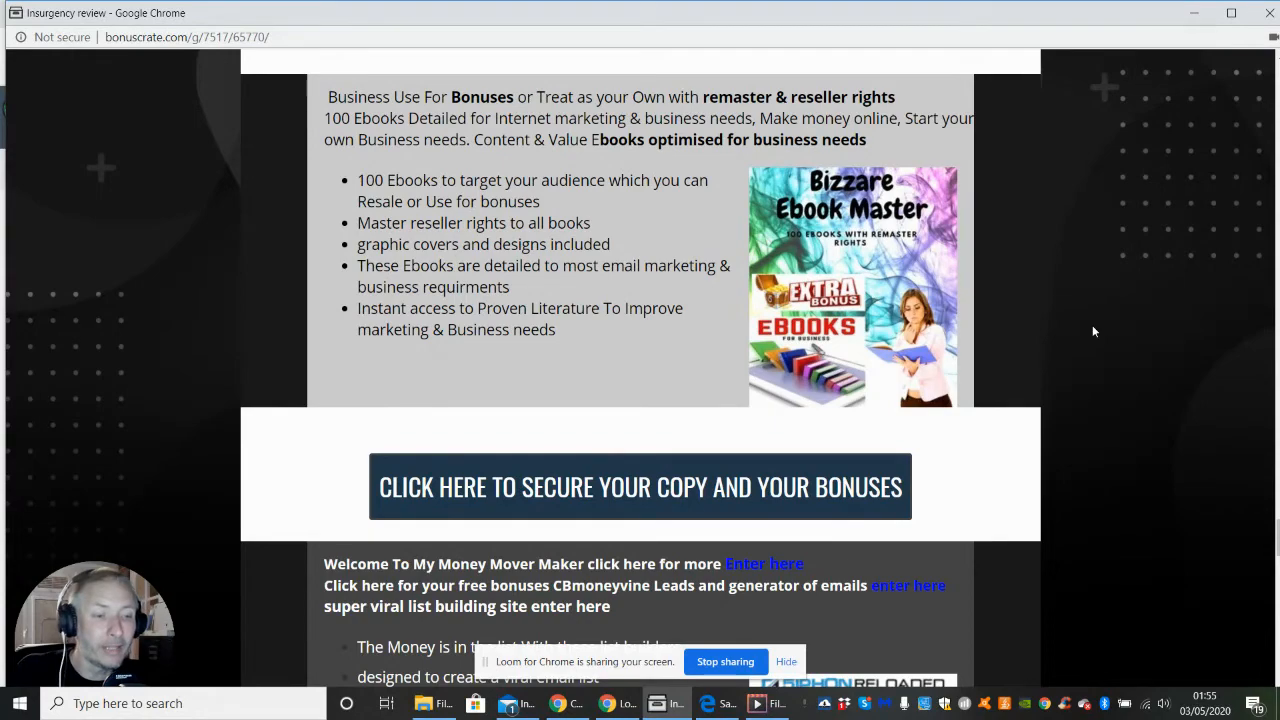
scroll(down, 3)
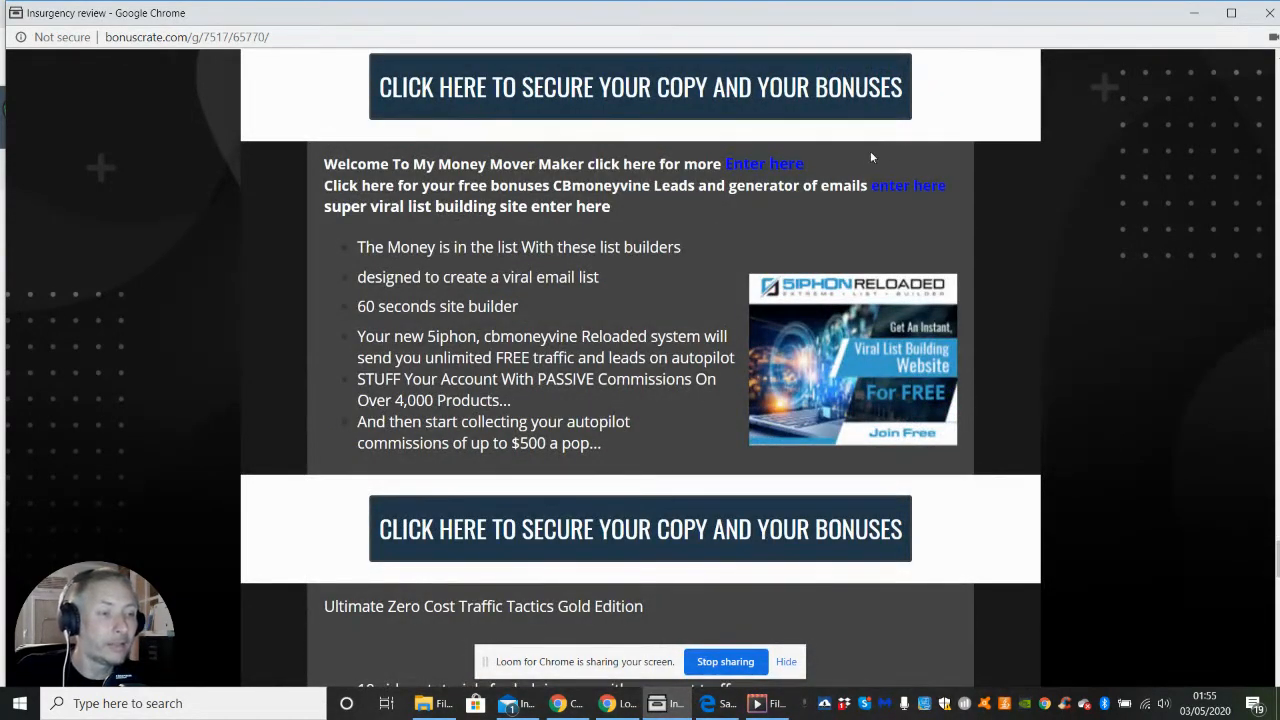
mouse_move(756, 170)
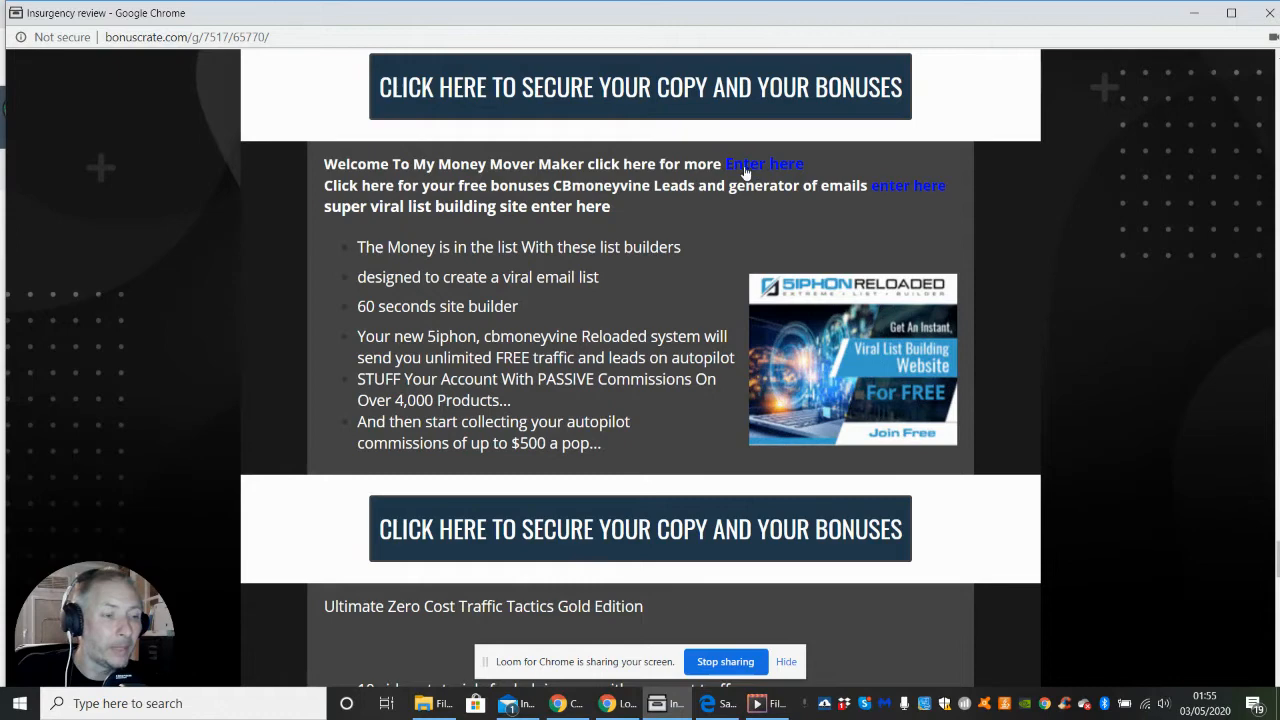
mouse_move(840, 172)
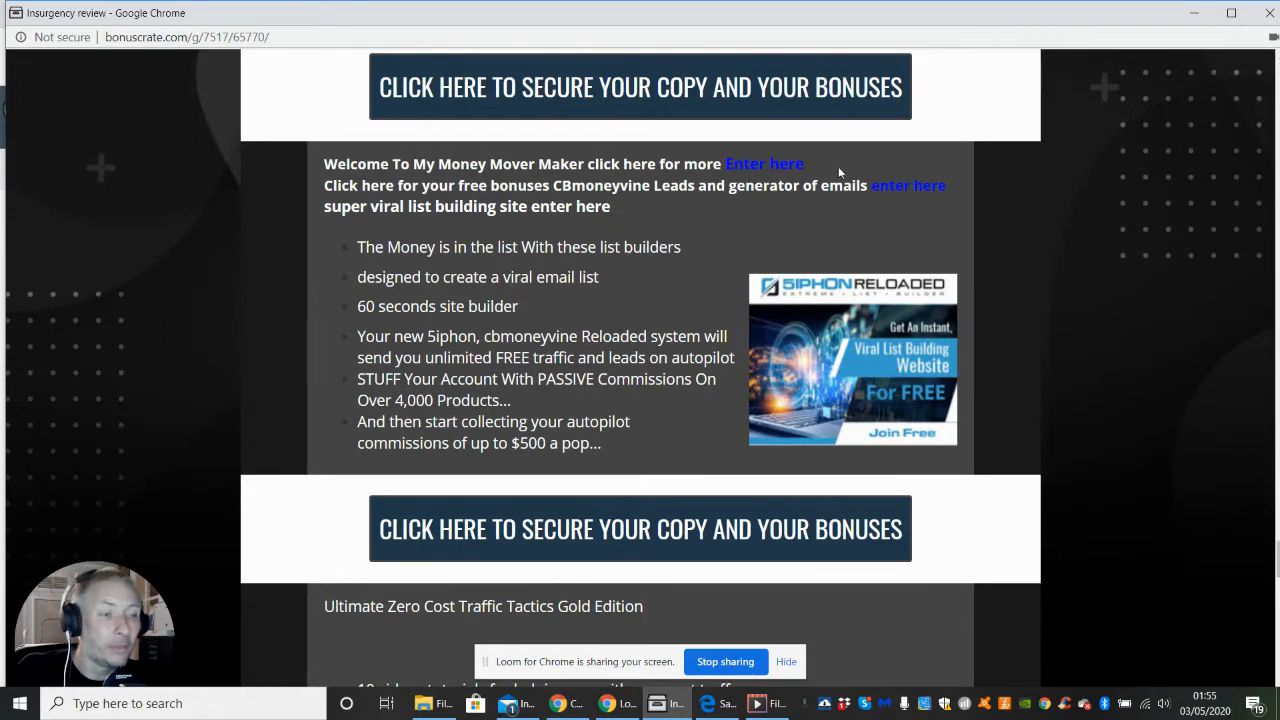
mouse_move(790, 168)
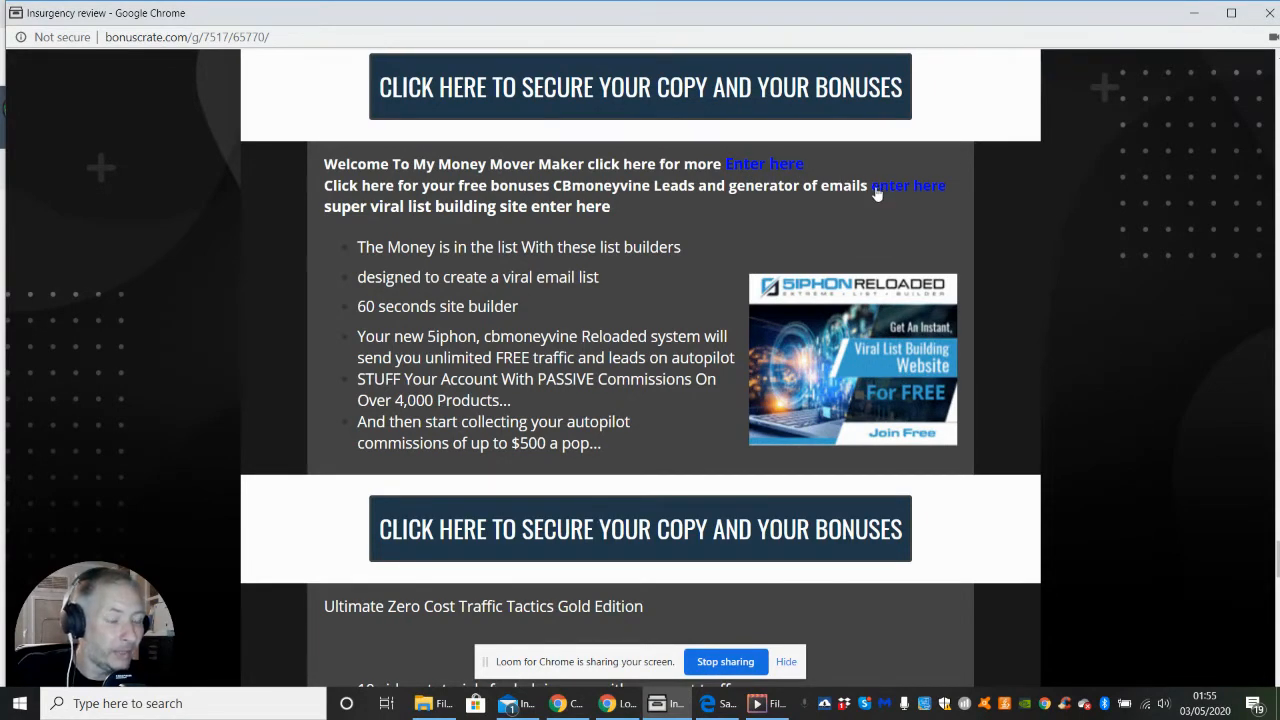
mouse_move(908, 190)
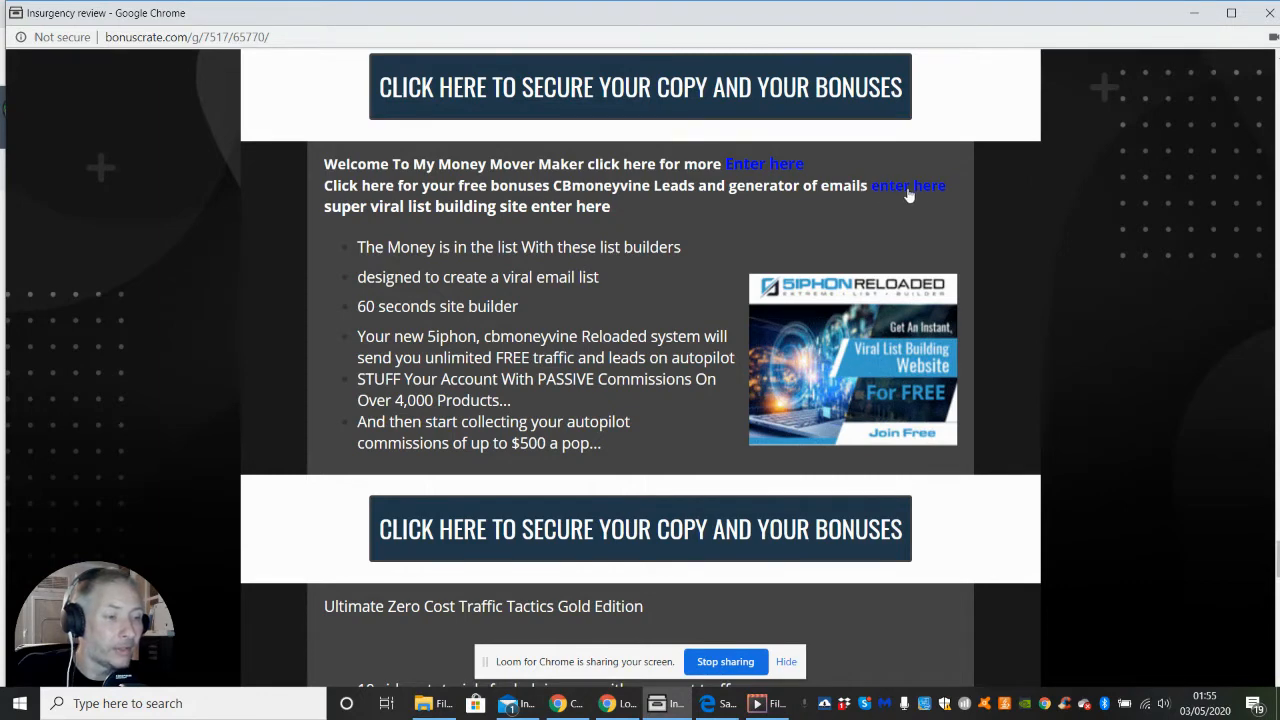
mouse_move(846, 224)
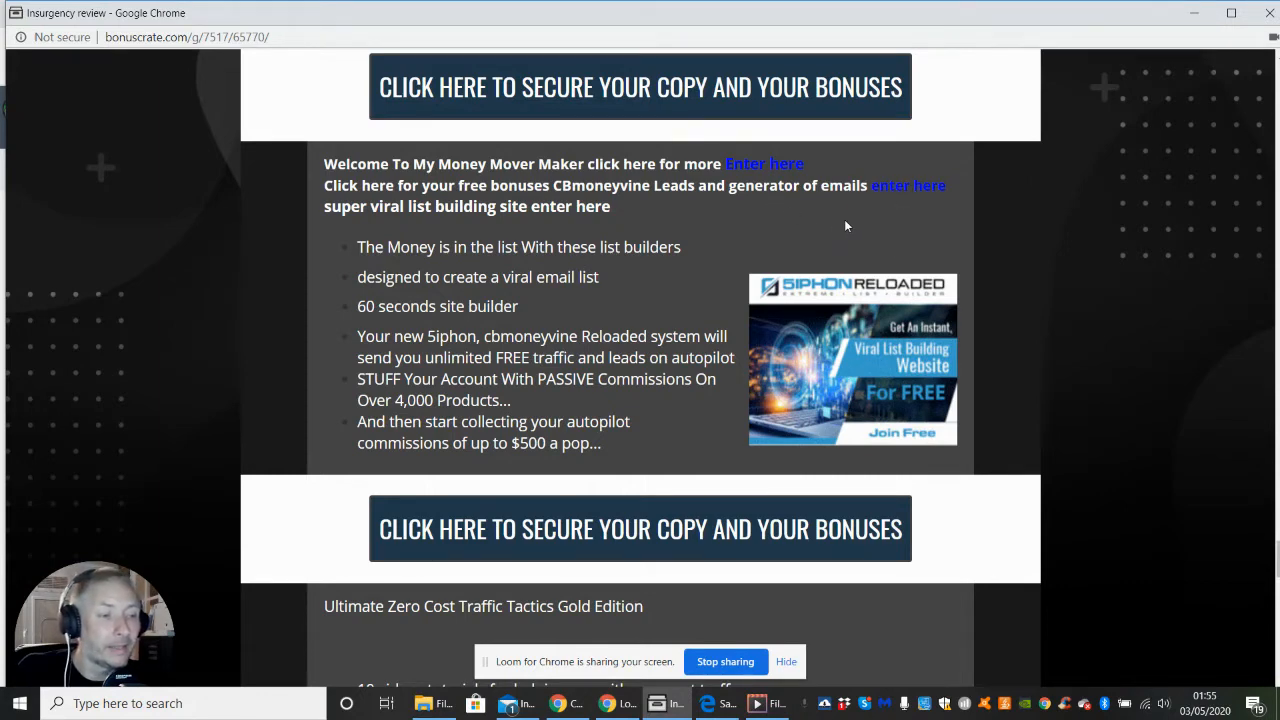
mouse_move(836, 220)
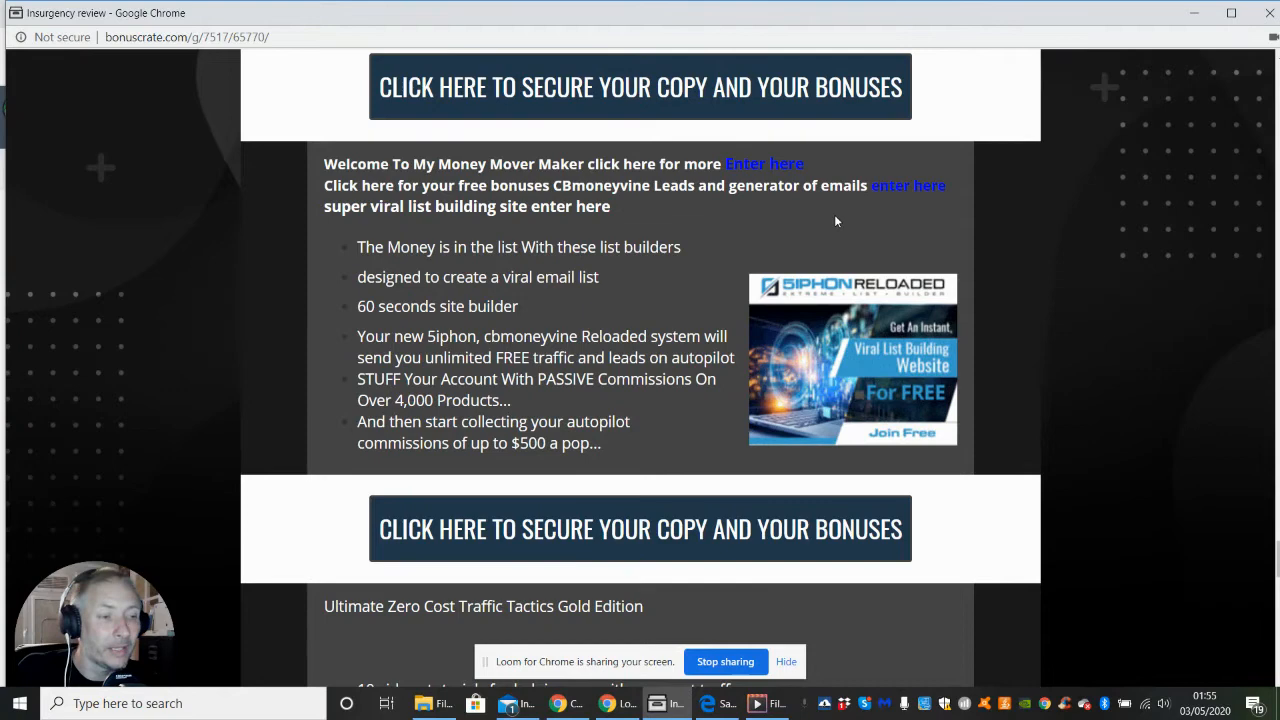
mouse_move(864, 296)
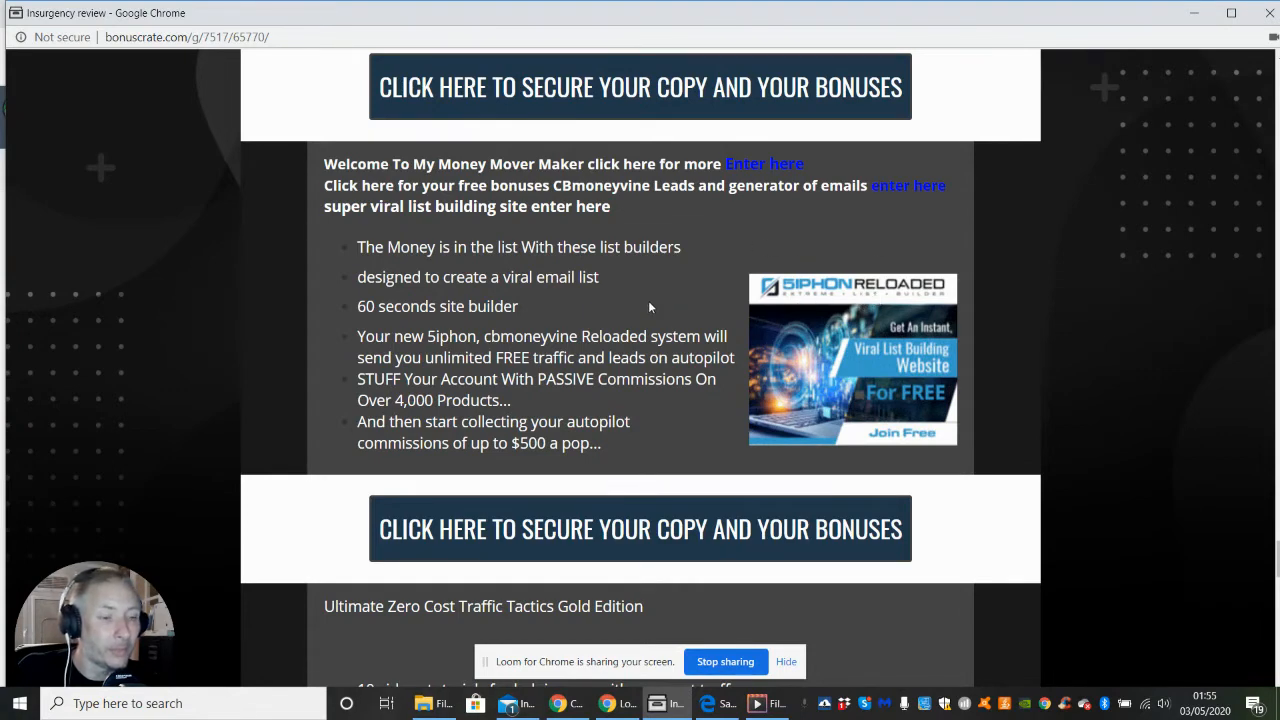
mouse_move(890, 244)
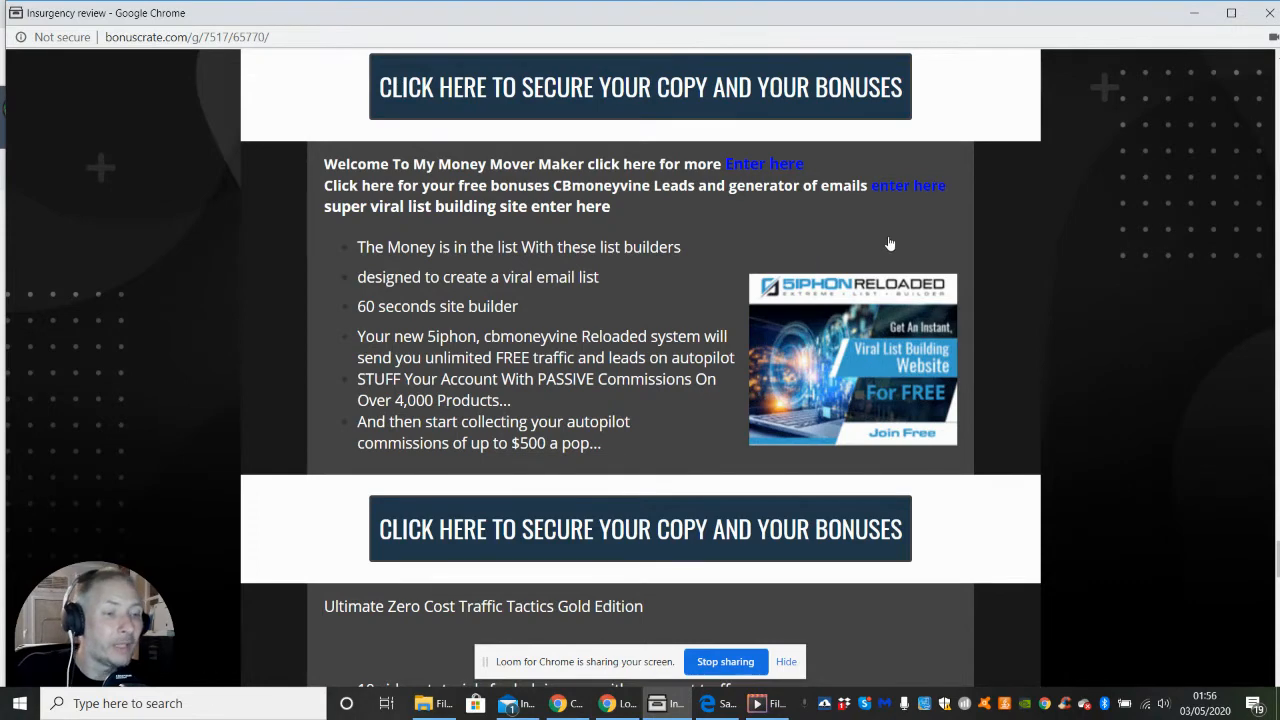
mouse_move(884, 244)
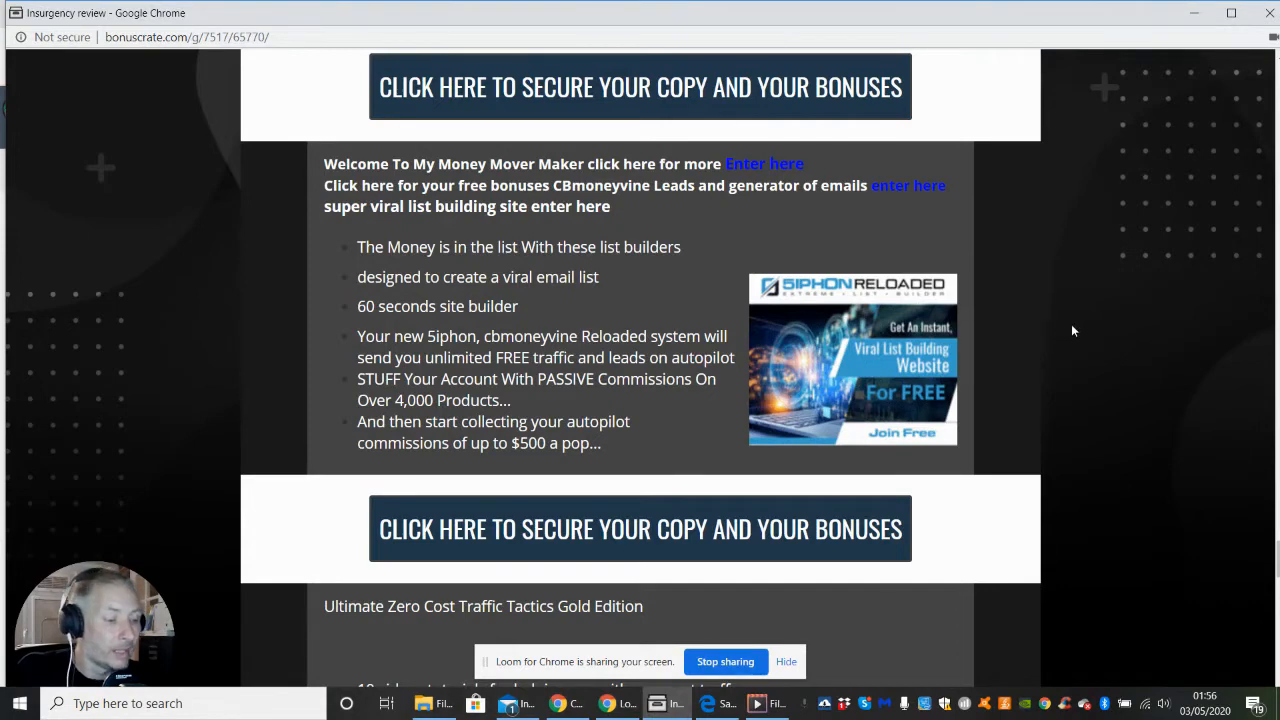
Step: Scroll past the Unlock Software Business and Chat Bot Revolution bonuses
scroll(down, 3)
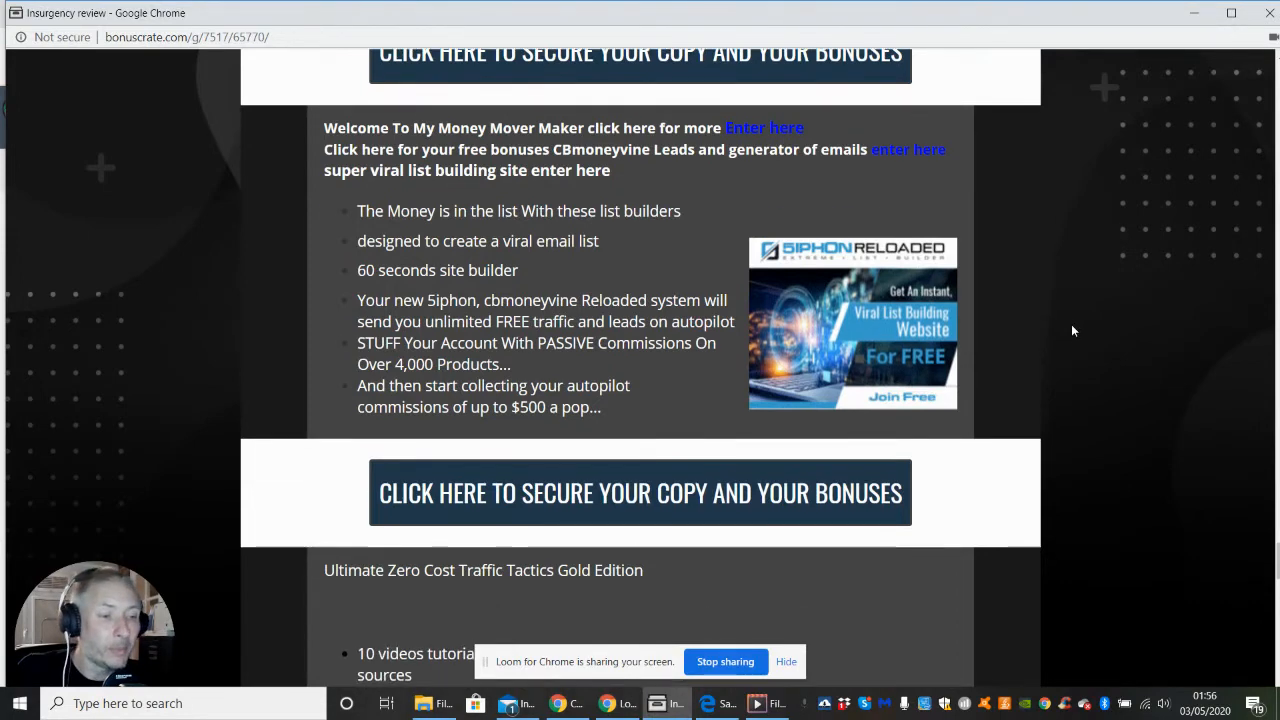
scroll(down, 3)
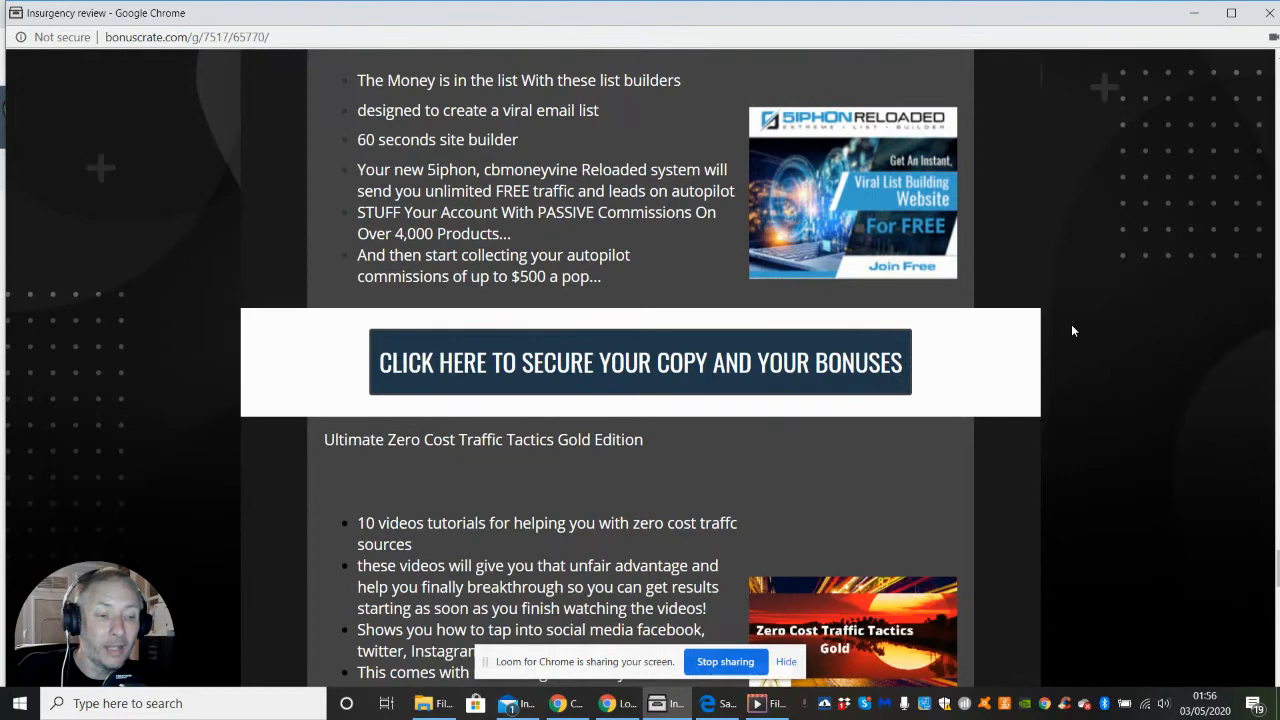
scroll(down, 3)
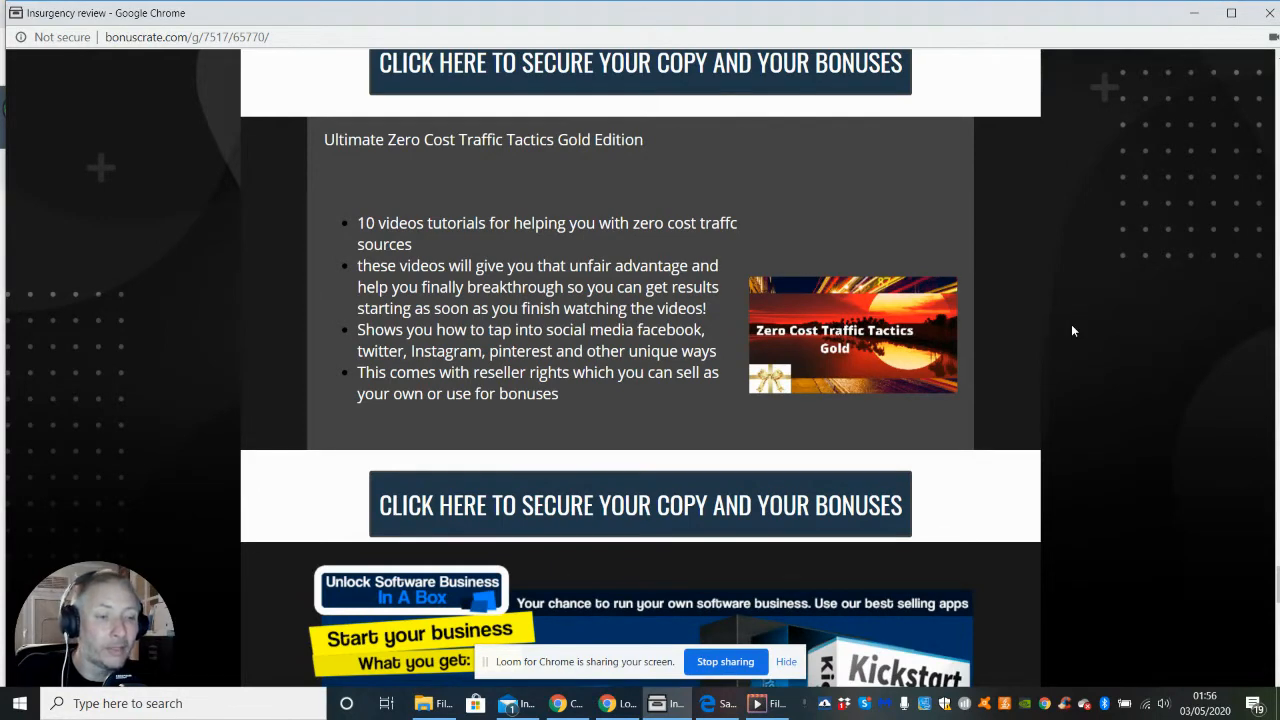
scroll(down, 3)
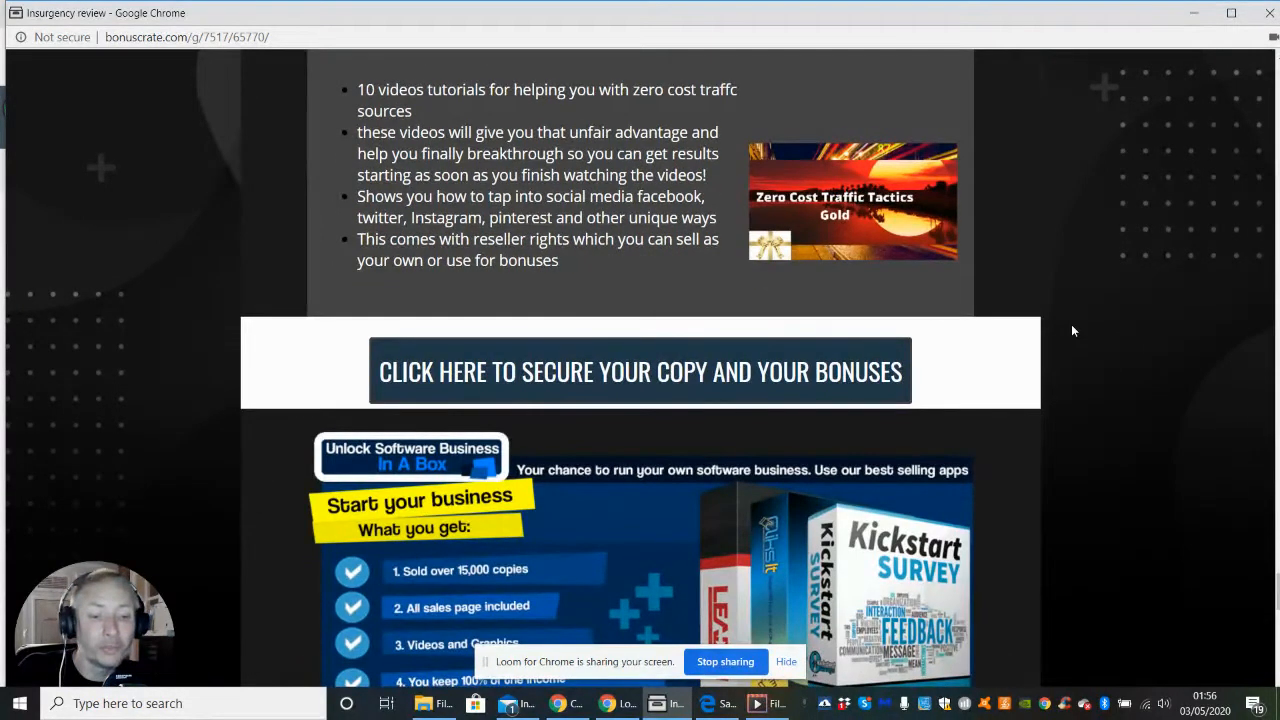
scroll(down, 3)
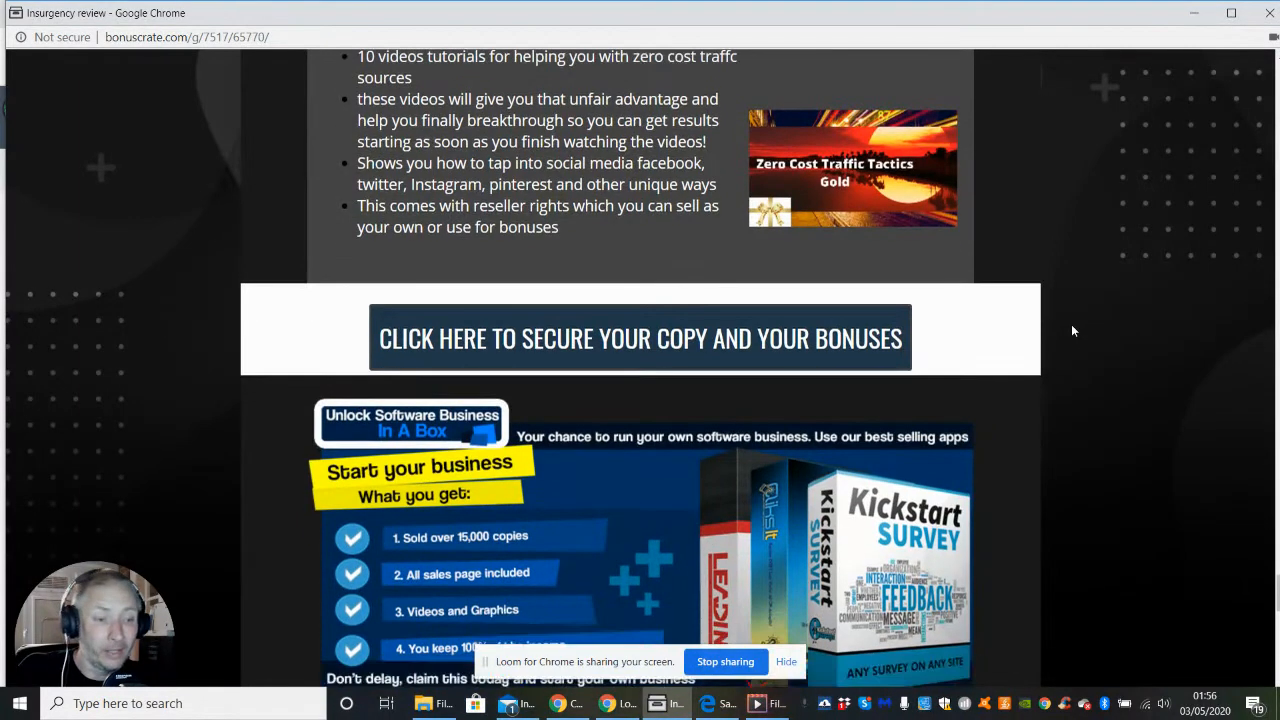
scroll(down, 3)
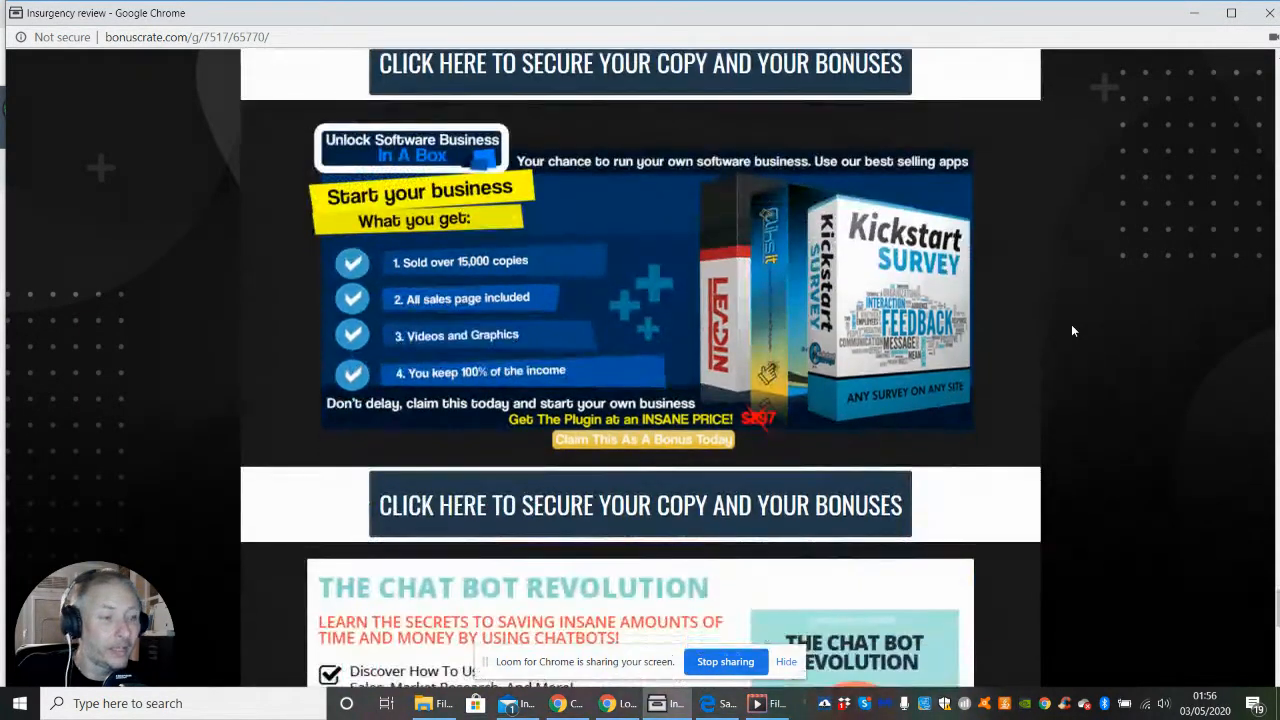
Step: Scroll to the bonus-expiry countdown timer and the Warrior+Plus access instructions
scroll(down, 3)
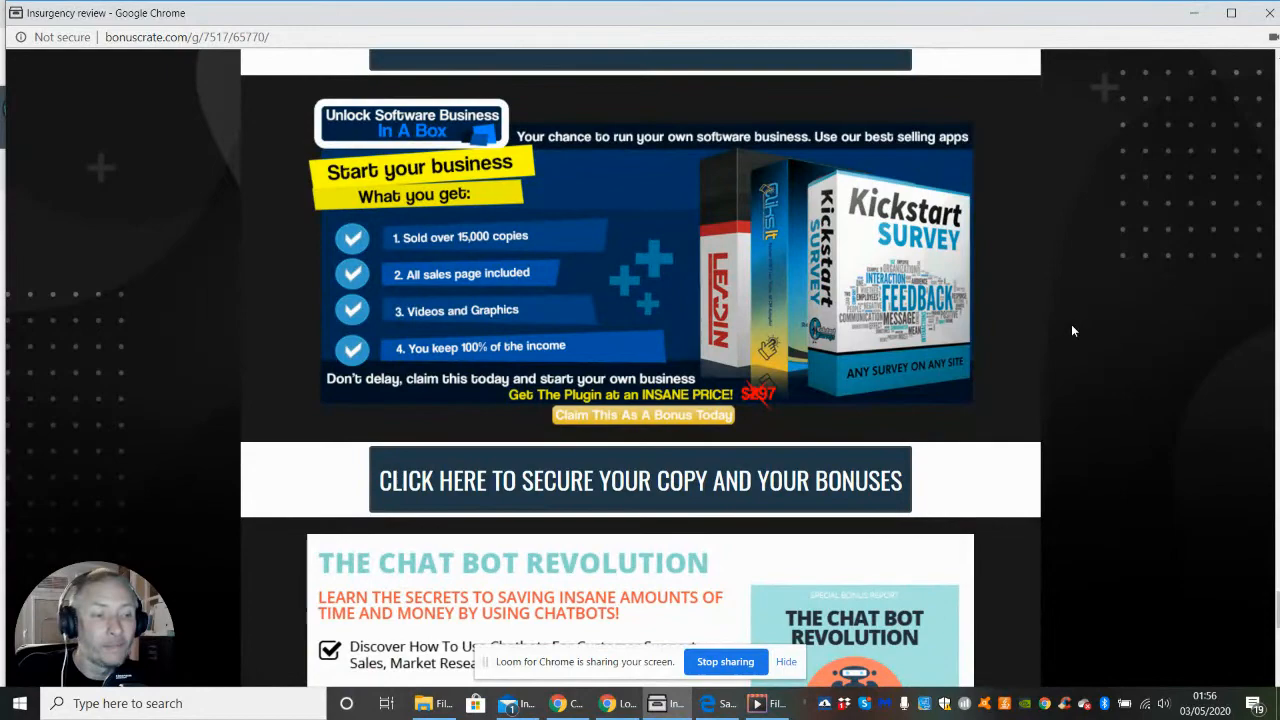
scroll(down, 3)
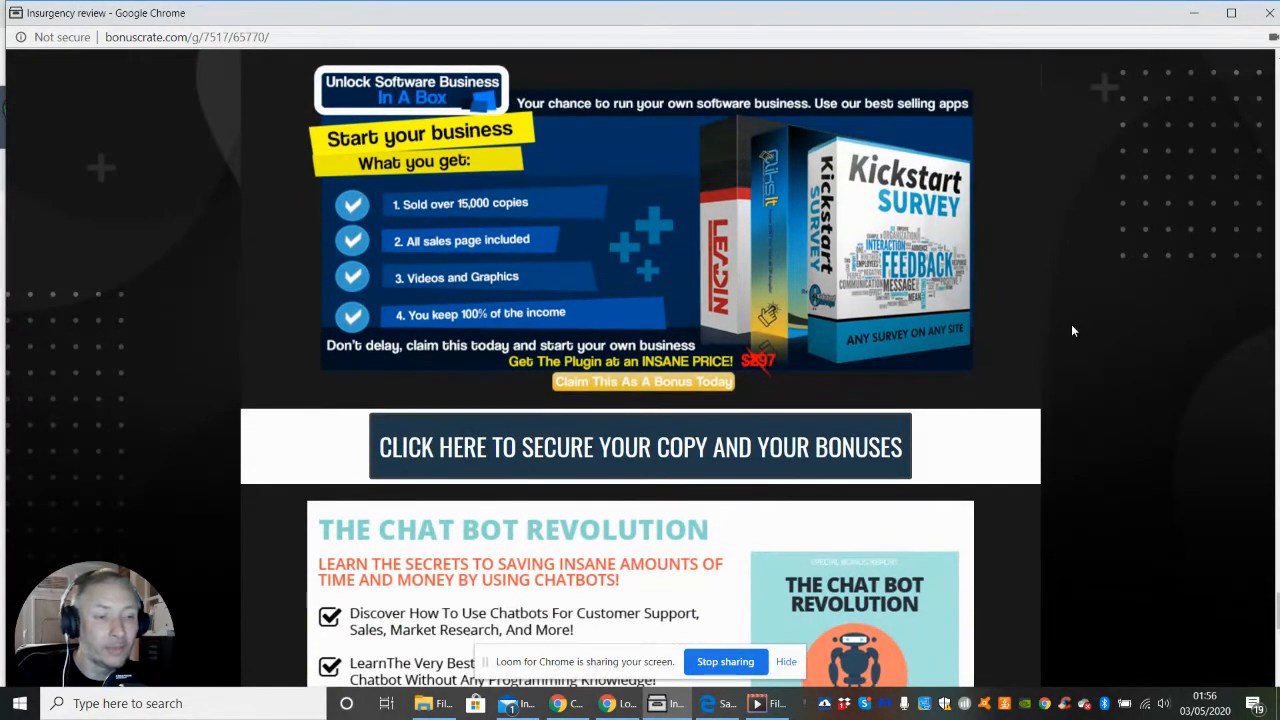
scroll(down, 3)
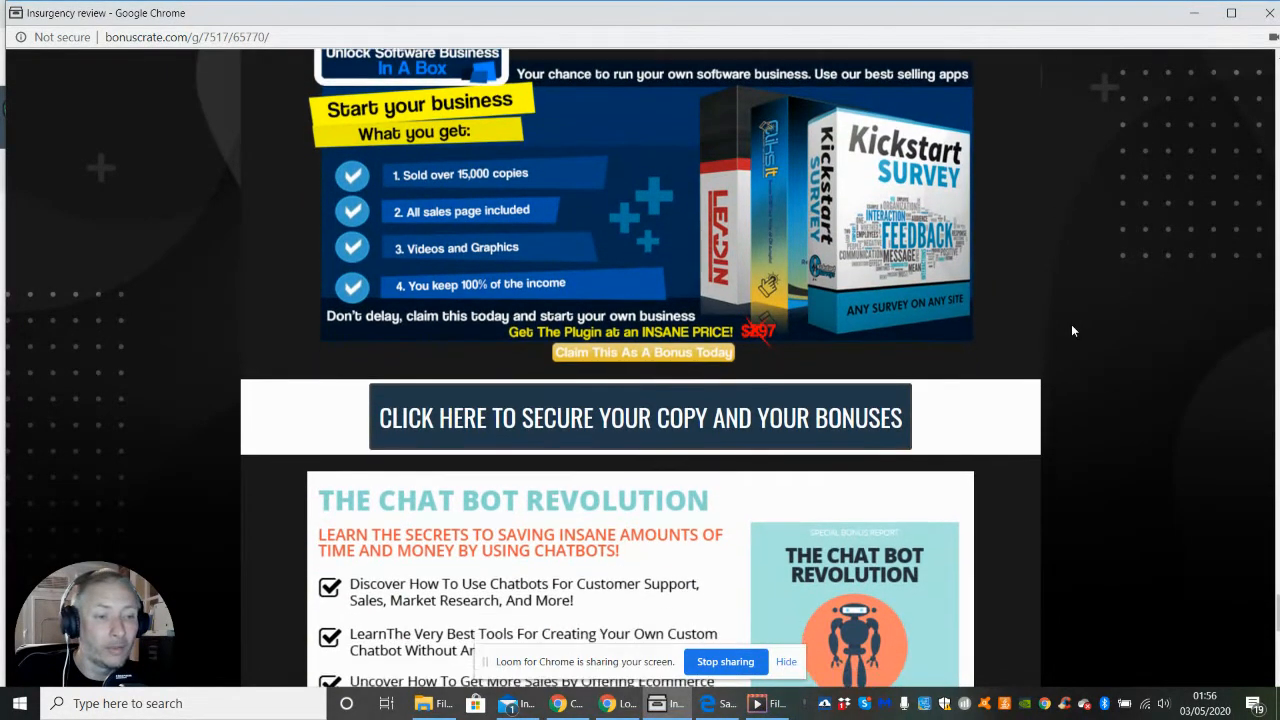
scroll(down, 3)
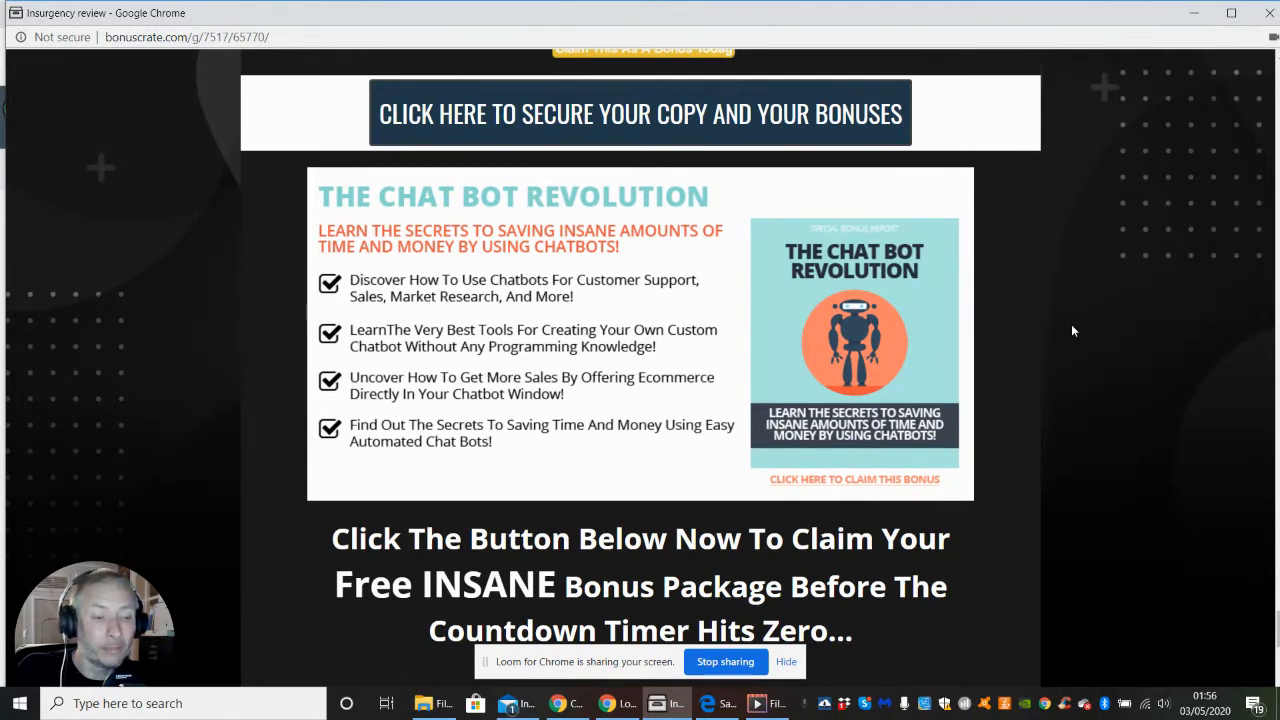
scroll(down, 3)
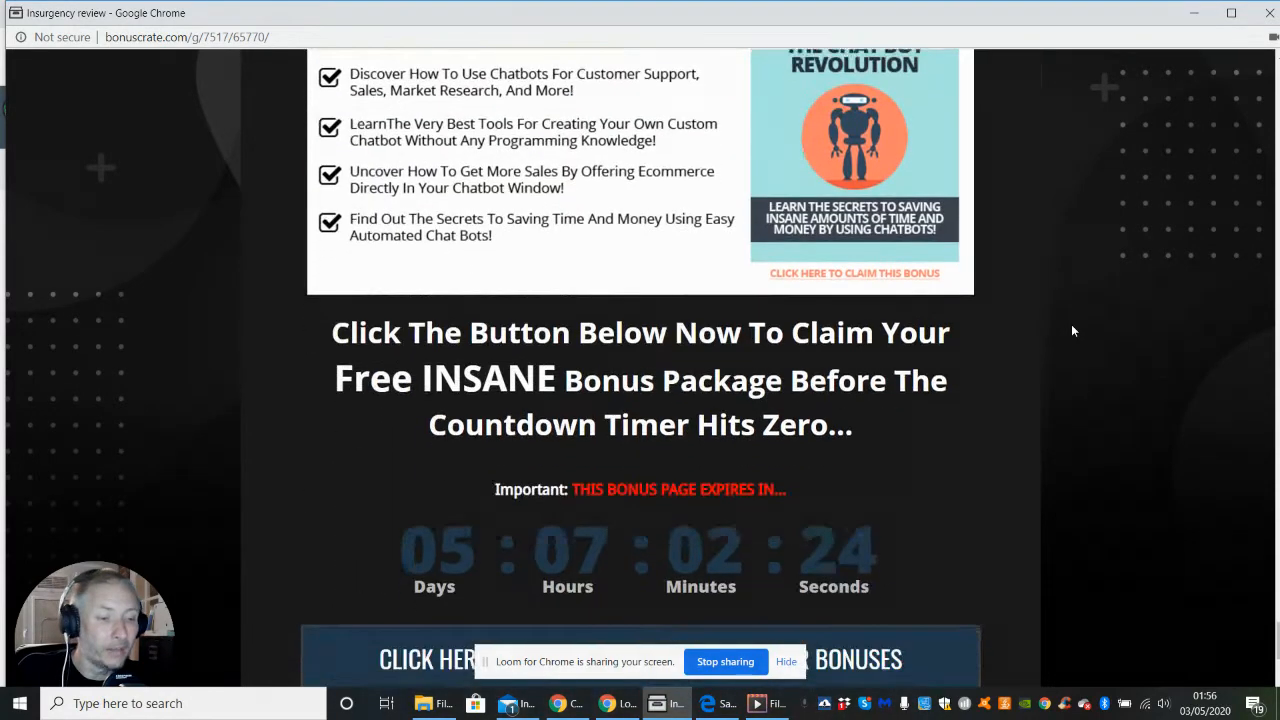
scroll(down, 3)
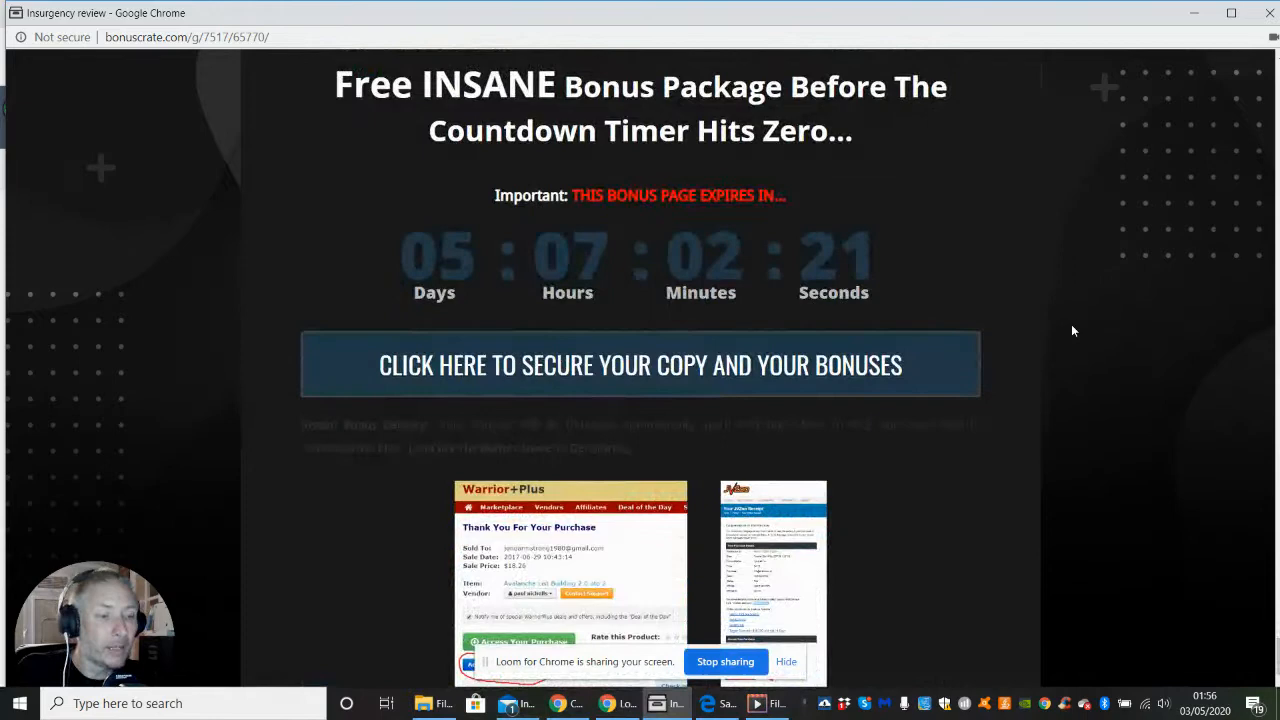
Step: Scroll through the delivery section to the purchase-receipt screenshots and closing thank-you message
scroll(down, 3)
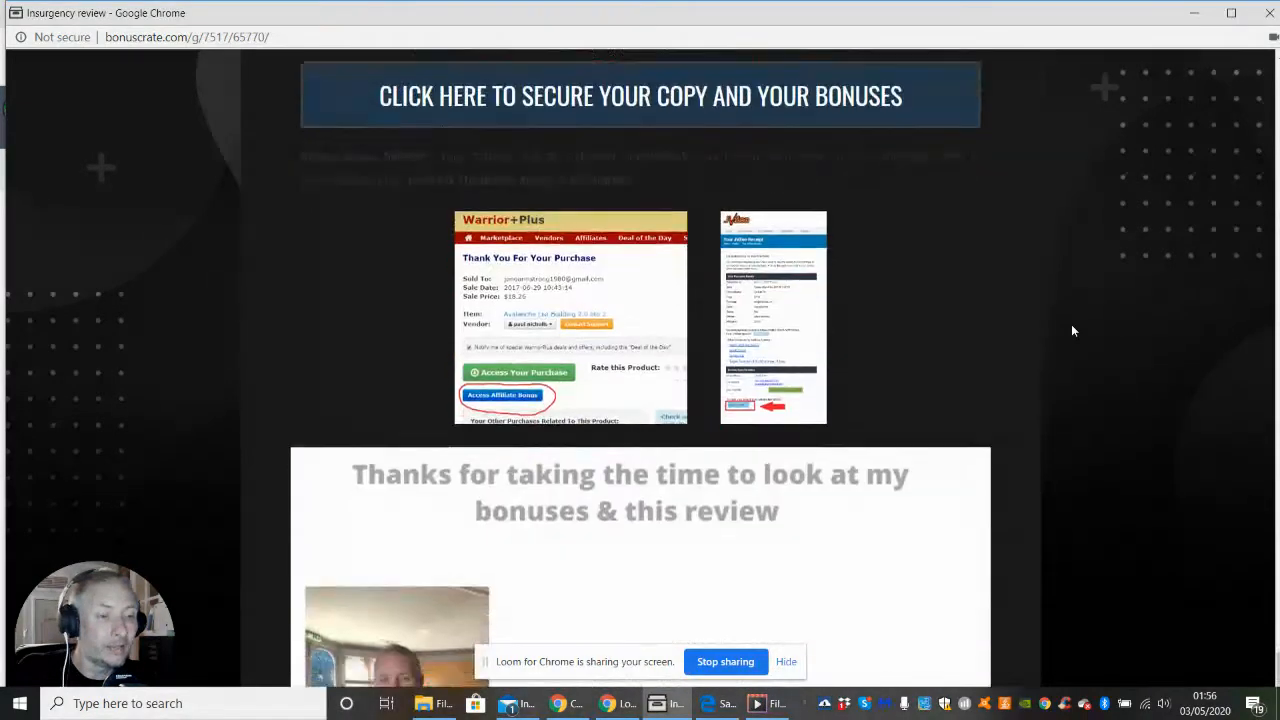
scroll(down, 3)
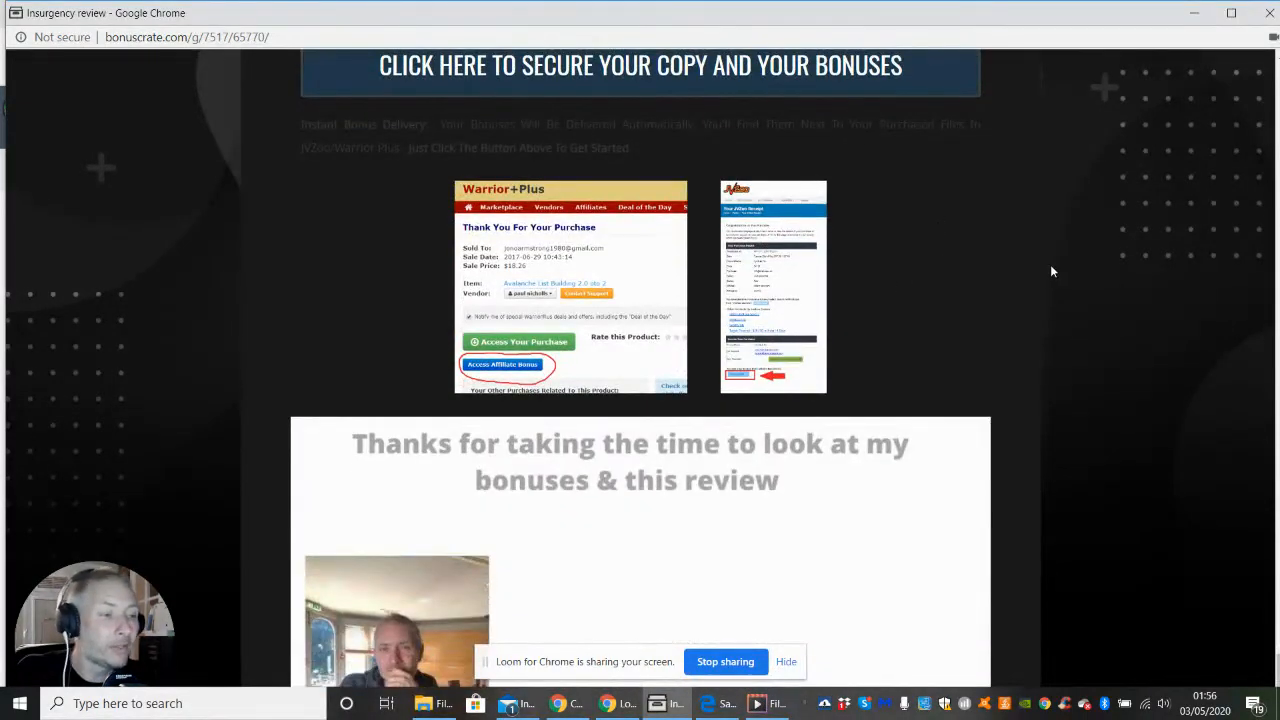
mouse_move(1204, 450)
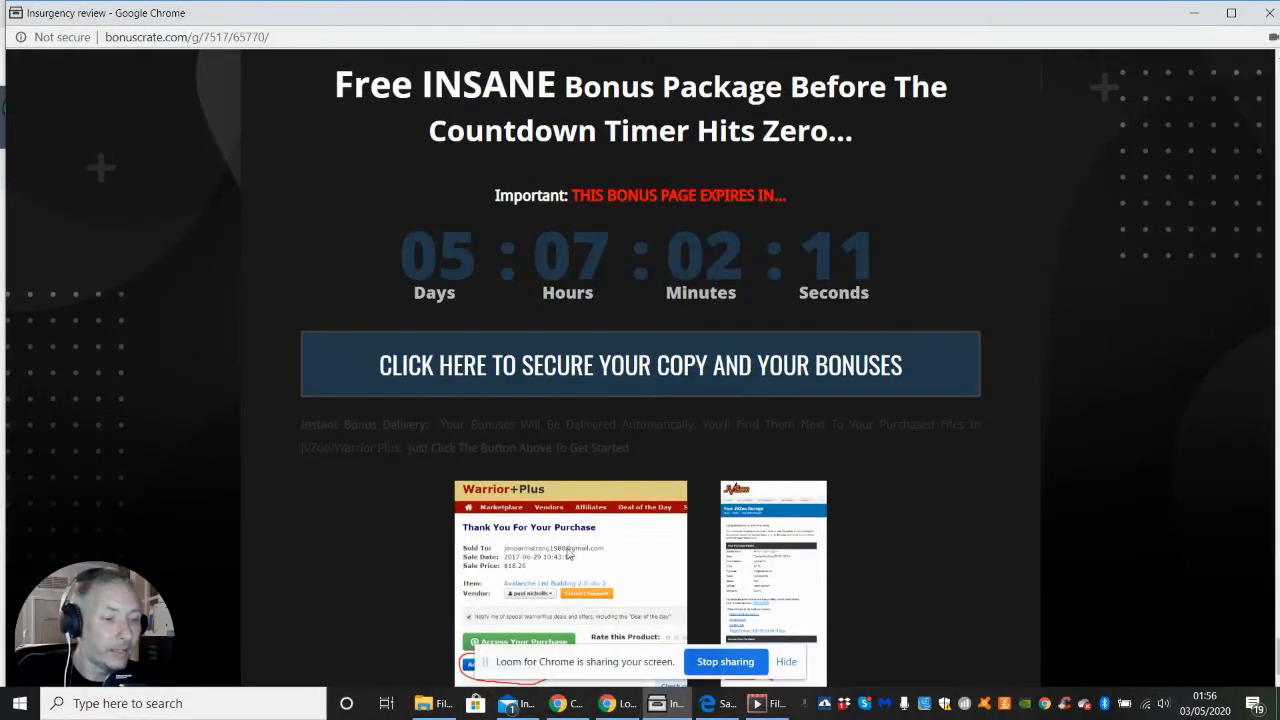
mouse_move(1180, 420)
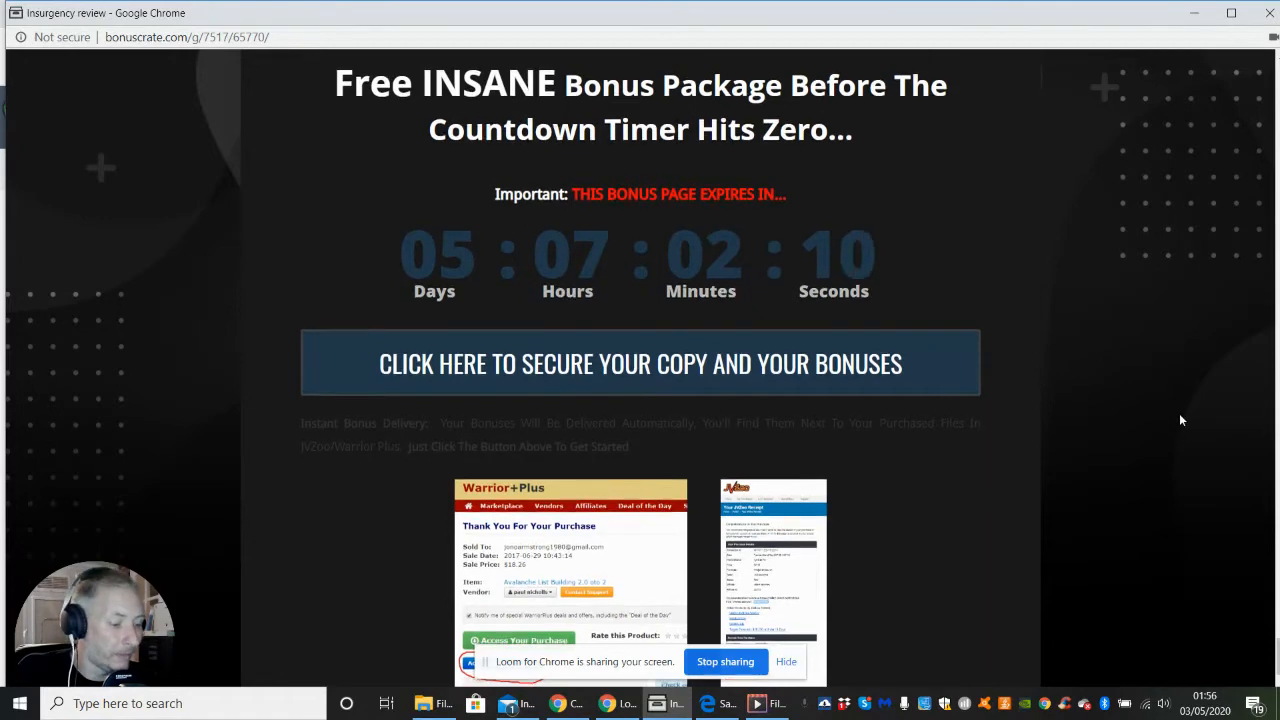
scroll(down, 3)
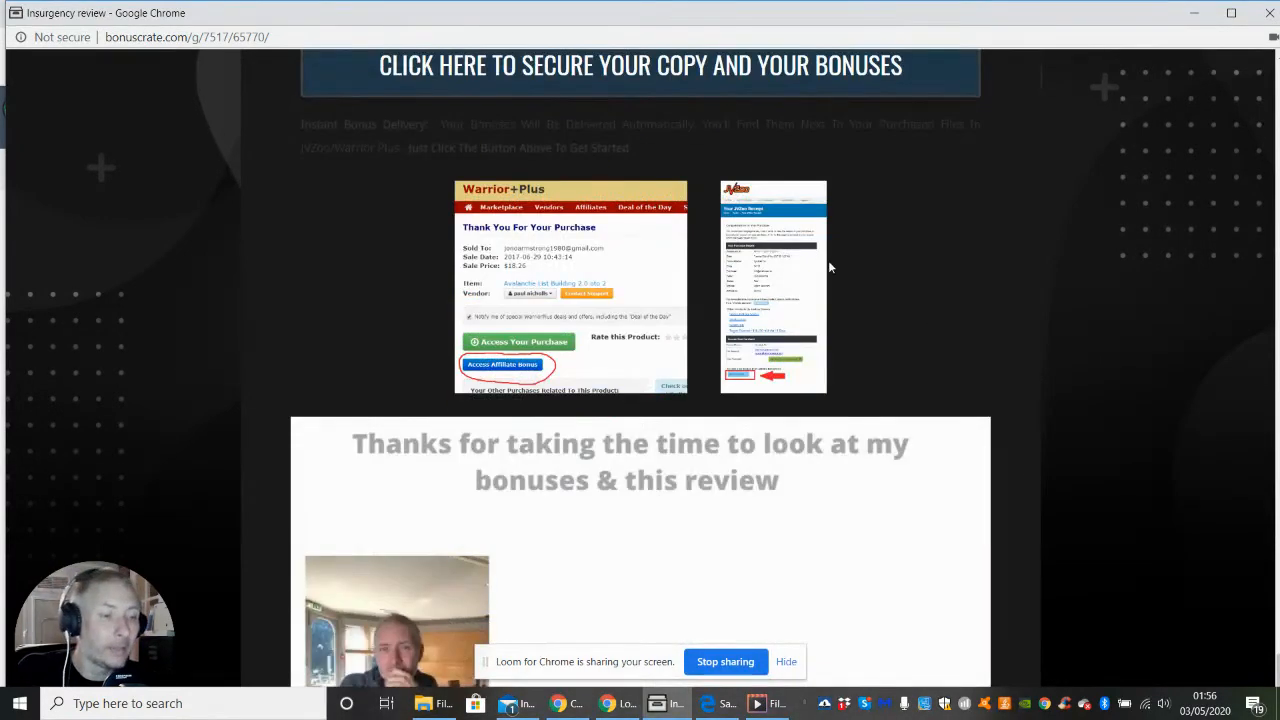
mouse_move(424, 260)
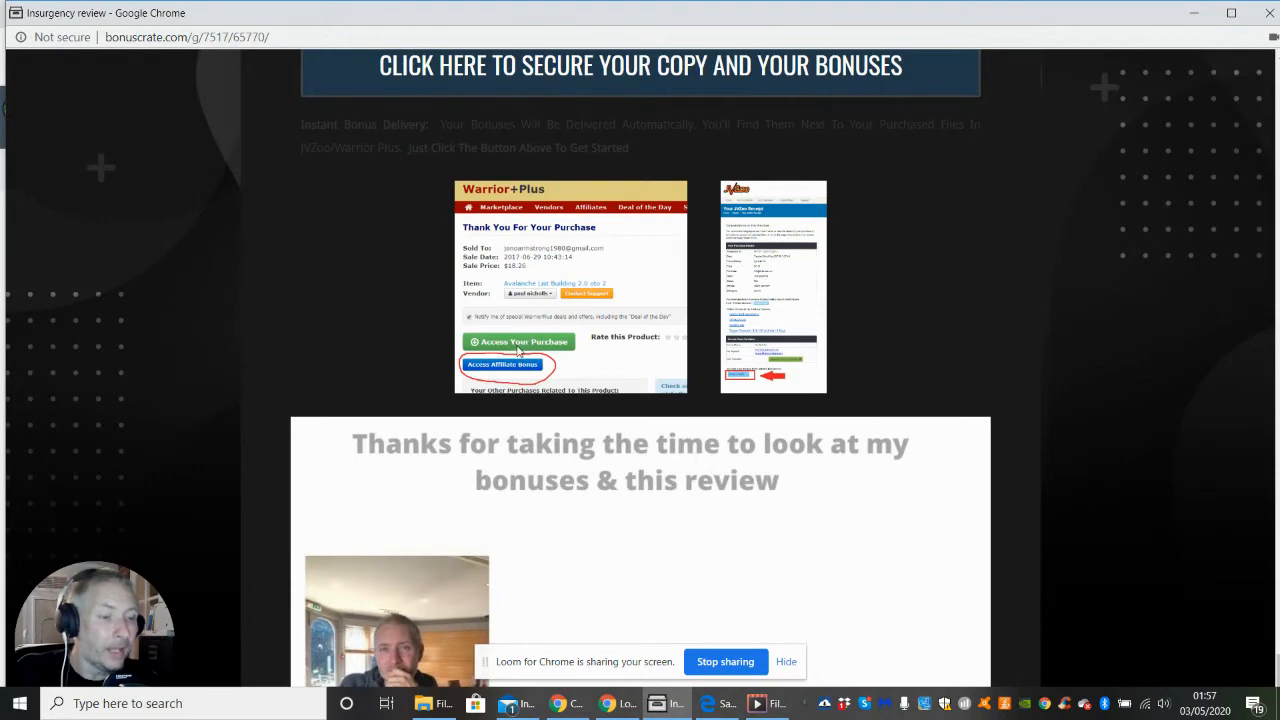
mouse_move(588, 352)
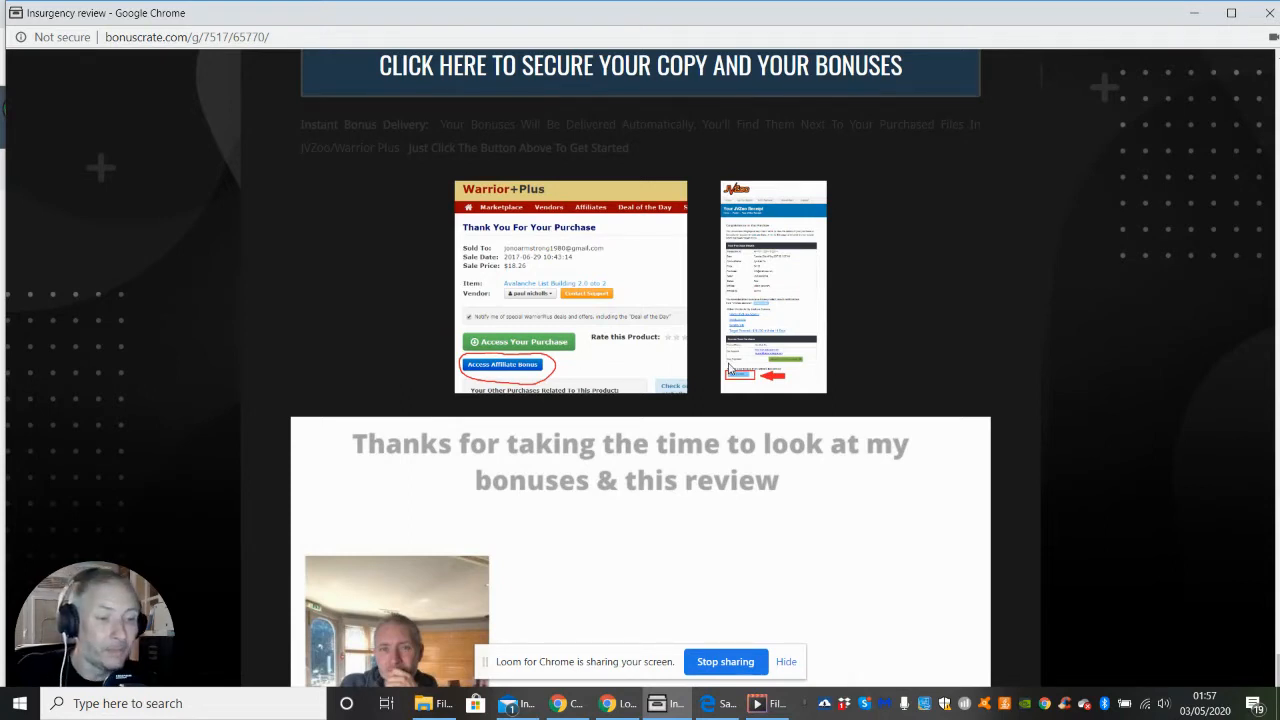
mouse_move(610, 370)
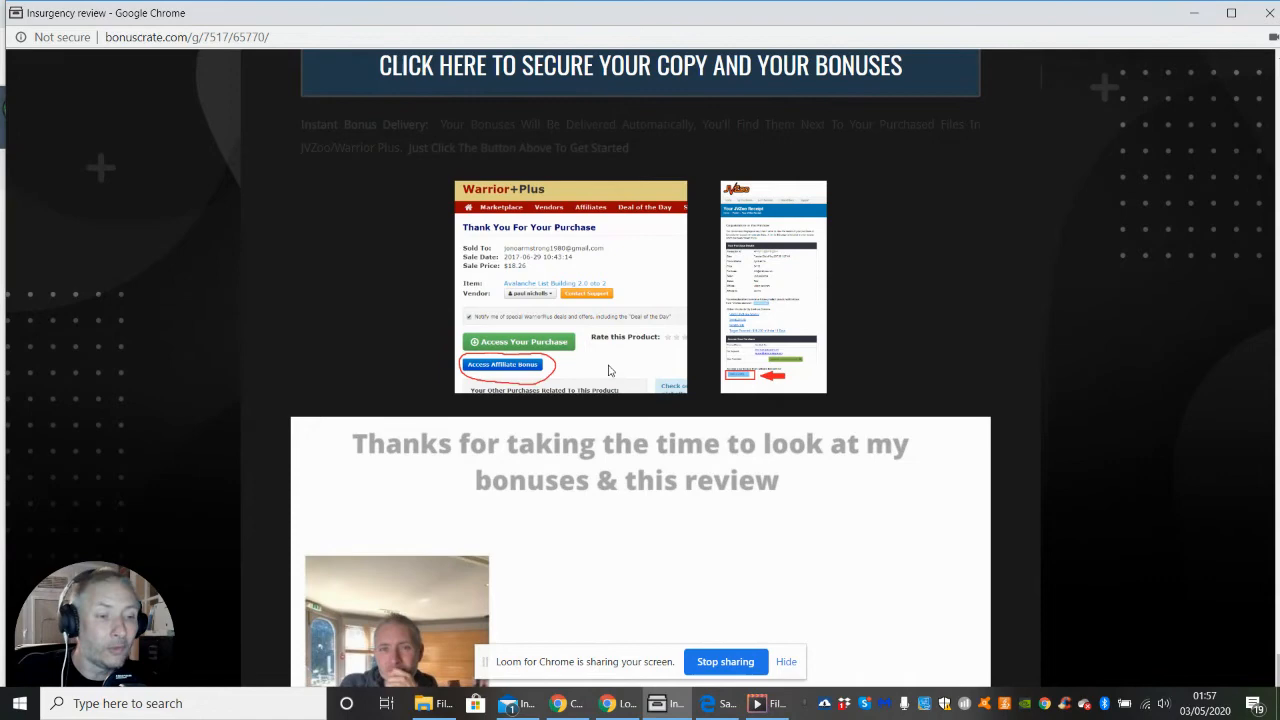
mouse_move(592, 376)
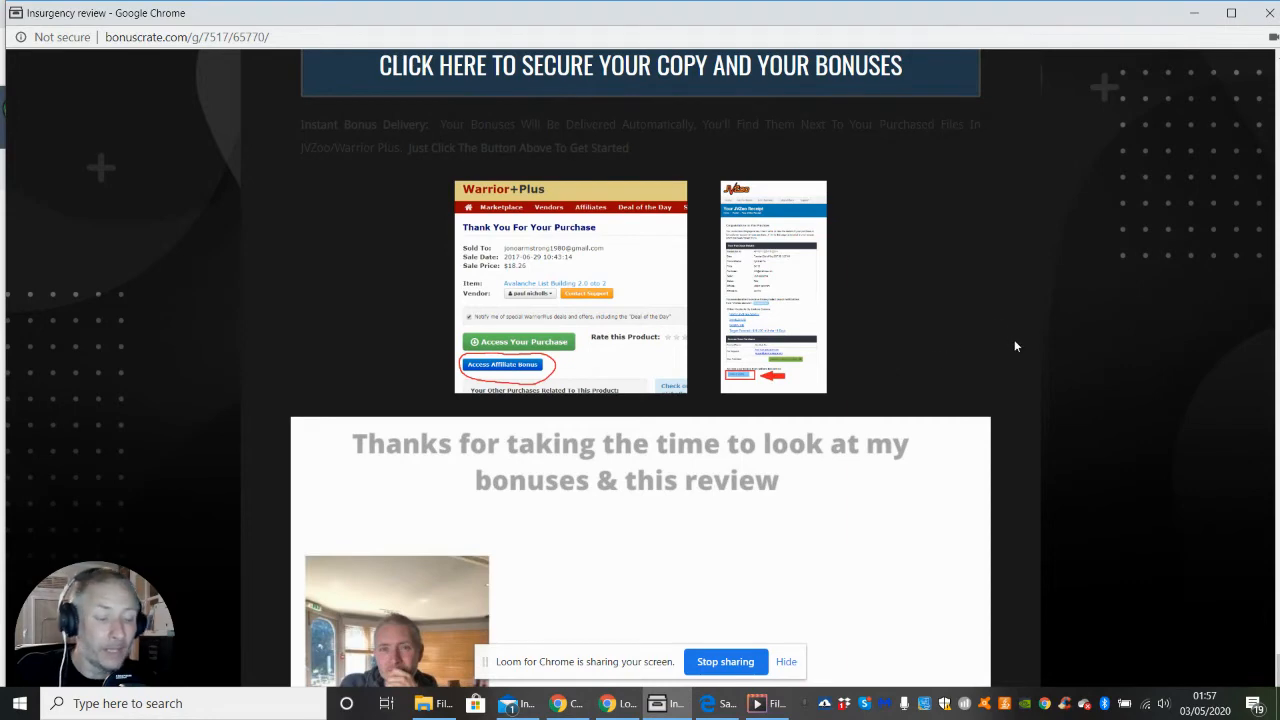
mouse_move(948, 320)
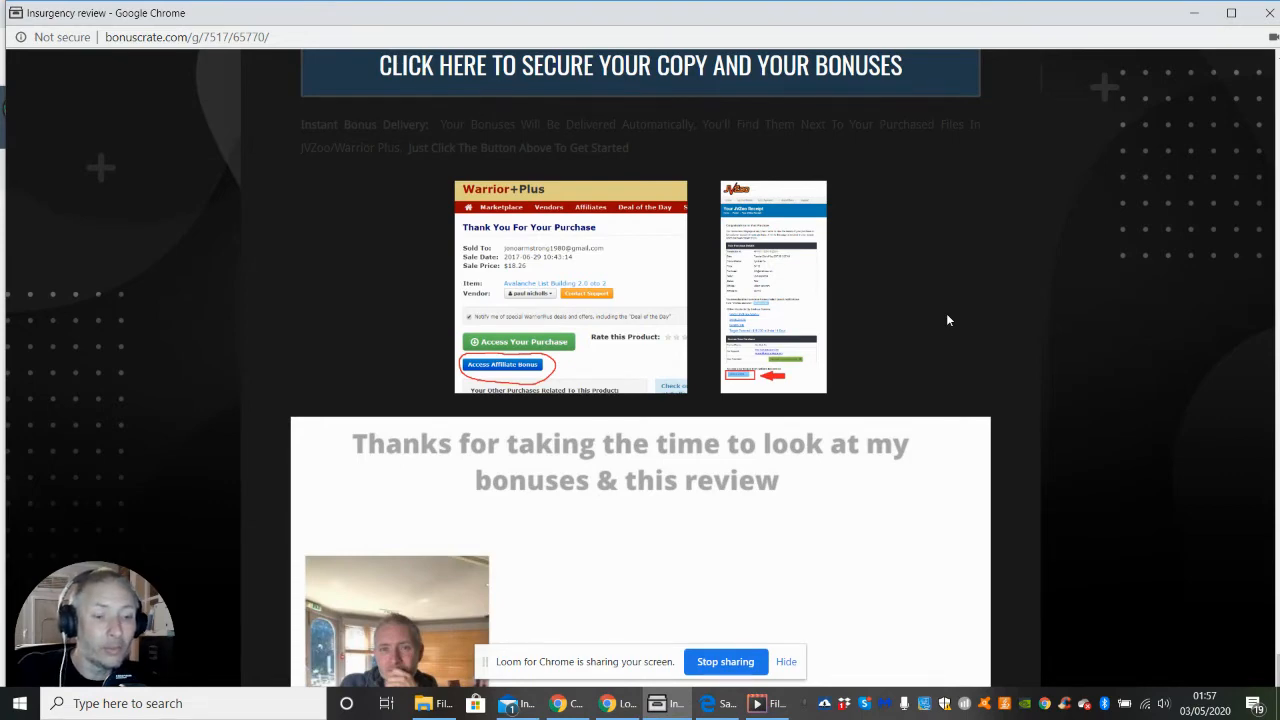
mouse_move(928, 286)
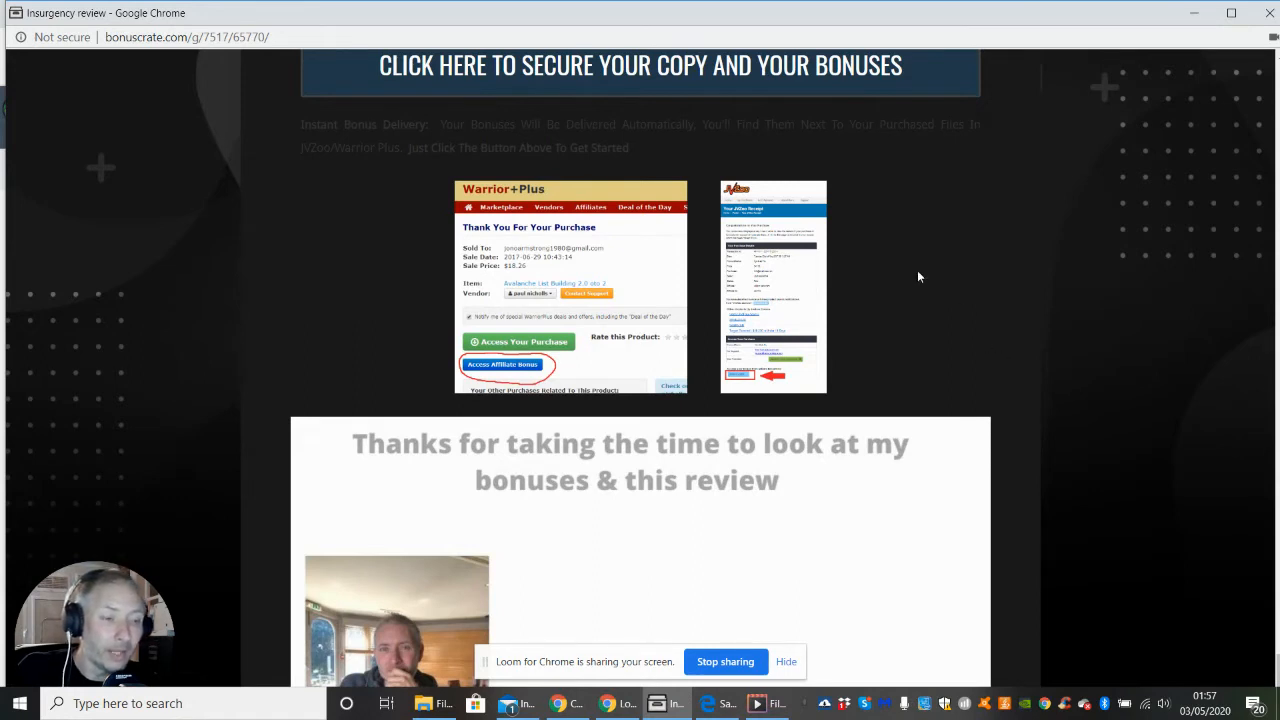
mouse_move(920, 300)
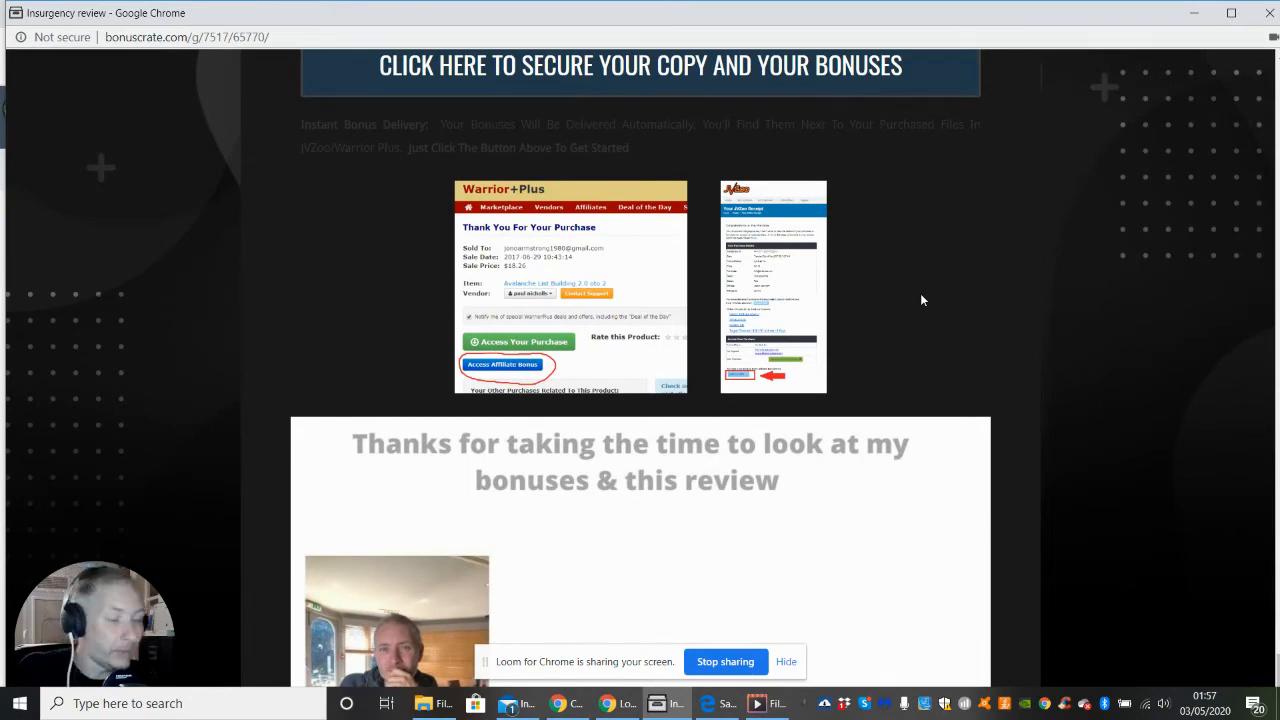
mouse_move(900, 288)
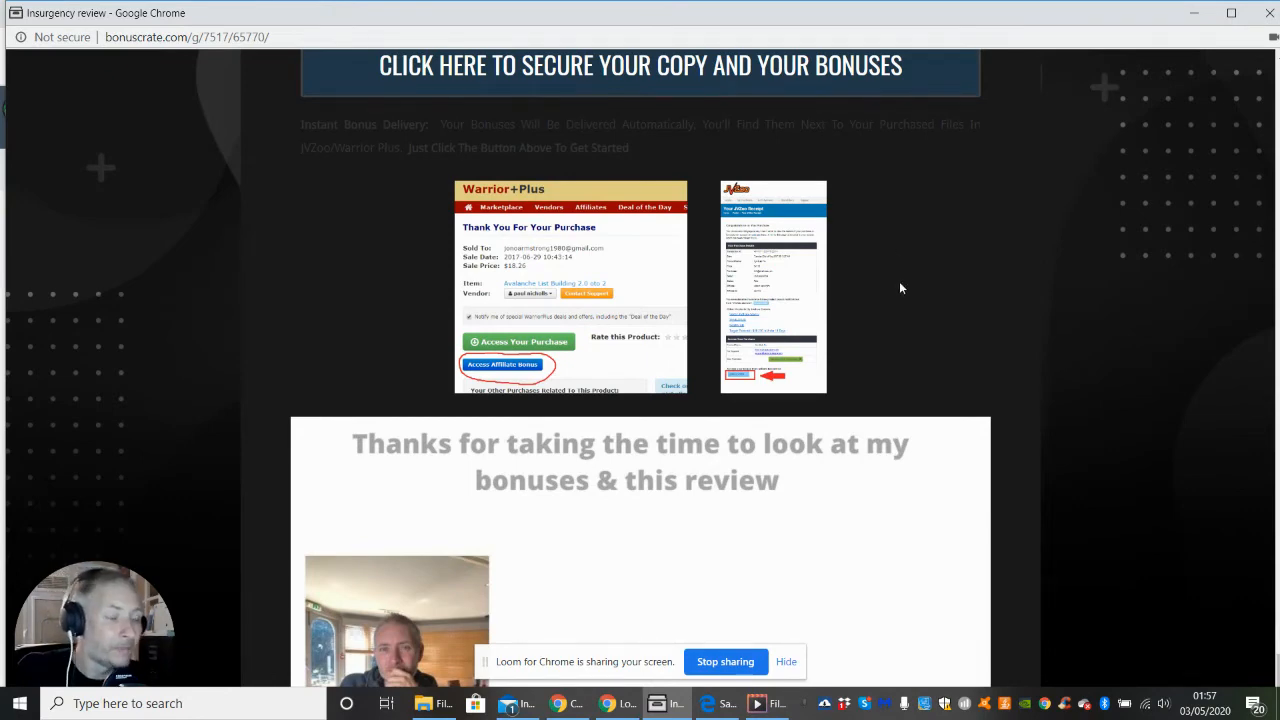
mouse_move(948, 350)
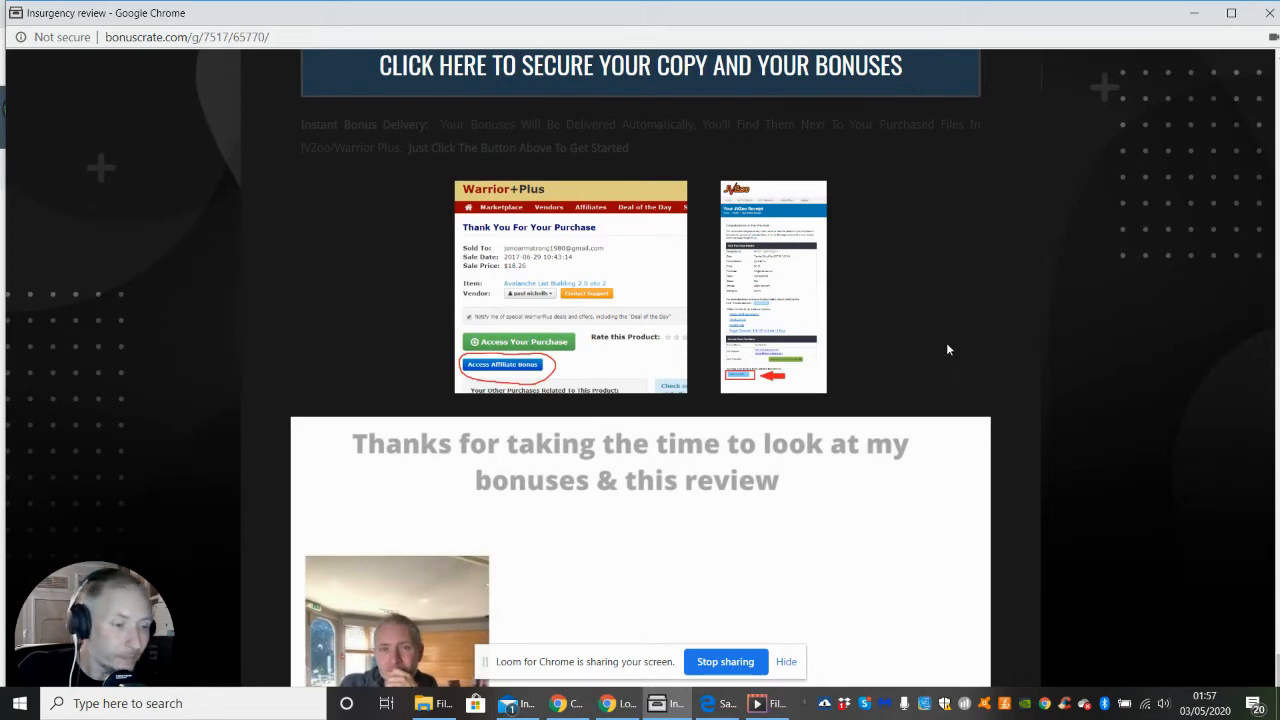
mouse_move(1180, 456)
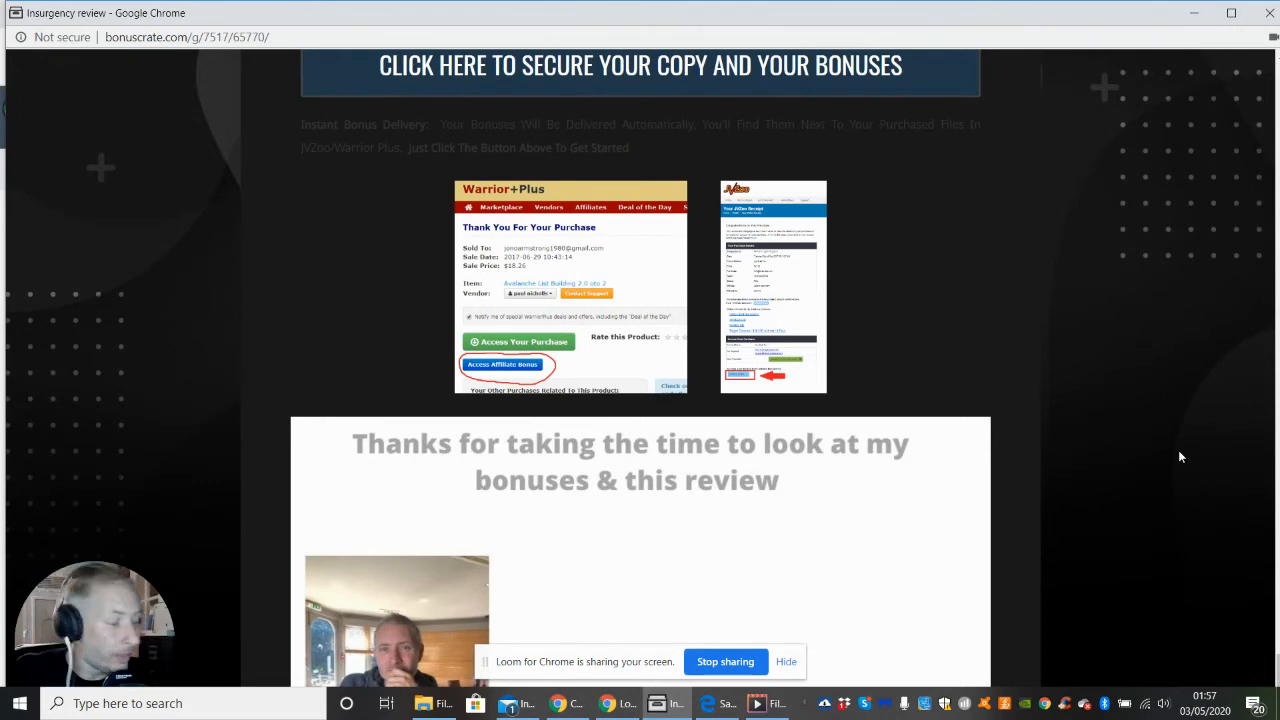
mouse_move(1180, 456)
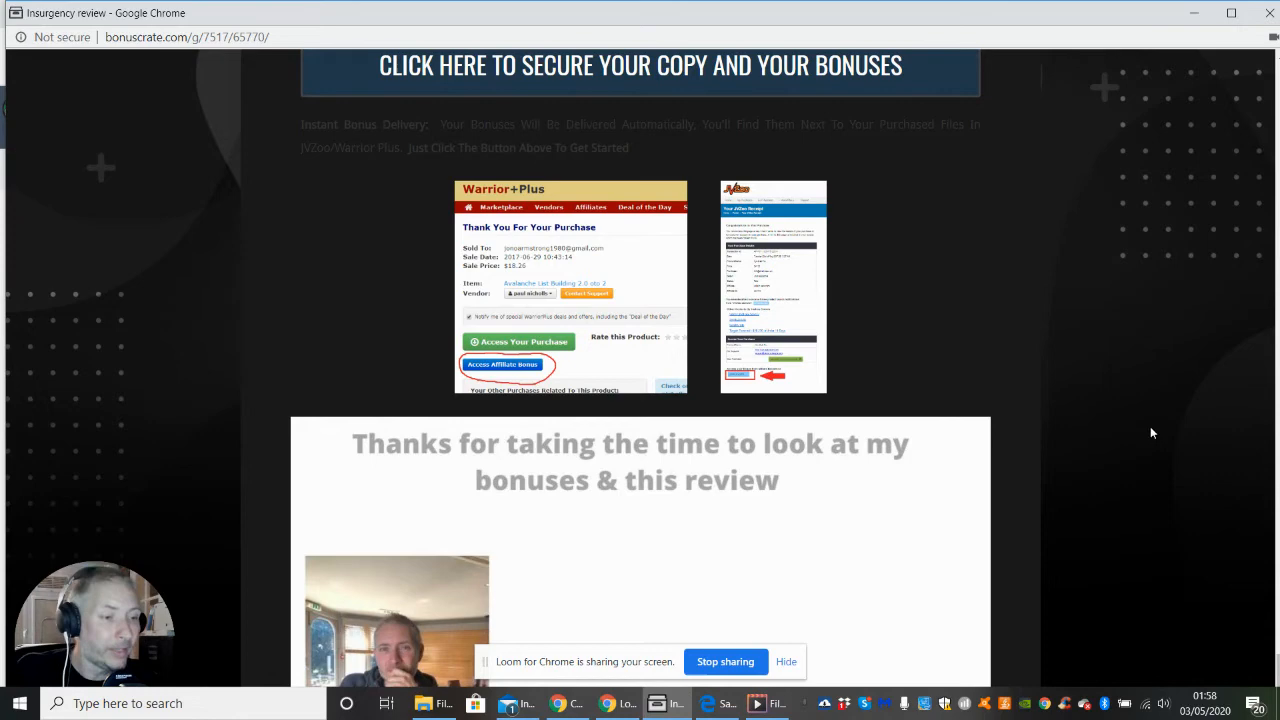
mouse_move(976, 340)
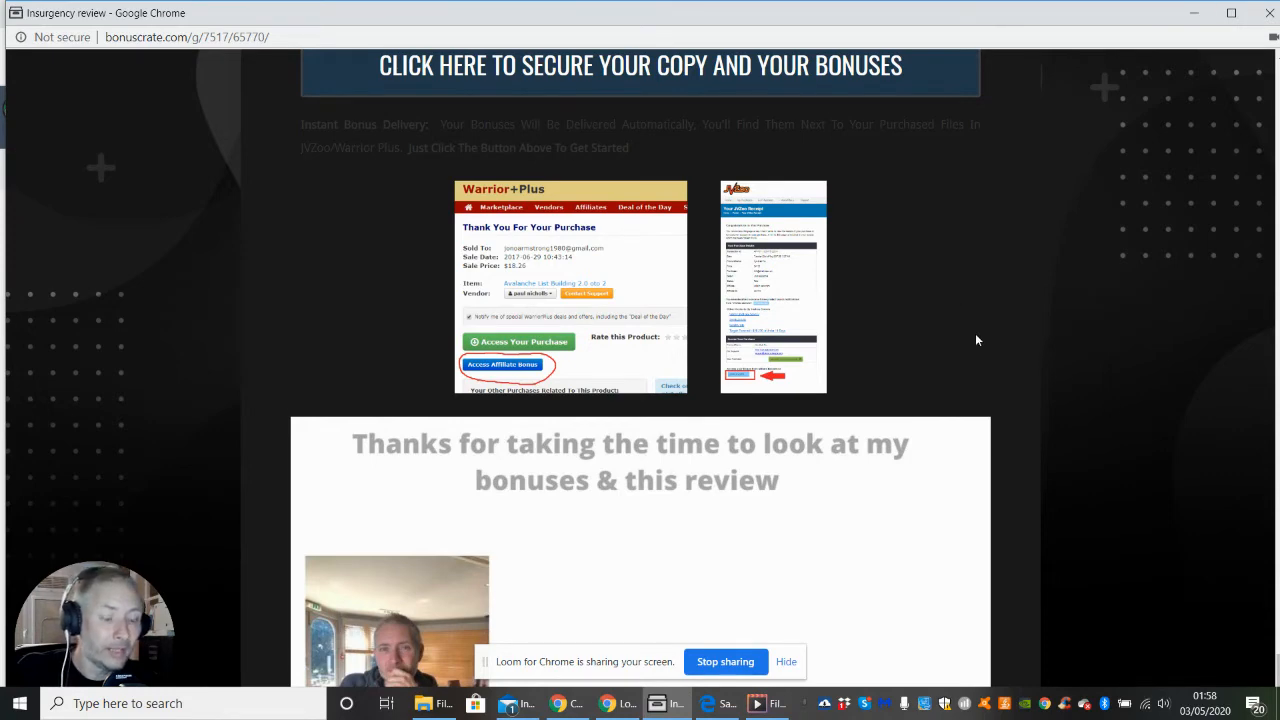
mouse_move(1070, 306)
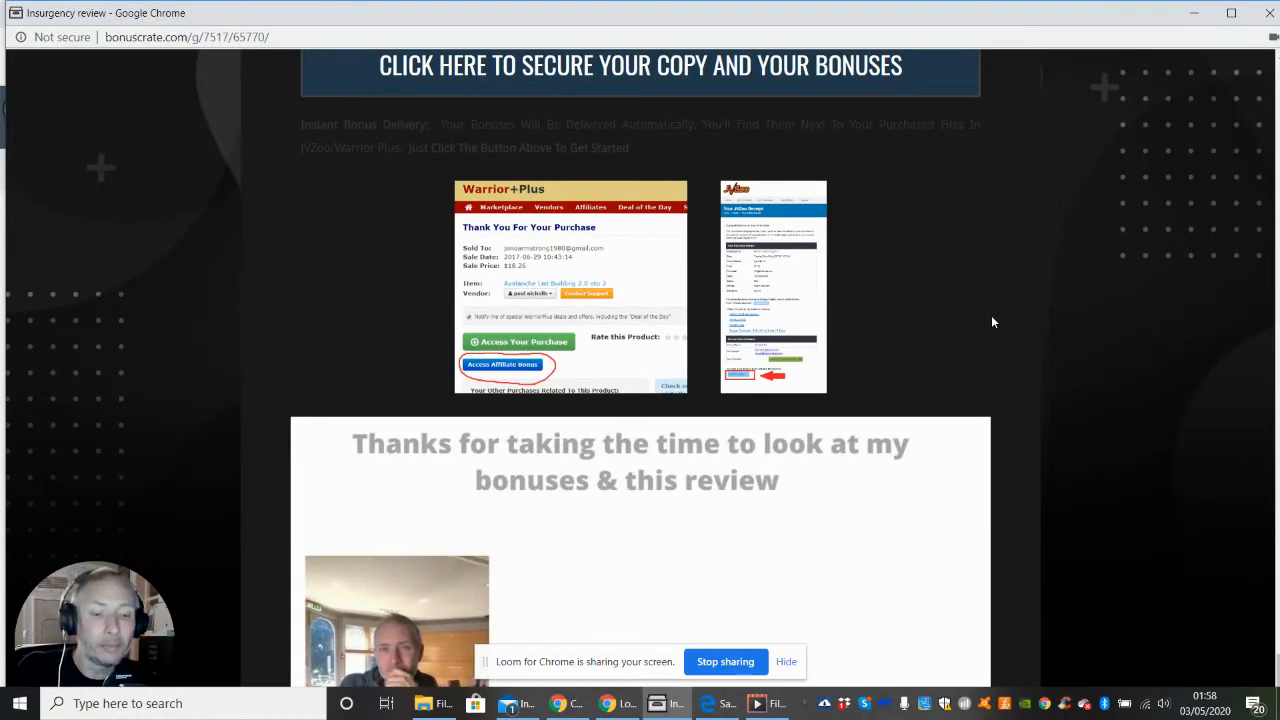
mouse_move(976, 296)
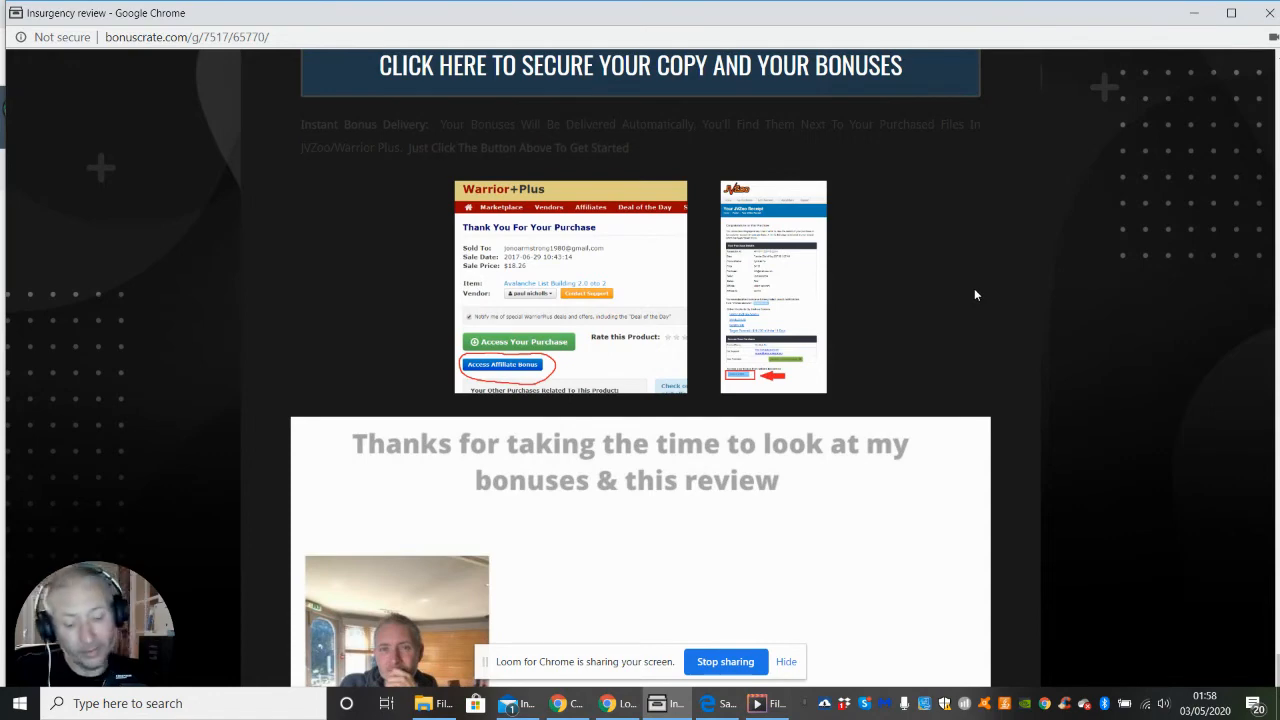
mouse_move(218, 564)
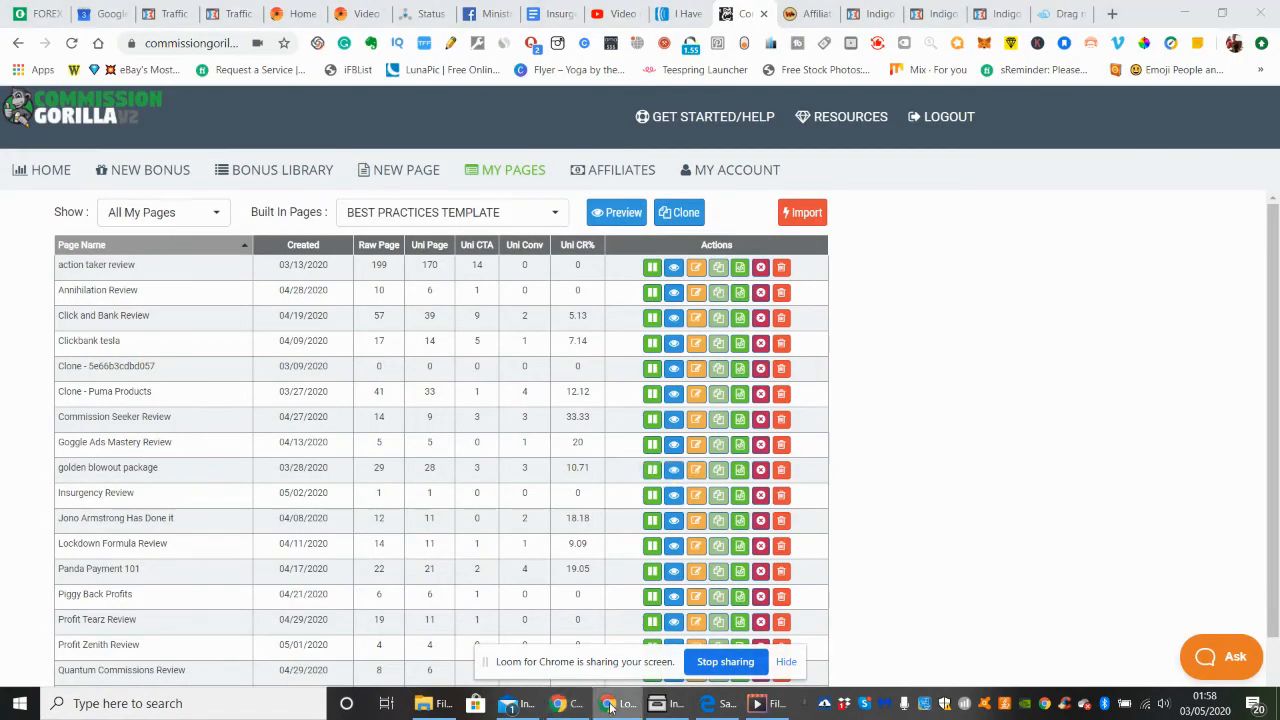
Step: Switch to the Warrior+Plus Sales Dashboard and choose purchase history from the account menu
click(876, 12)
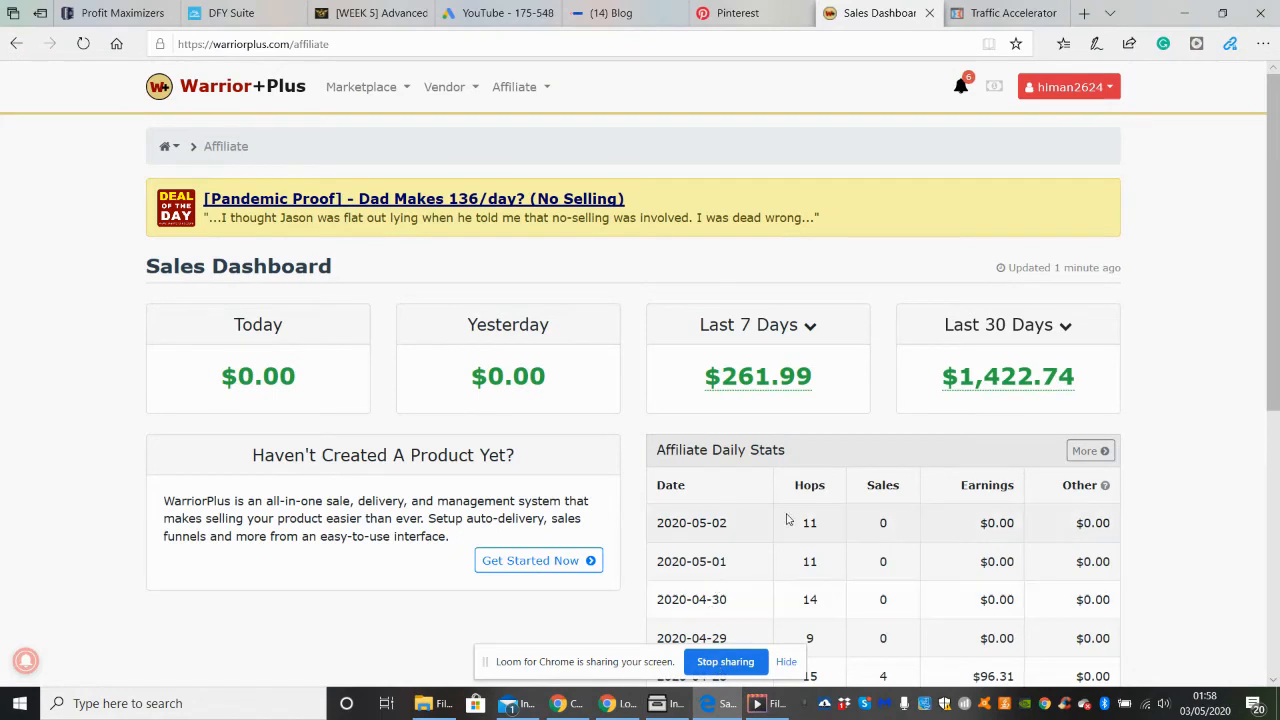
click(1068, 88)
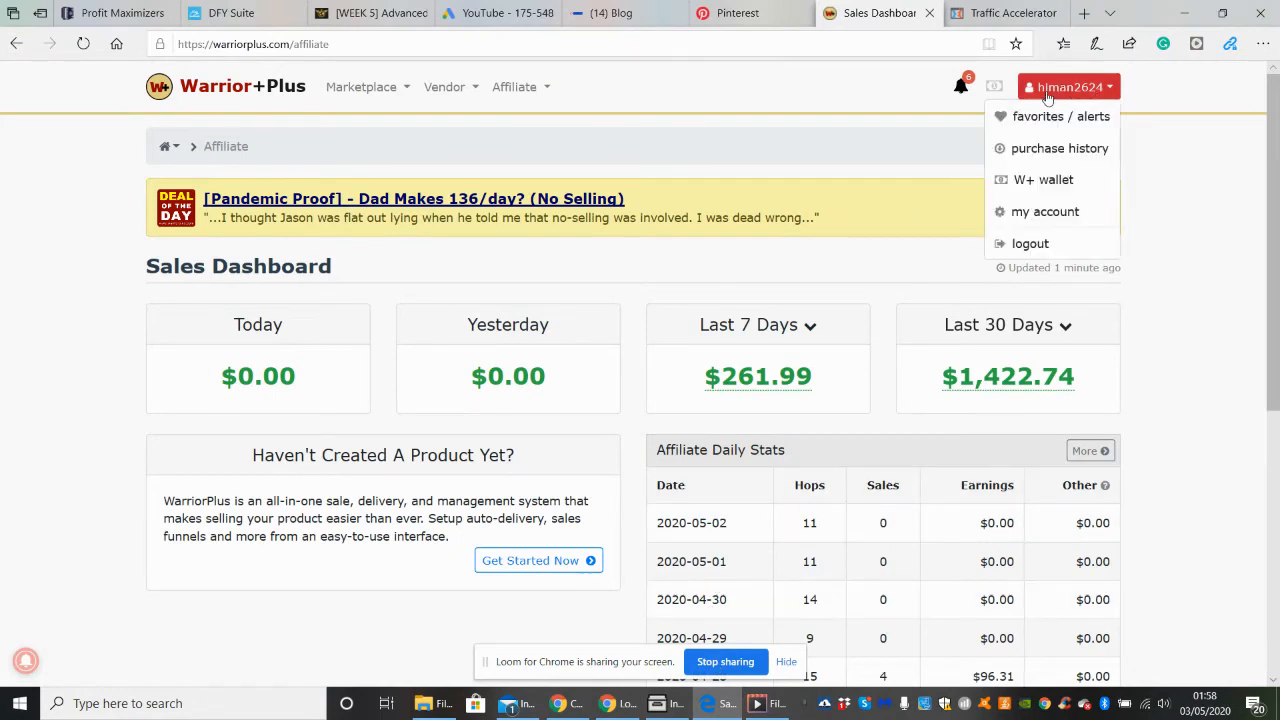
mouse_move(1056, 90)
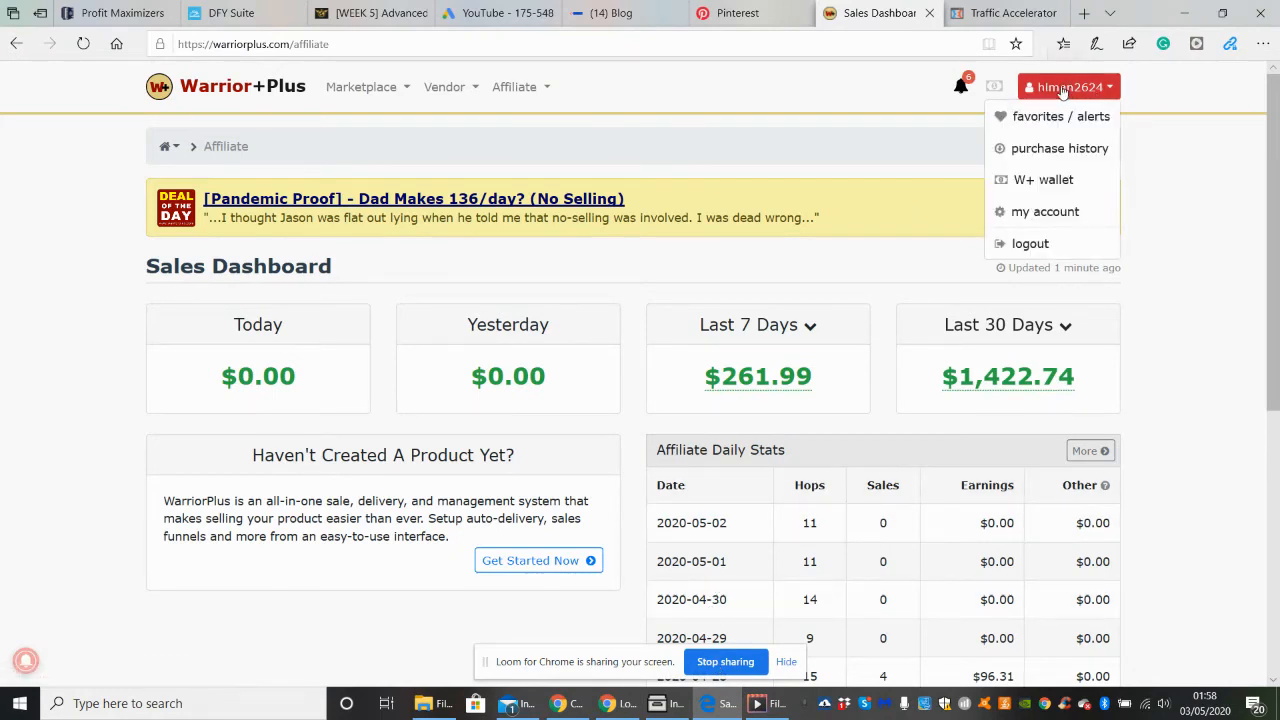
mouse_move(1058, 148)
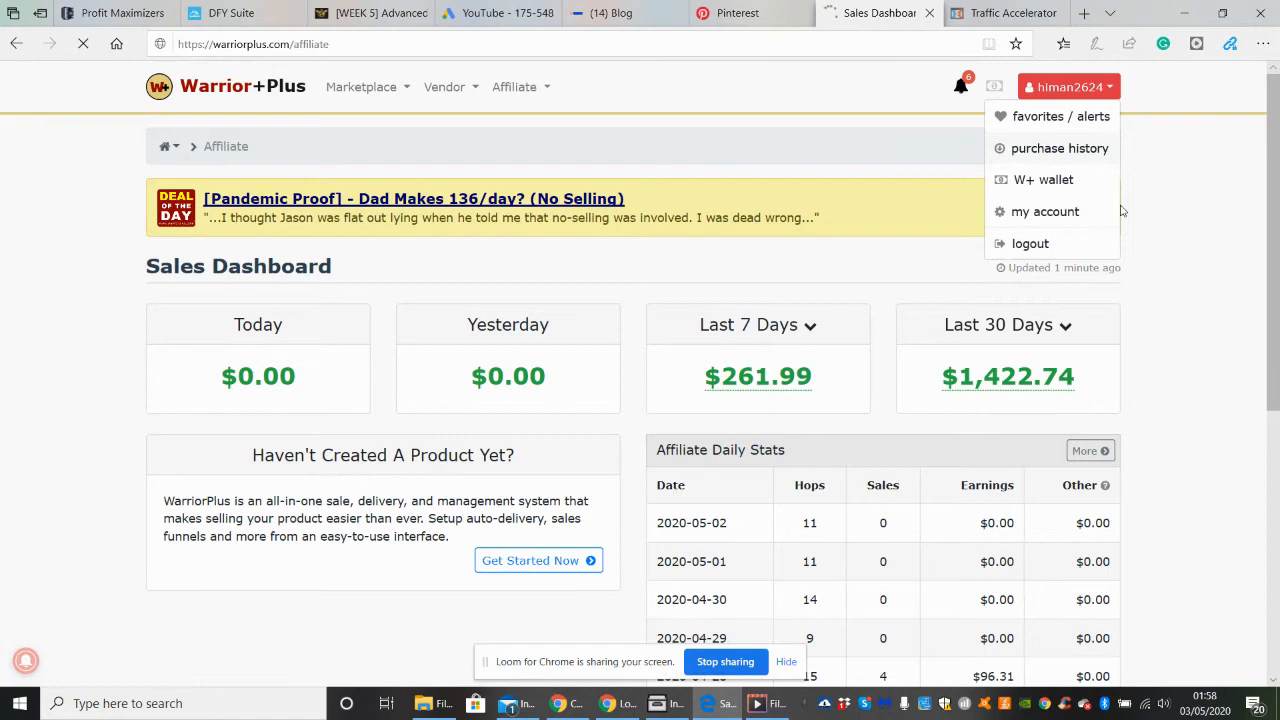
click(1060, 148)
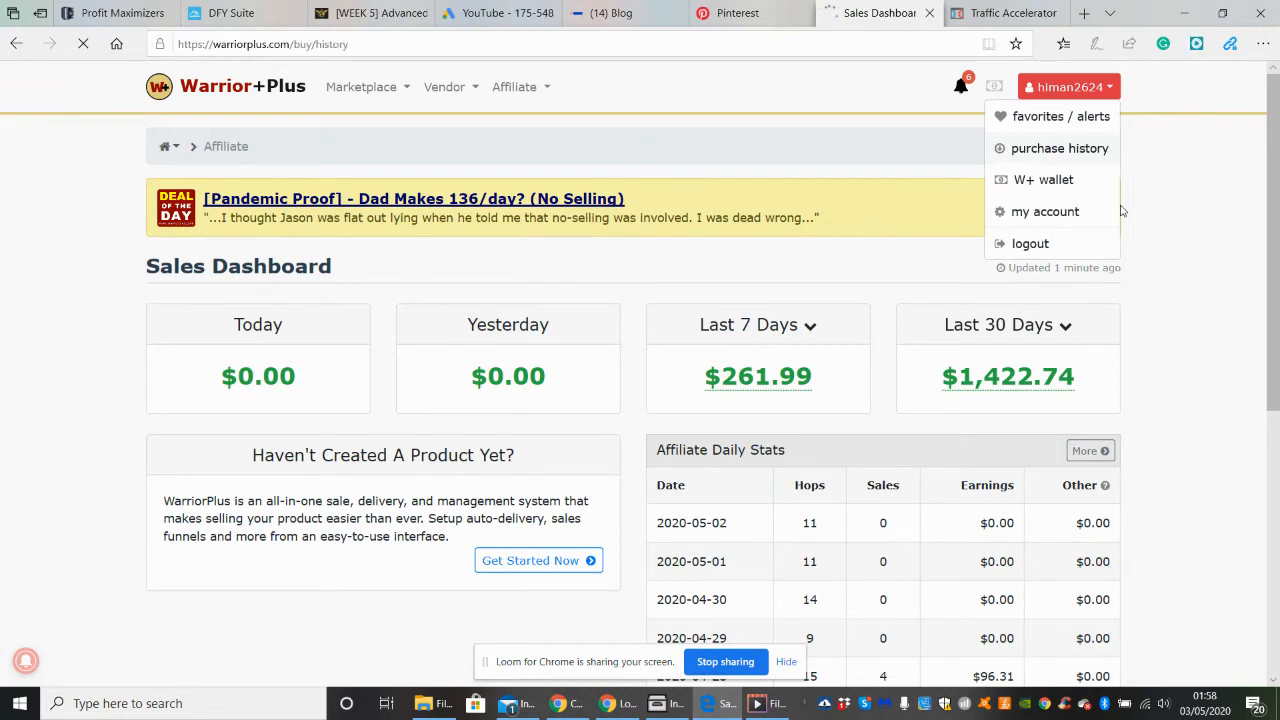
Step: Open the DFY LeadFunnel Pro purchase from Purchase History to reach its Thank You page
click(1060, 148)
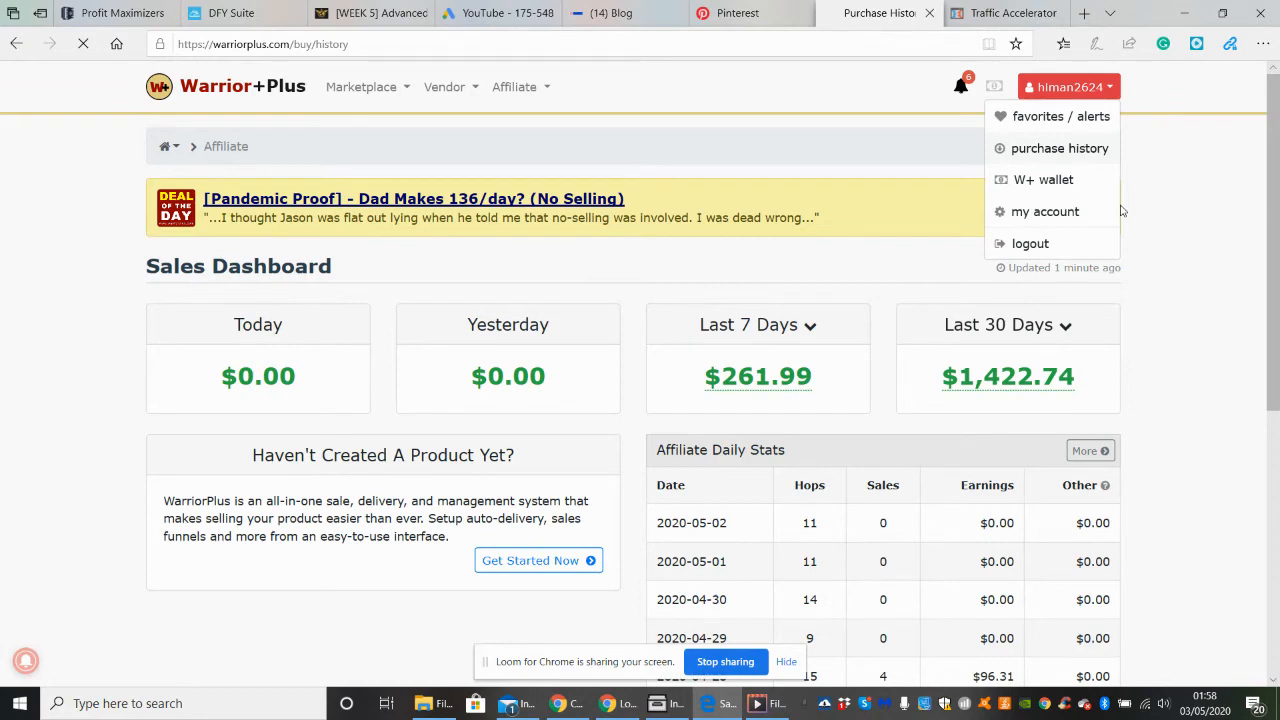
click(1058, 148)
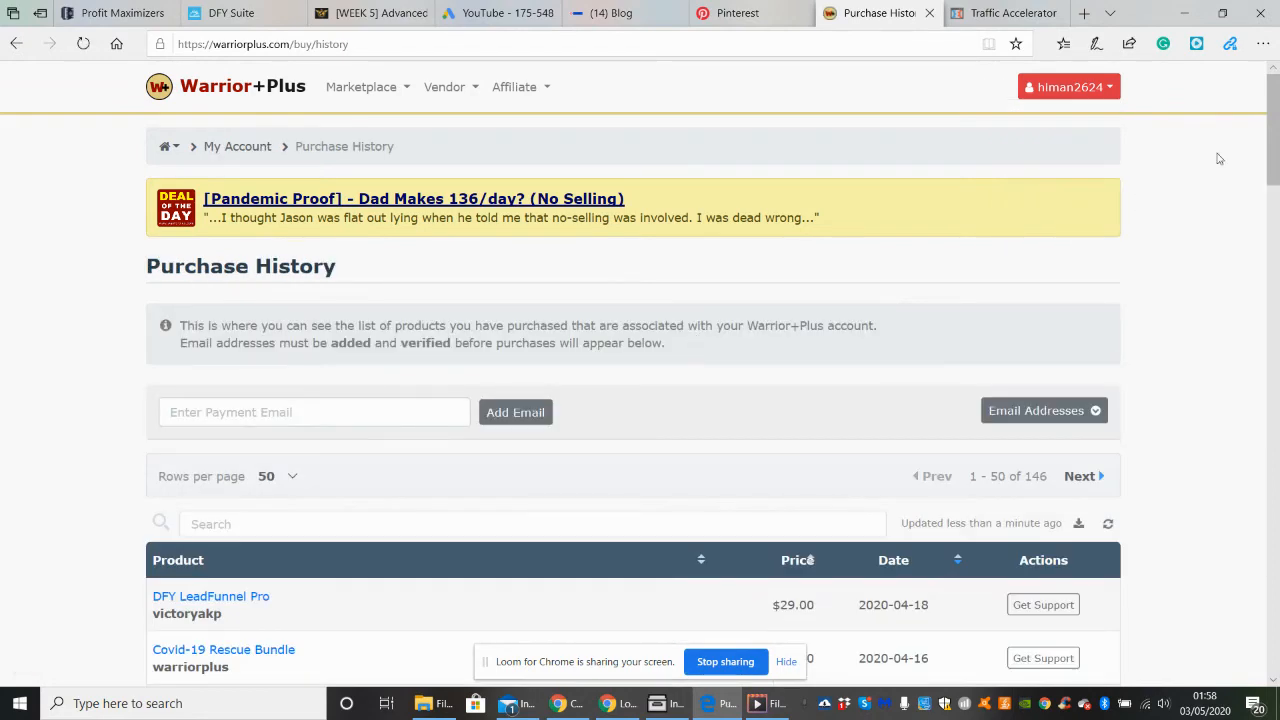
scroll(down, 3)
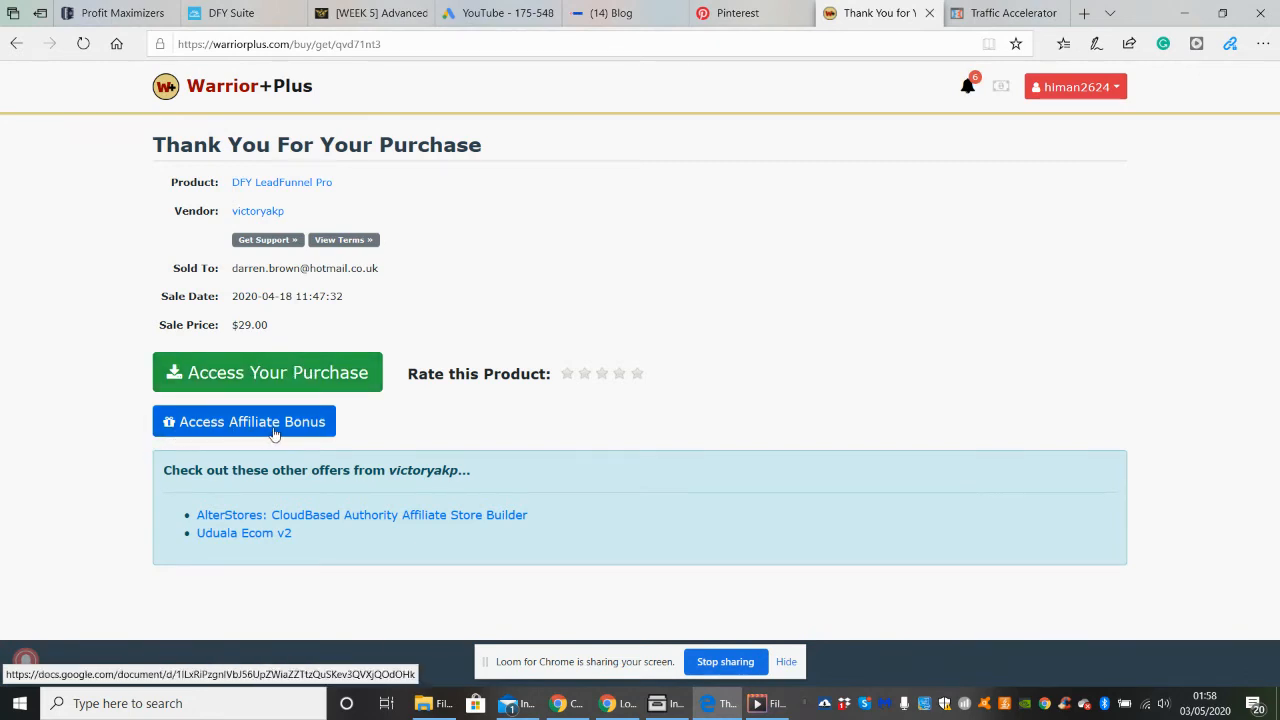
mouse_move(348, 432)
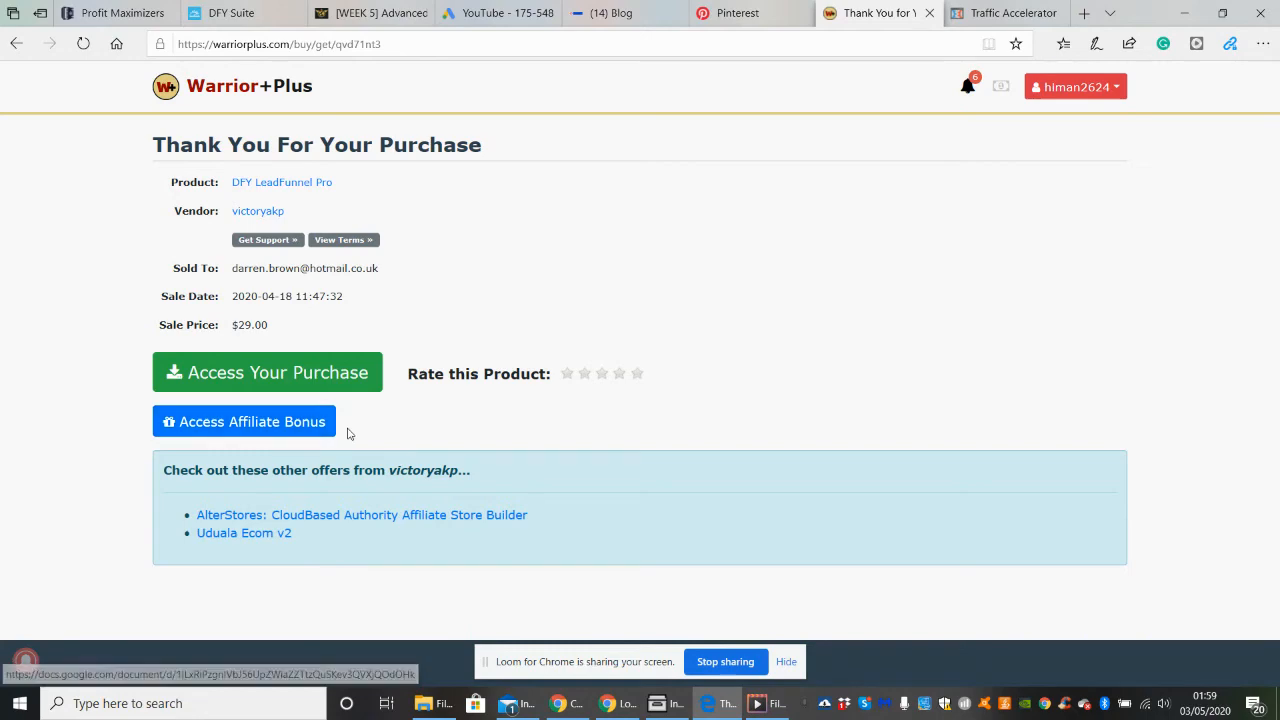
mouse_move(664, 680)
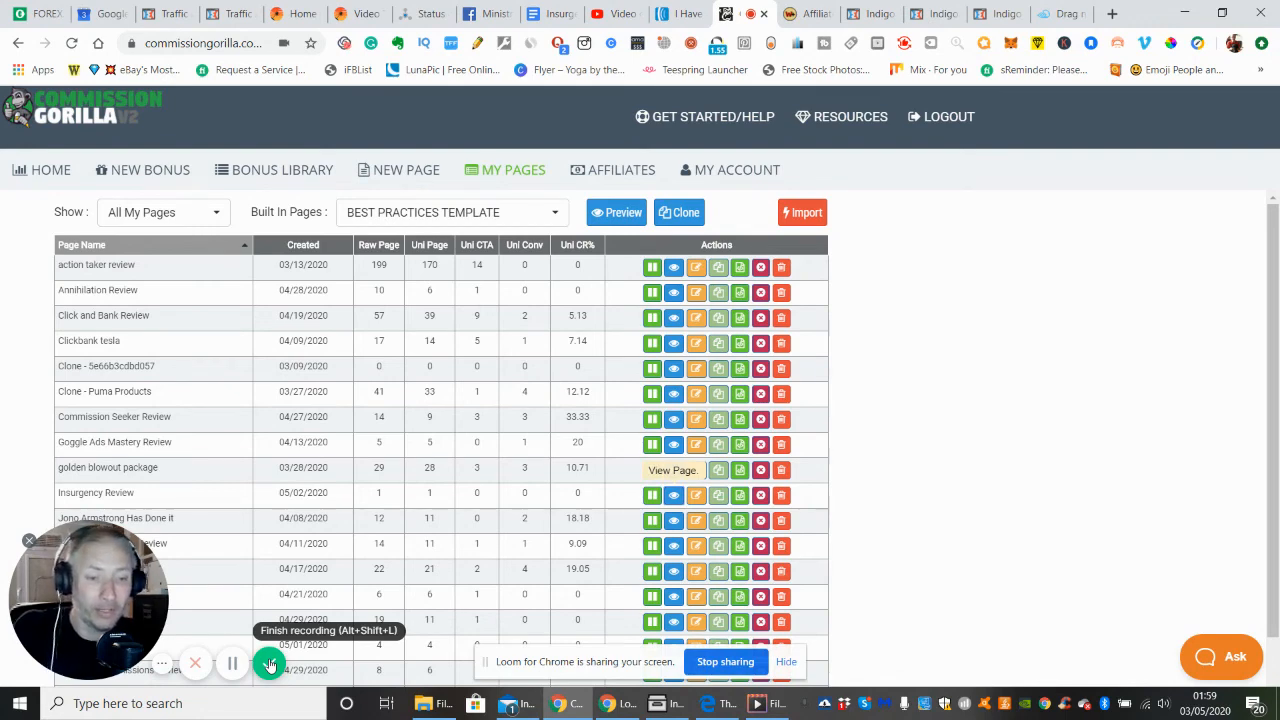
click(270, 664)
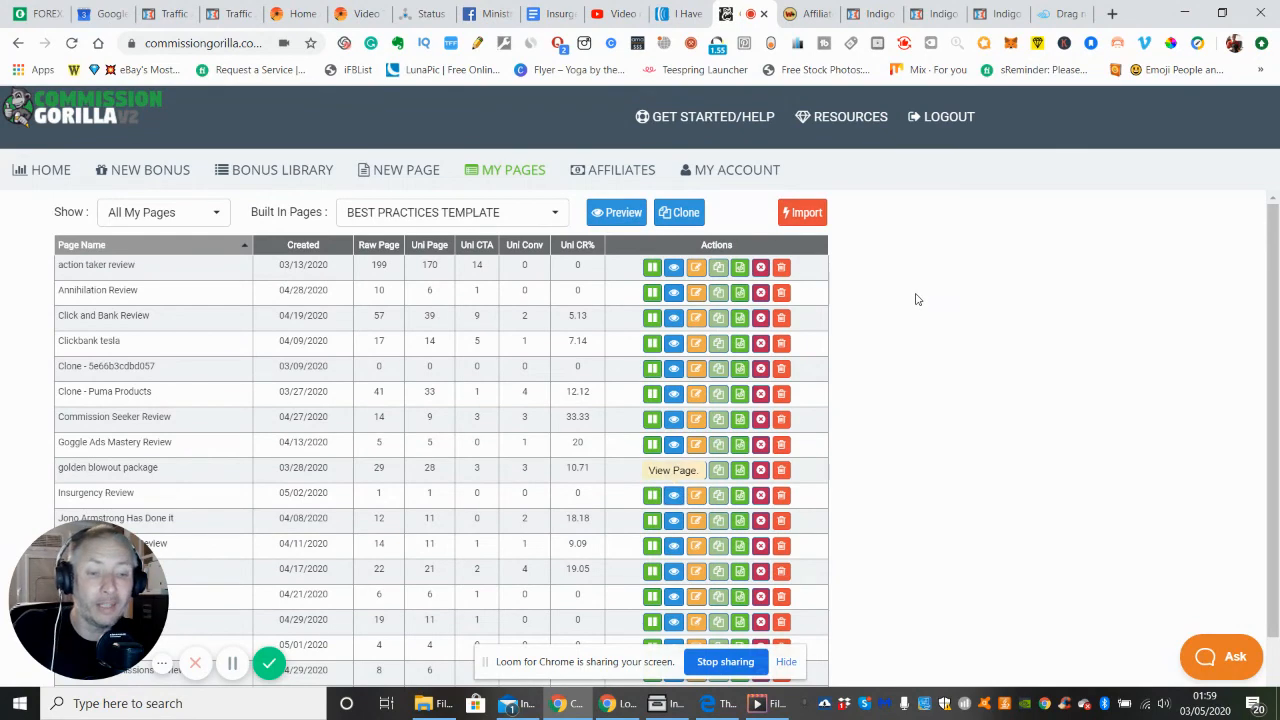
mouse_move(896, 280)
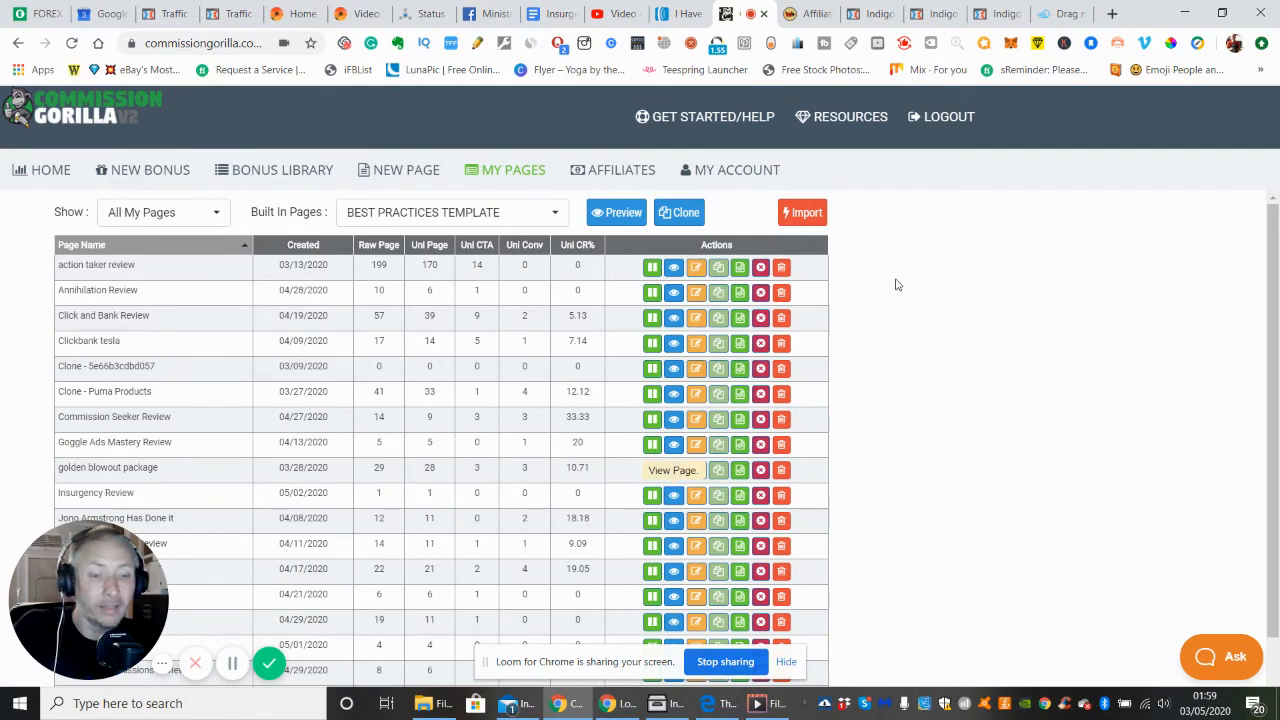
mouse_move(264, 648)
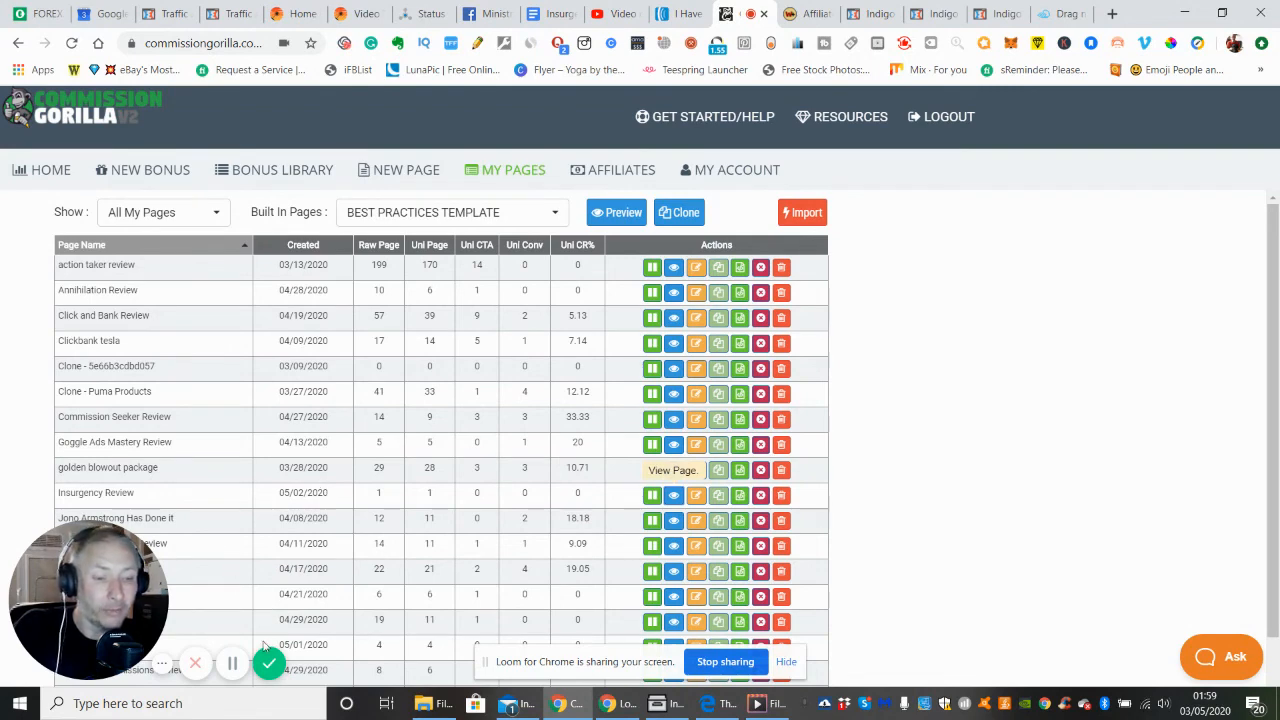